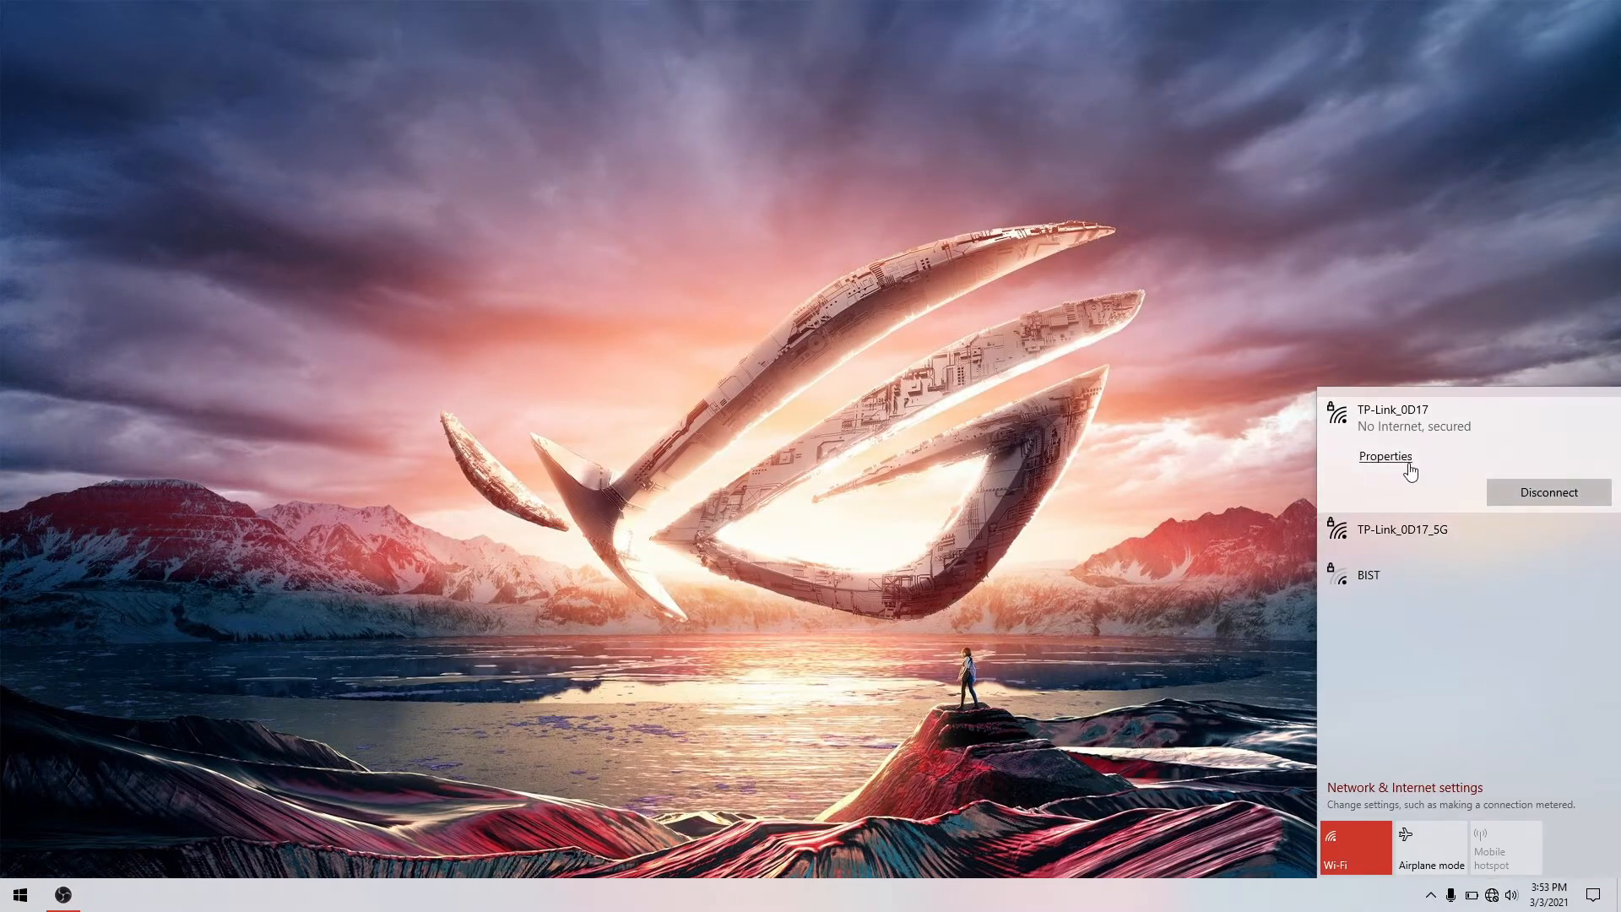
Step: Dismiss the Windows Wi-Fi flyout and bring up the Start menu
click(667, 520)
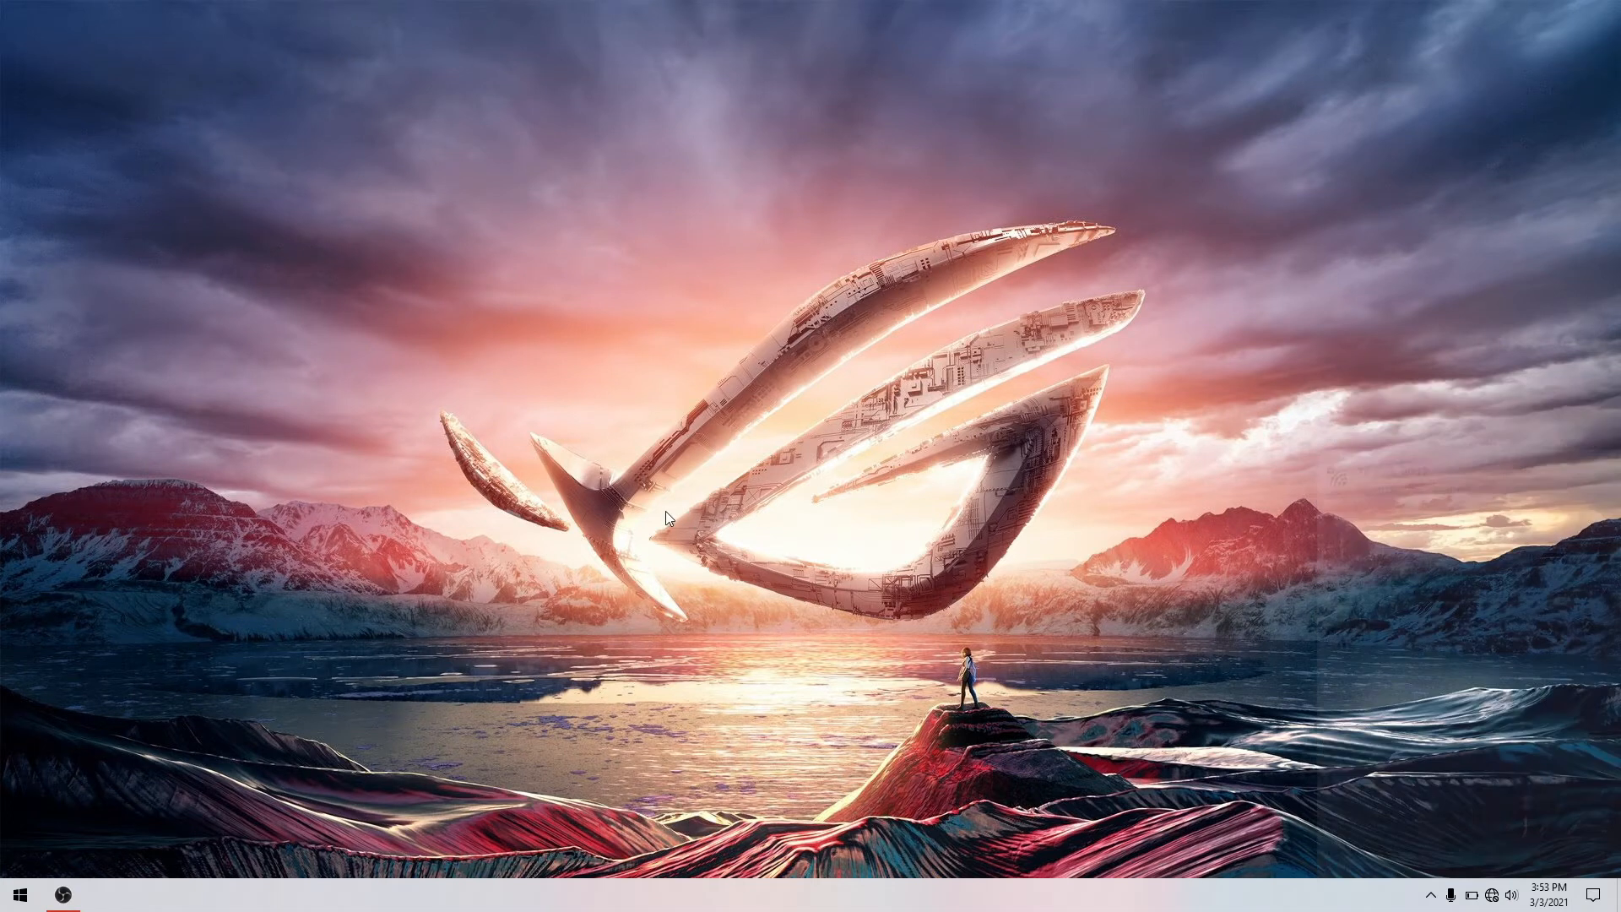
click(18, 894)
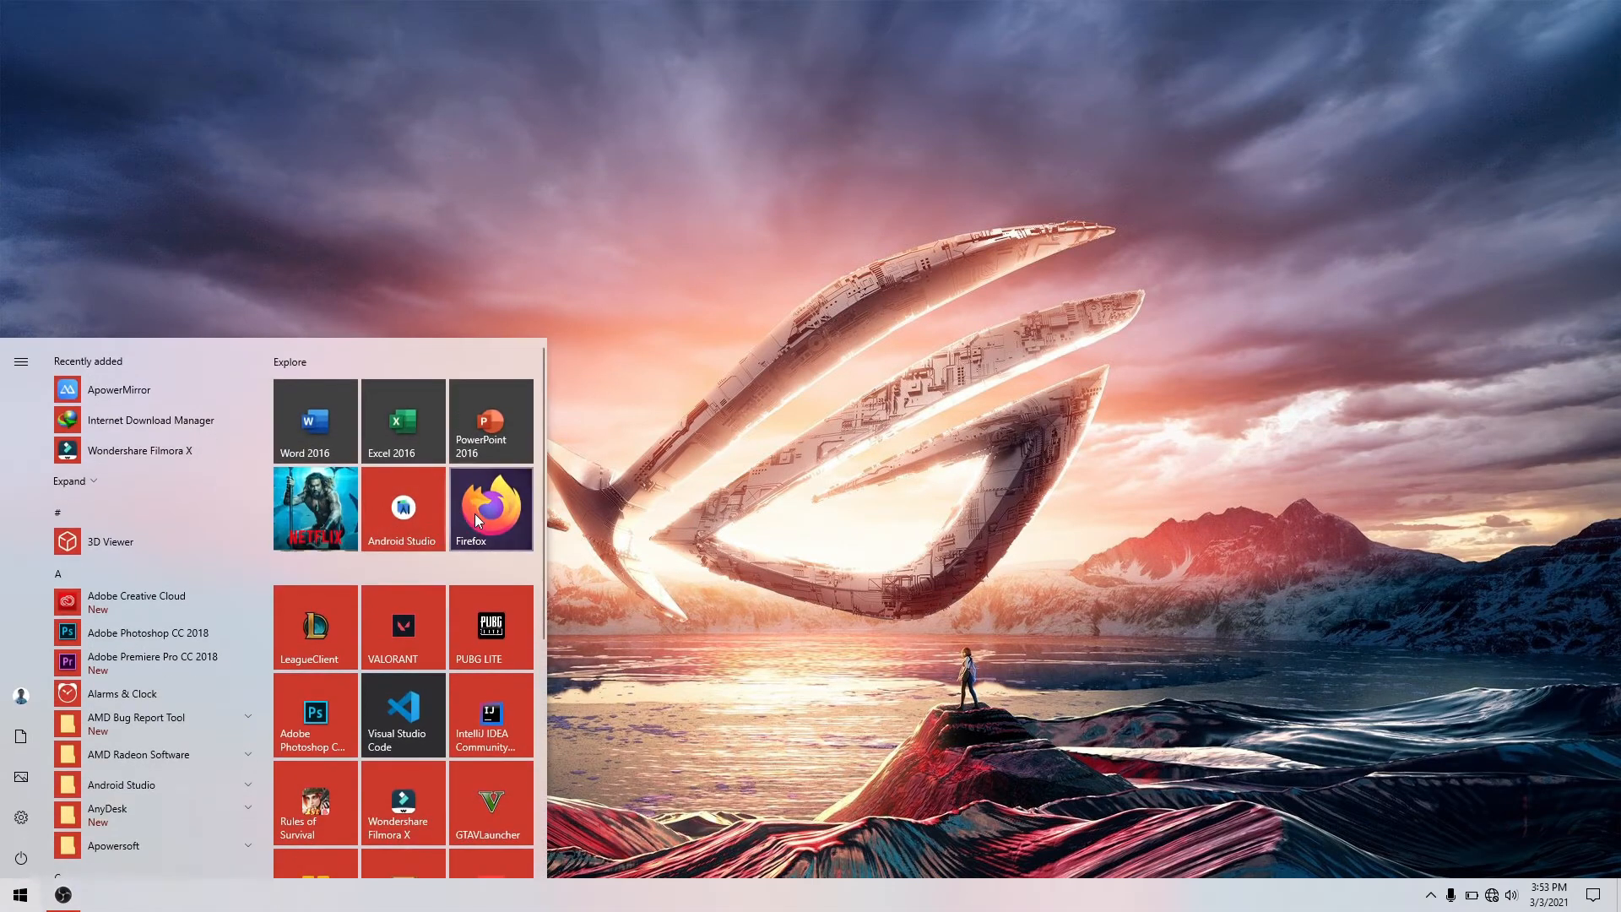
Step: Launch Firefox and load the router admin page at 192.168.0.1
click(490, 508)
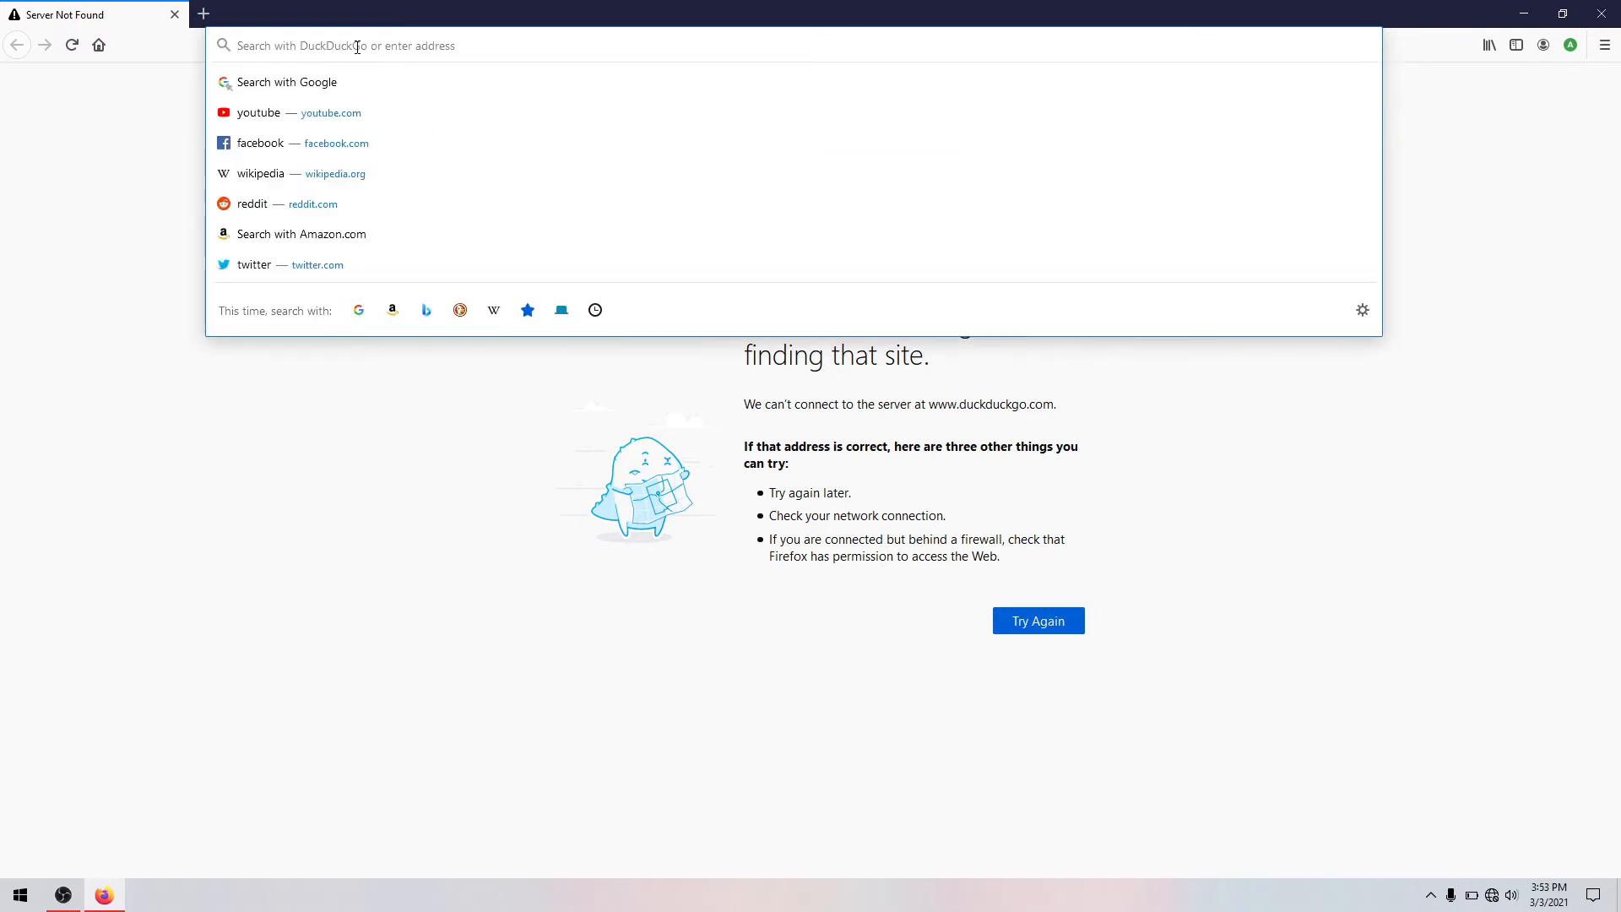
text(192.168)
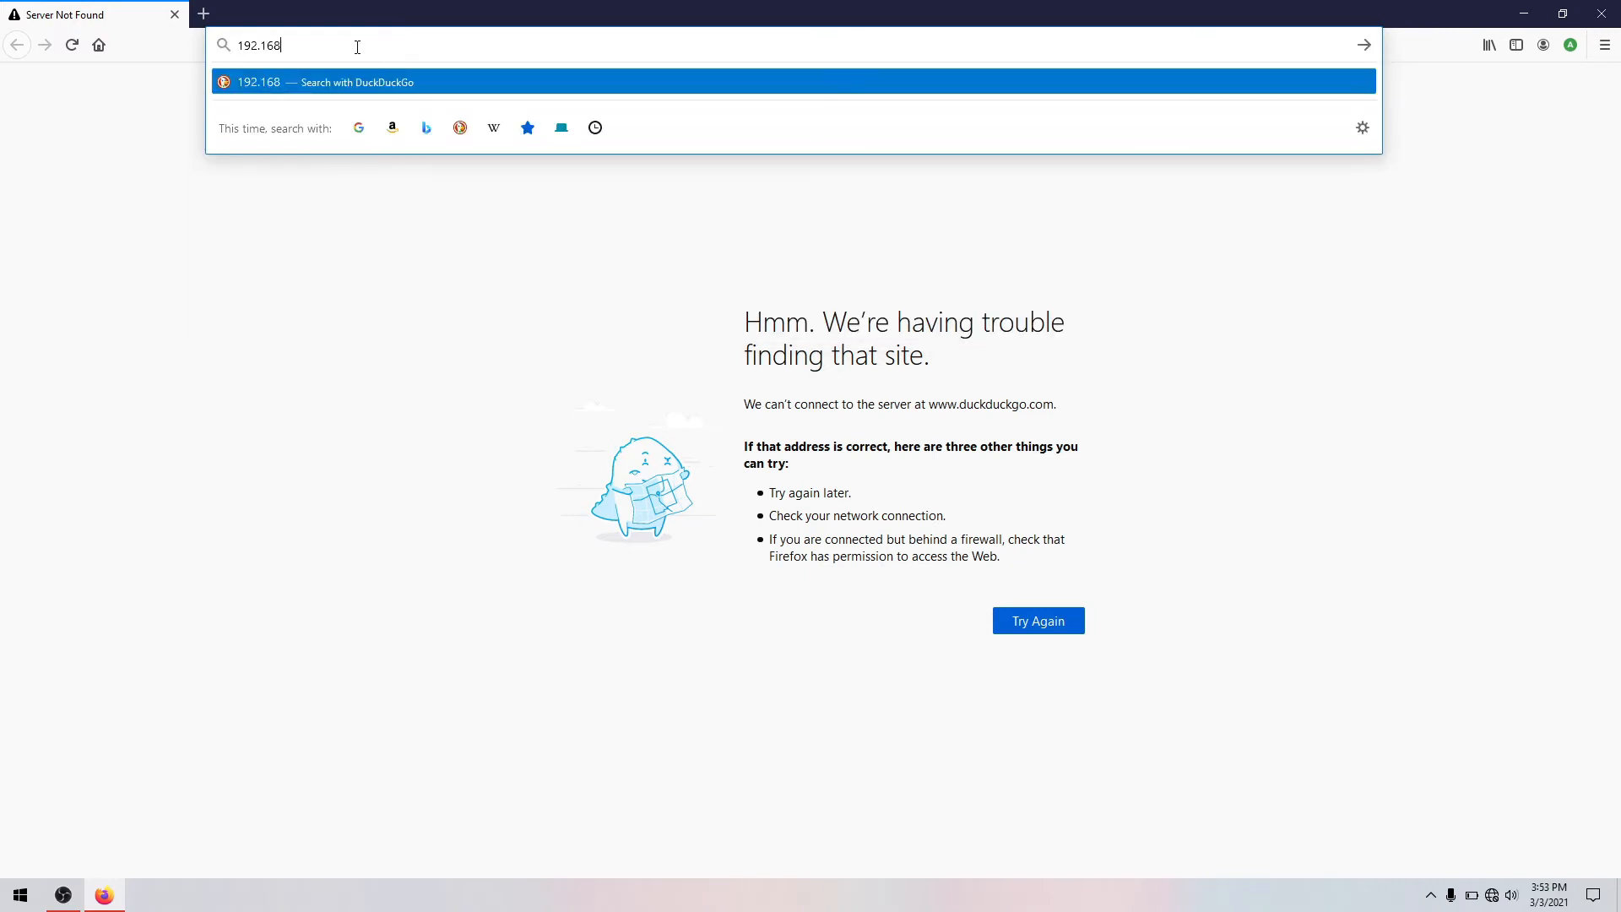
key(Backspace)
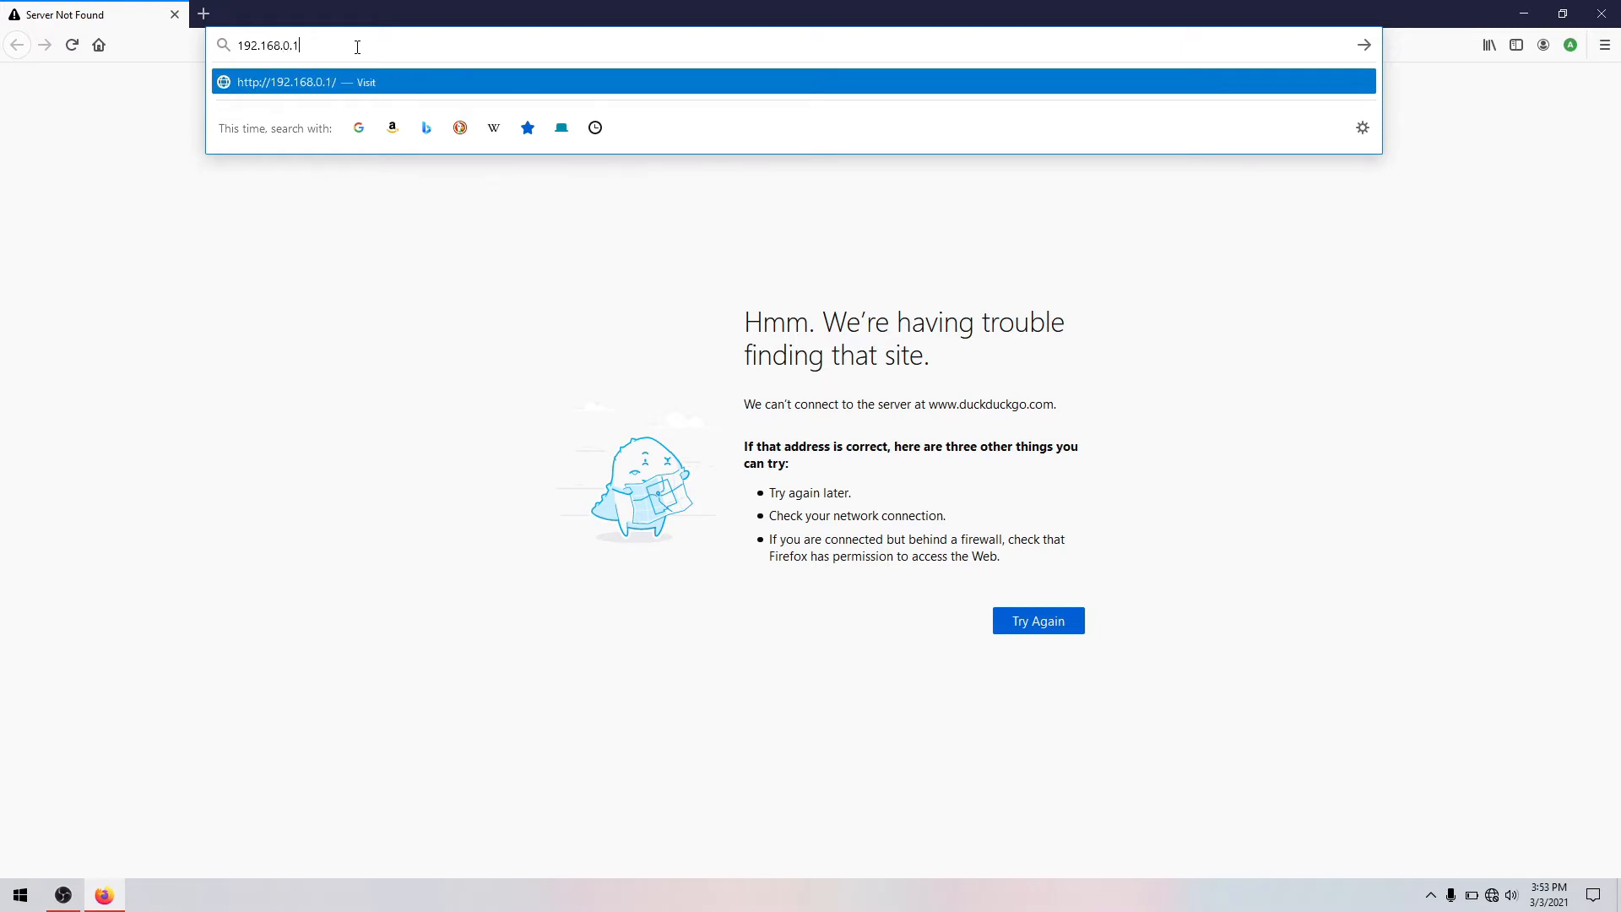
key(Return)
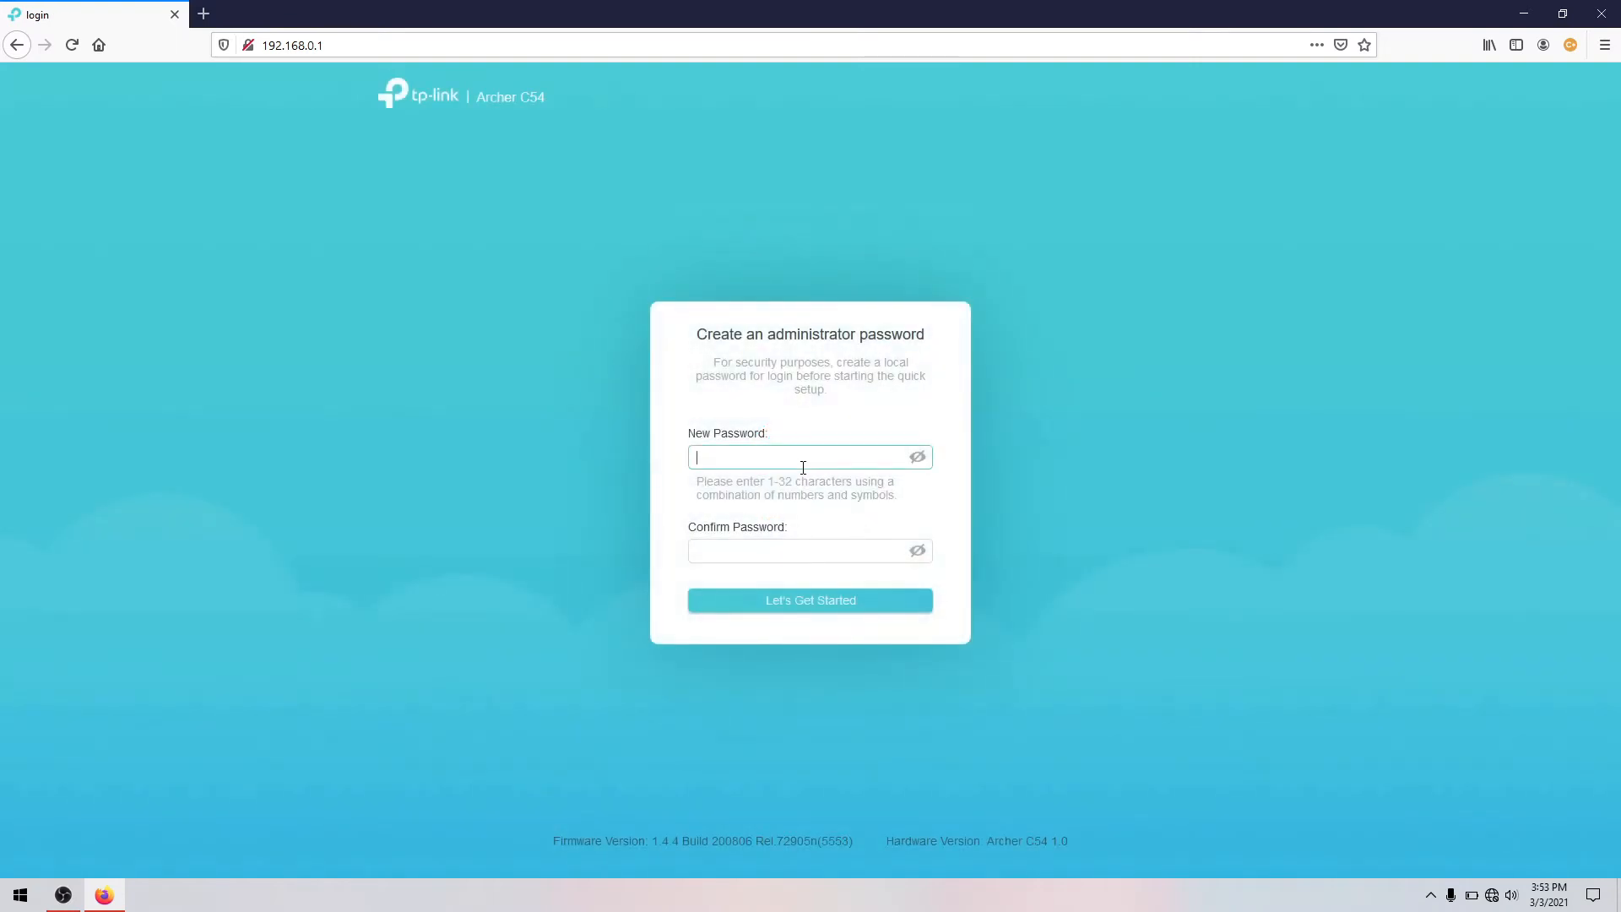
Step: Enter a new administrator password in both fields and start the quick setup
text(12345)
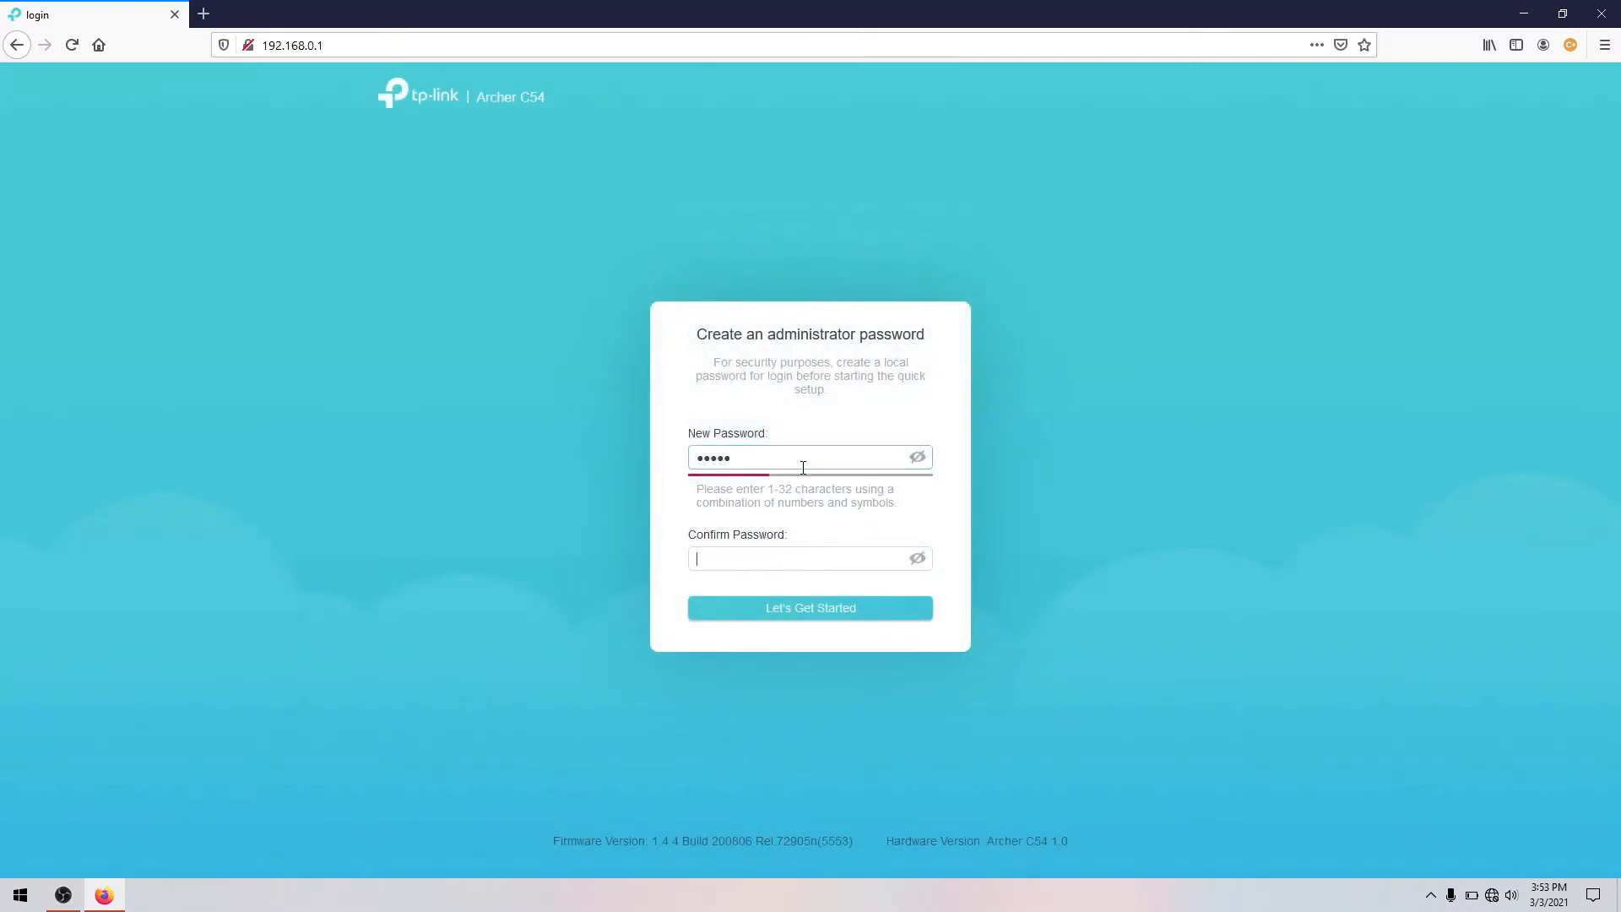
text(•••••)
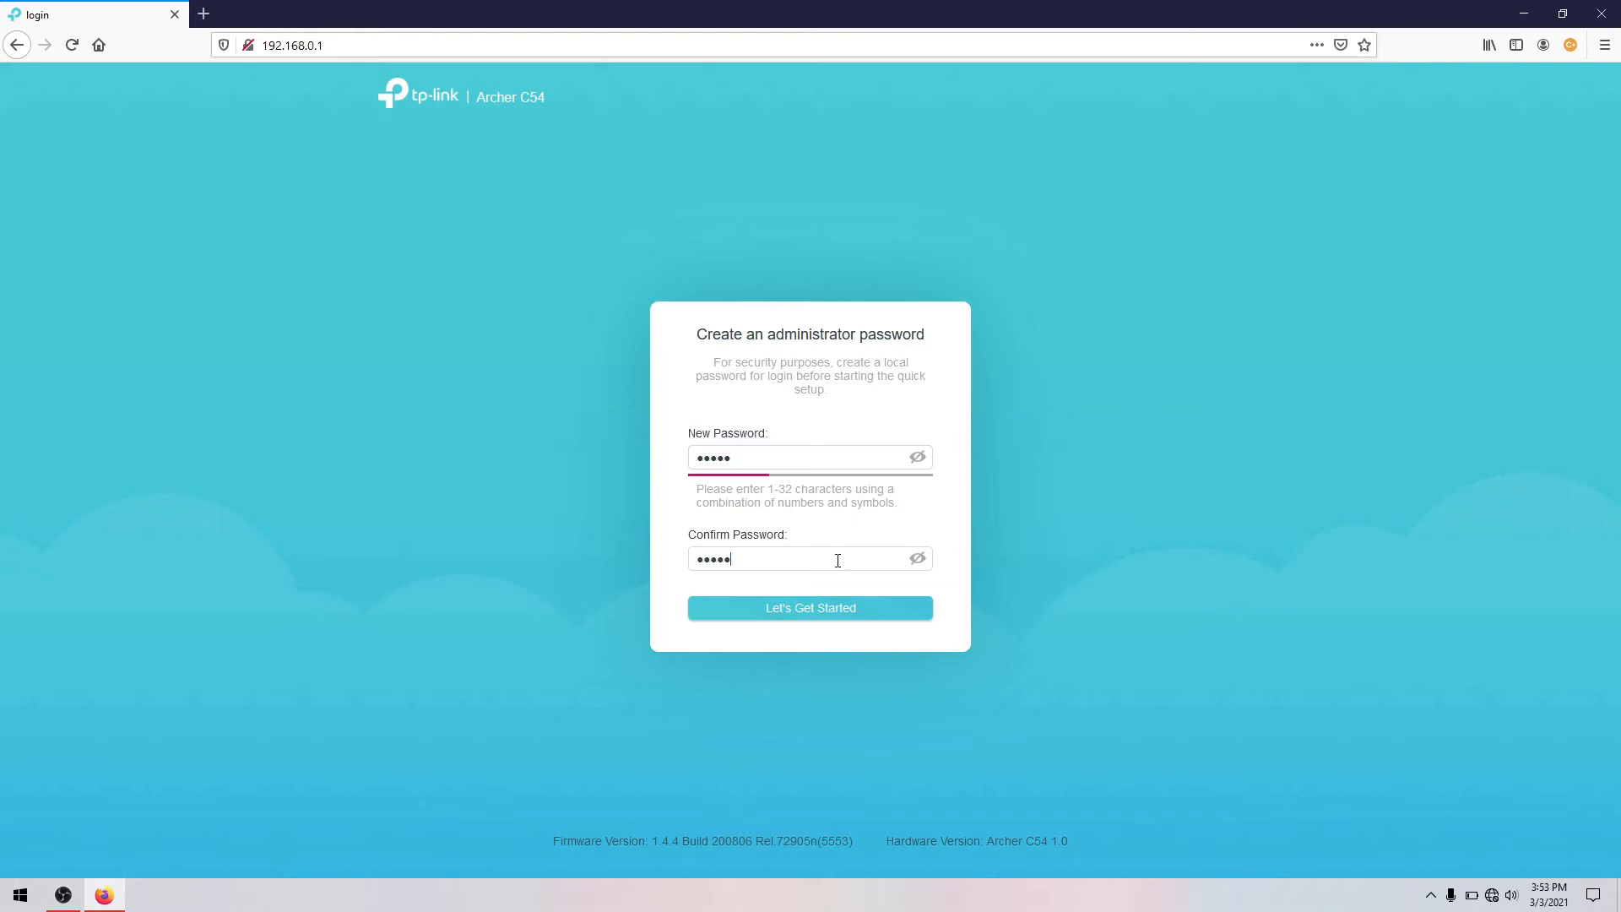
click(809, 608)
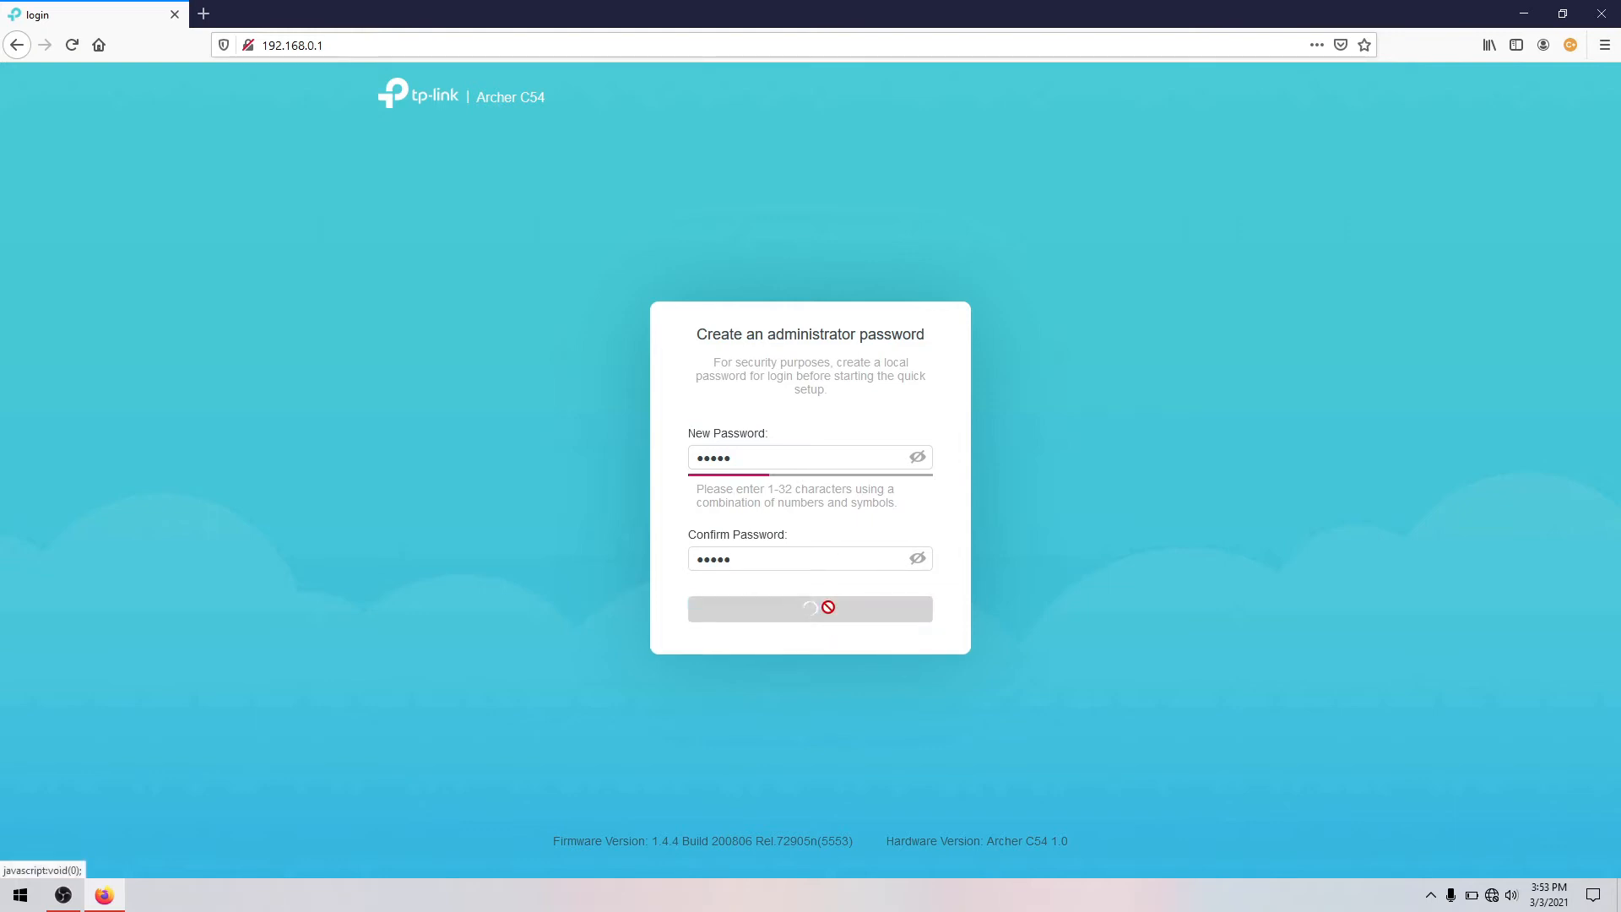
click(810, 608)
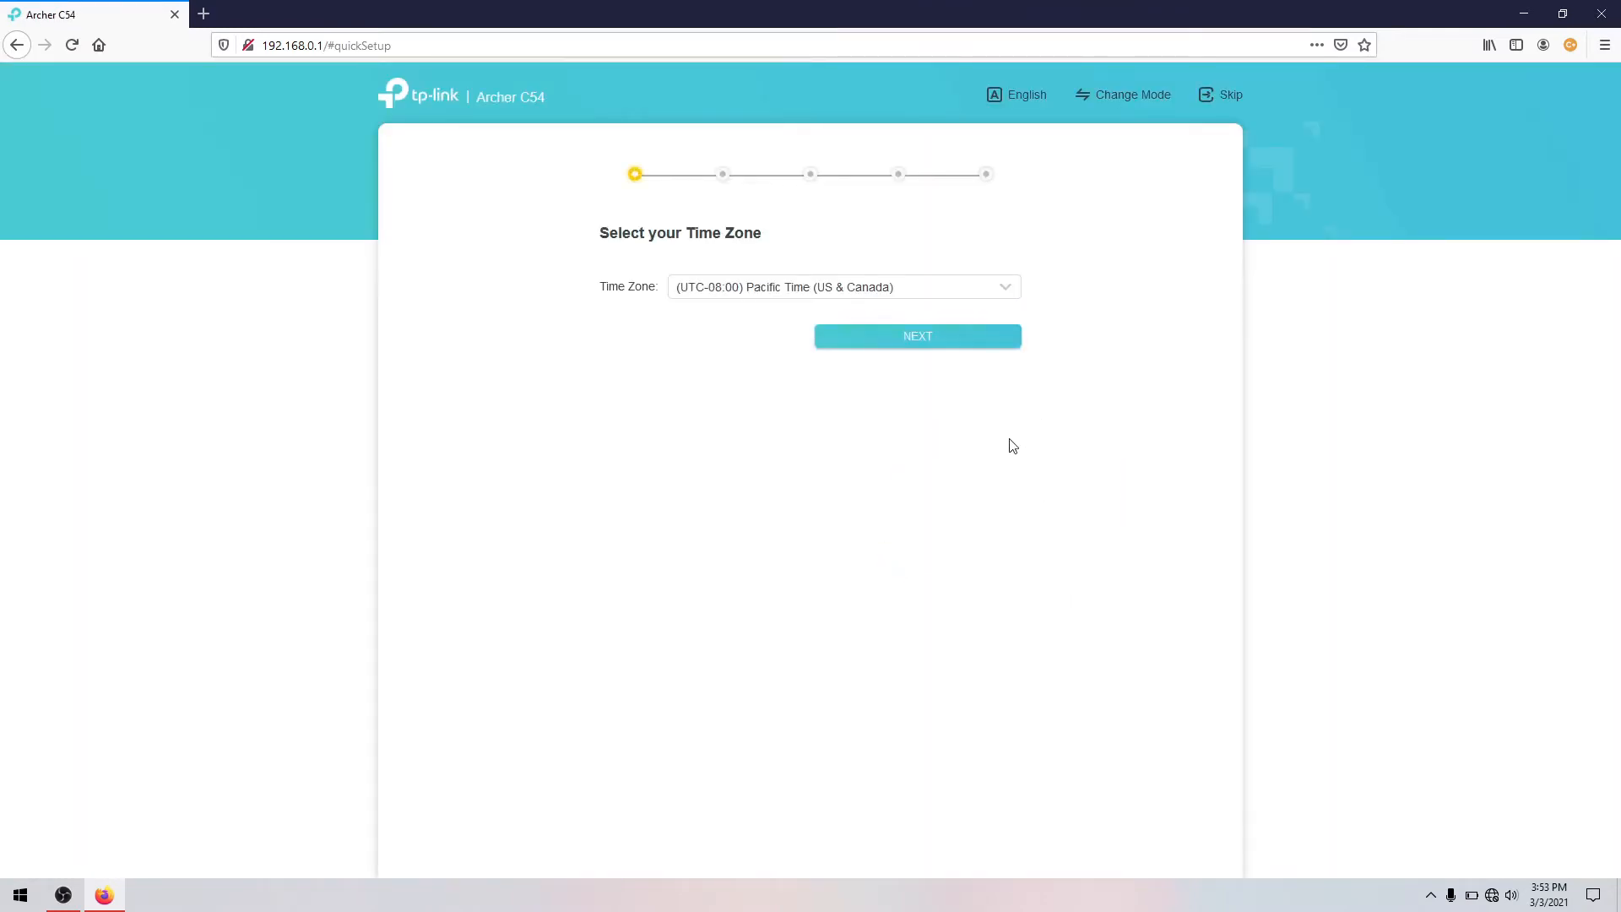
Step: Keep Pacific Time, skip the internet check, and accept the default wireless settings
click(917, 336)
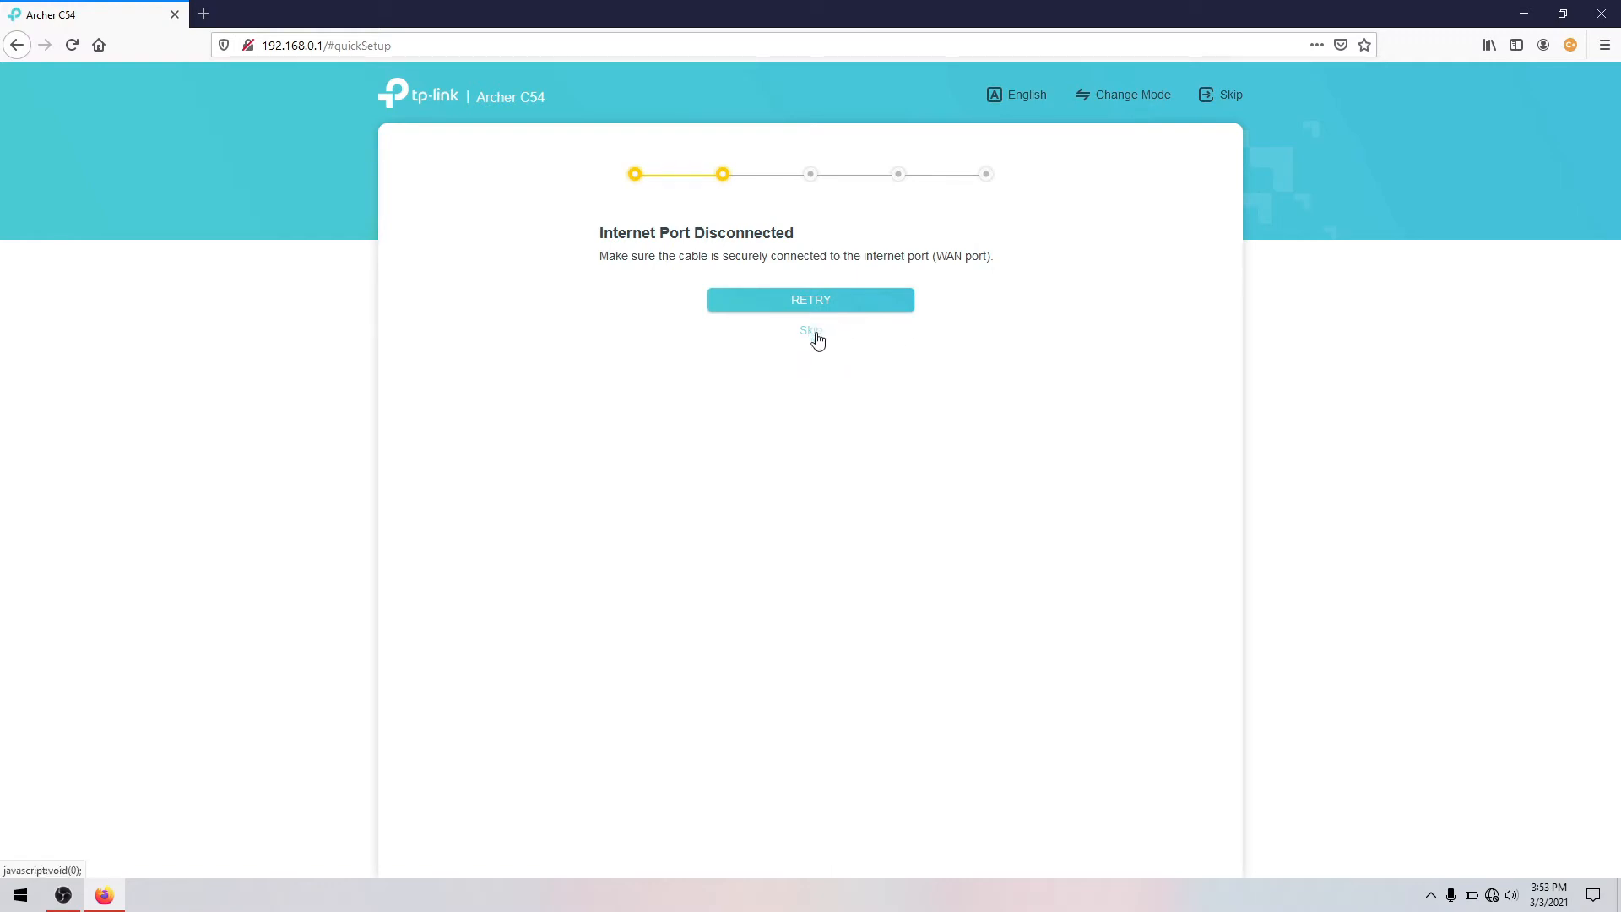
click(810, 331)
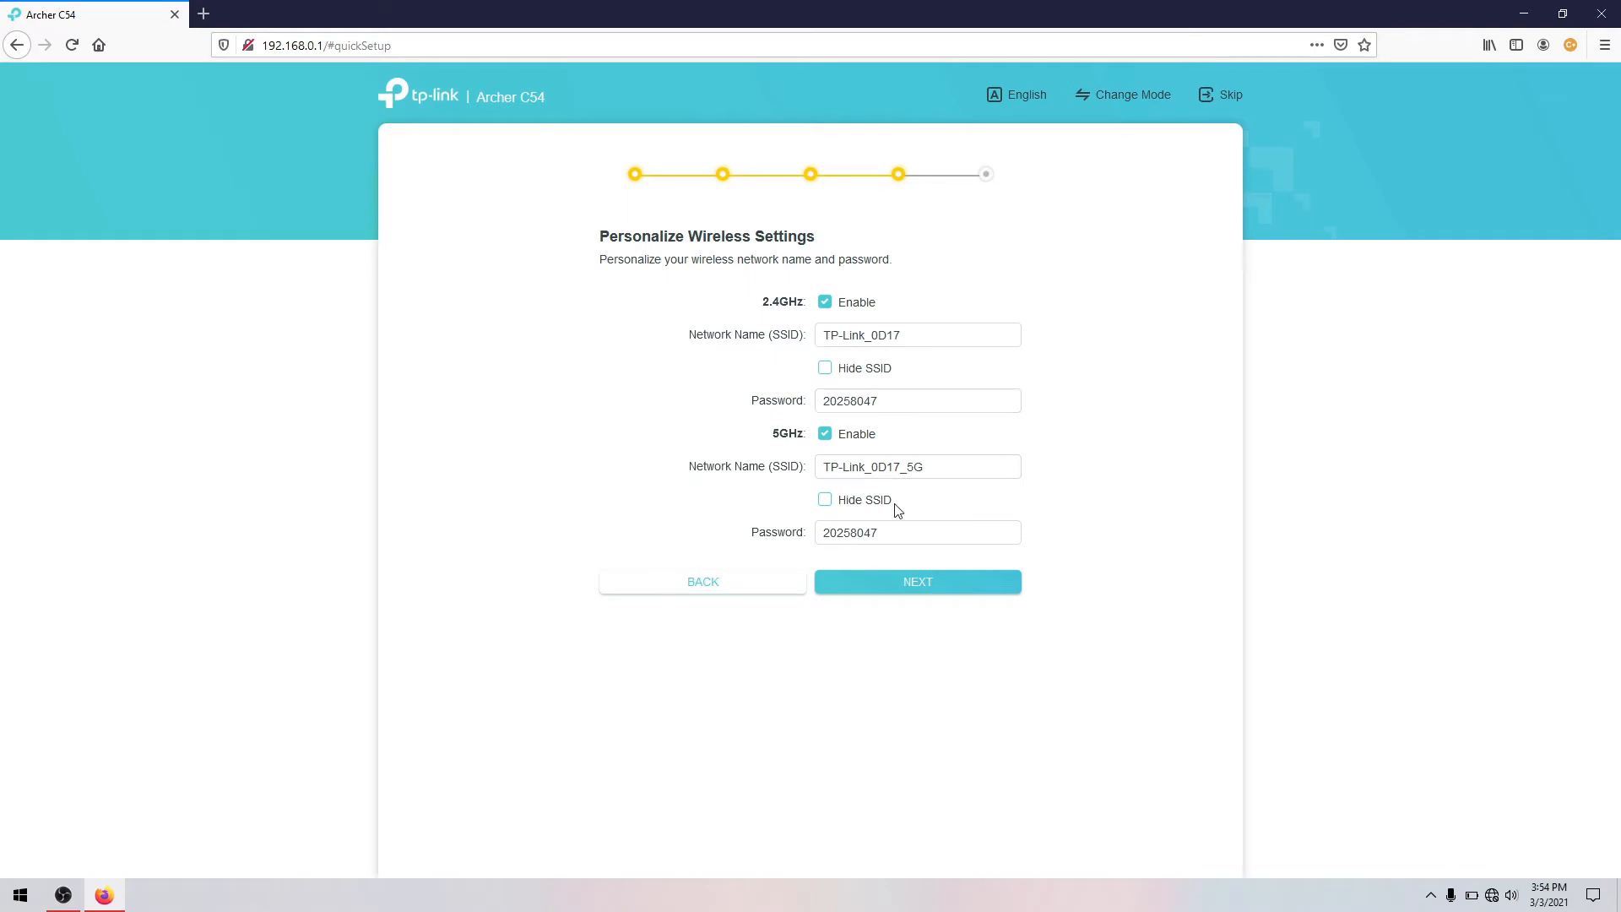
triple_click(917, 531)
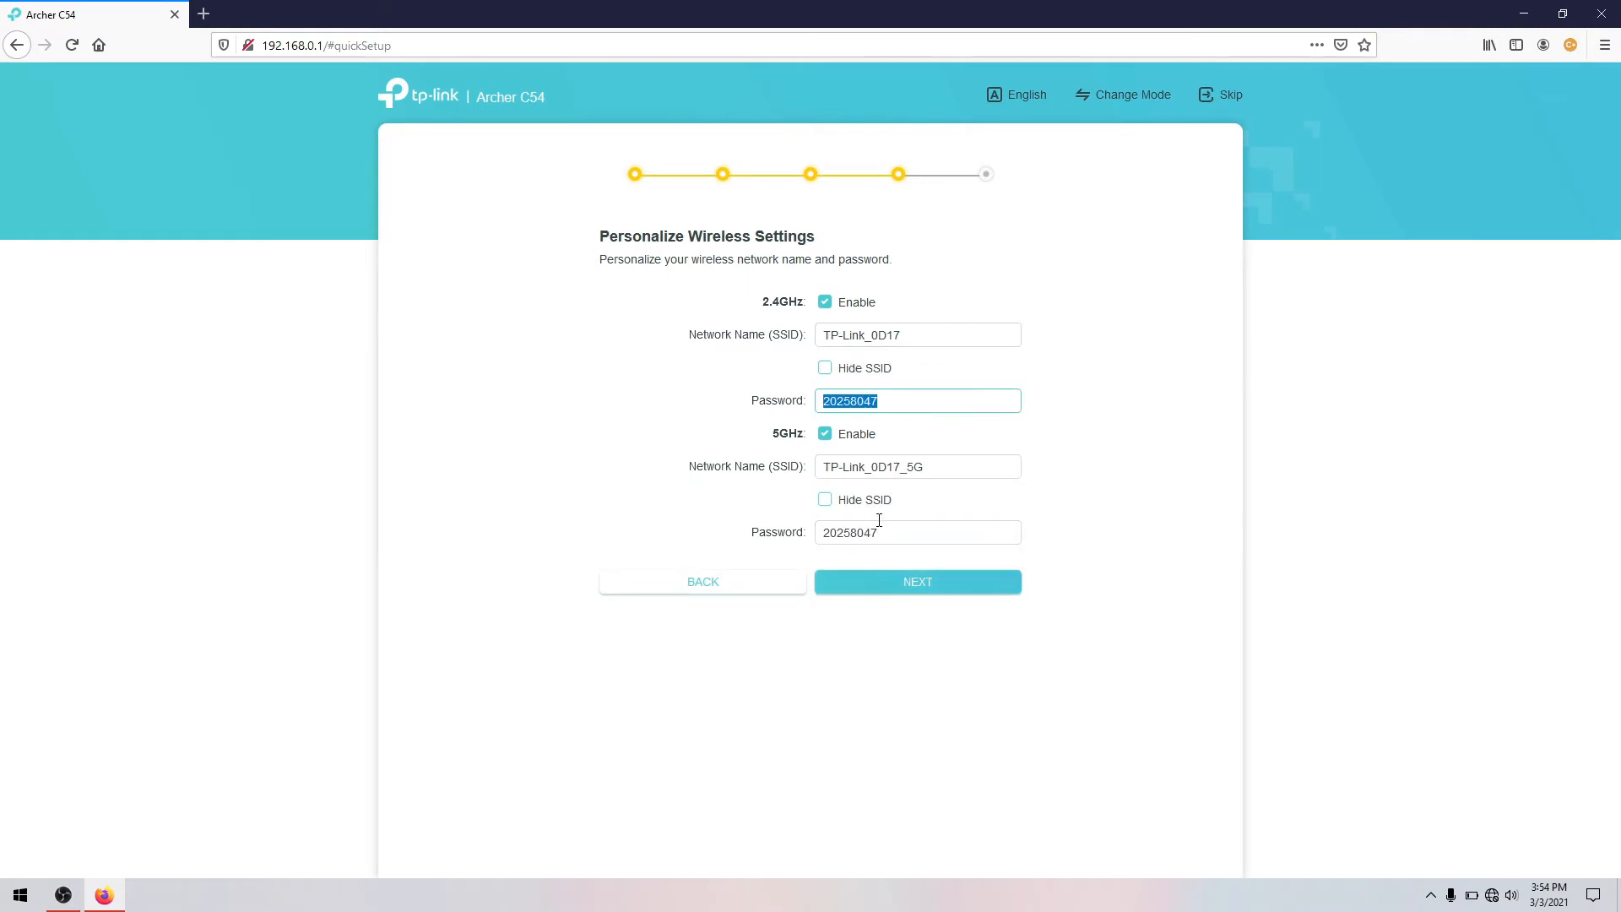
mouse_move(916, 581)
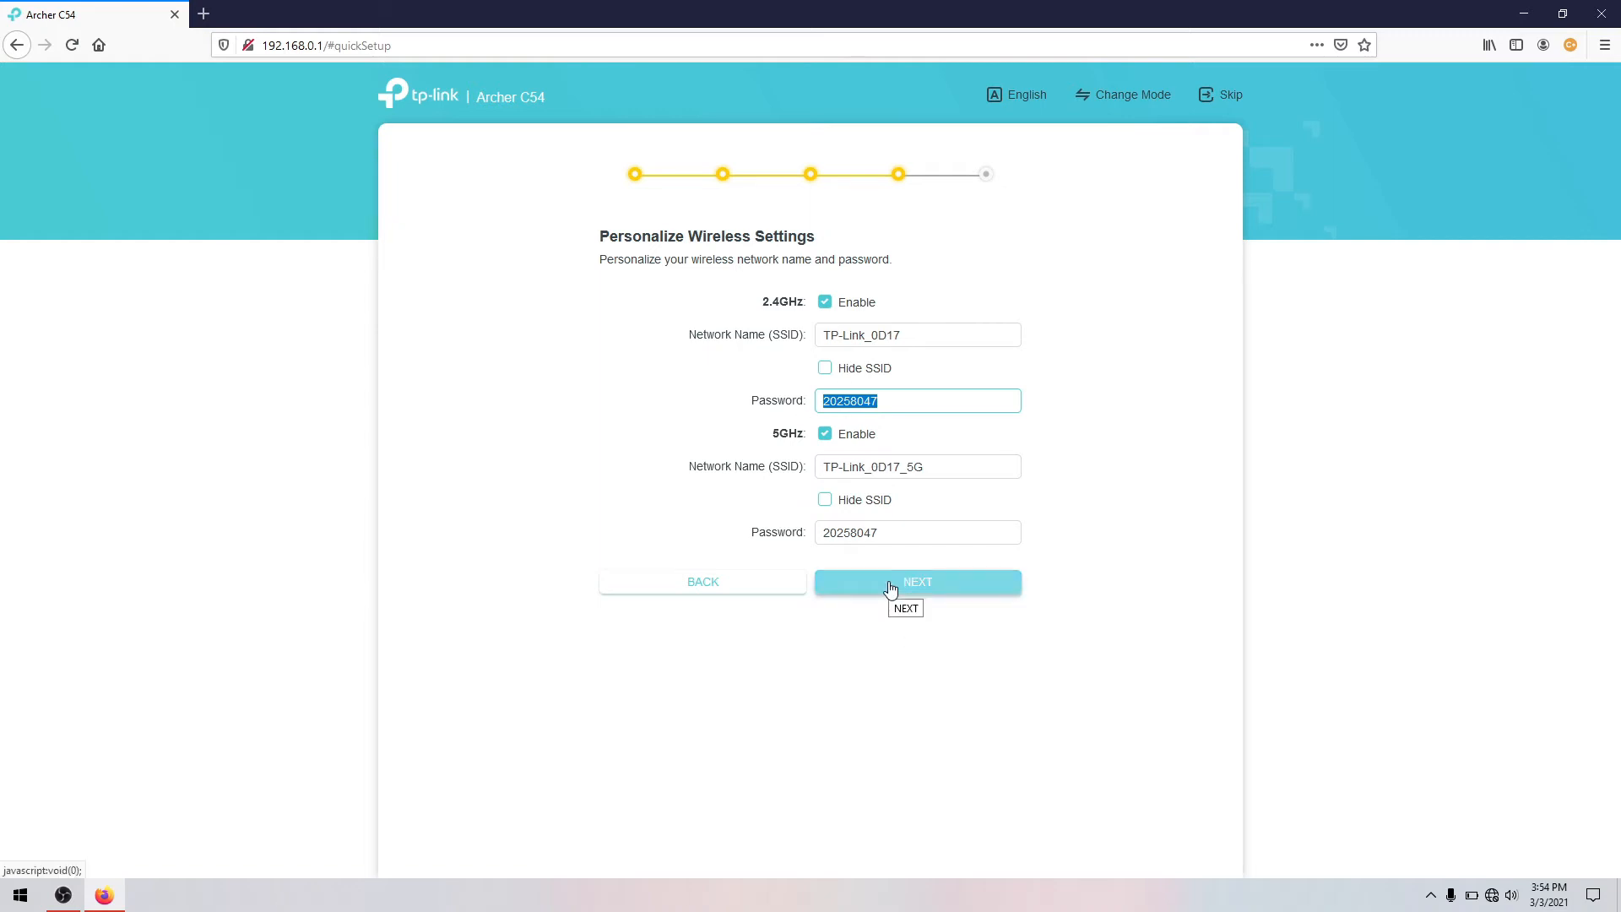
click(917, 581)
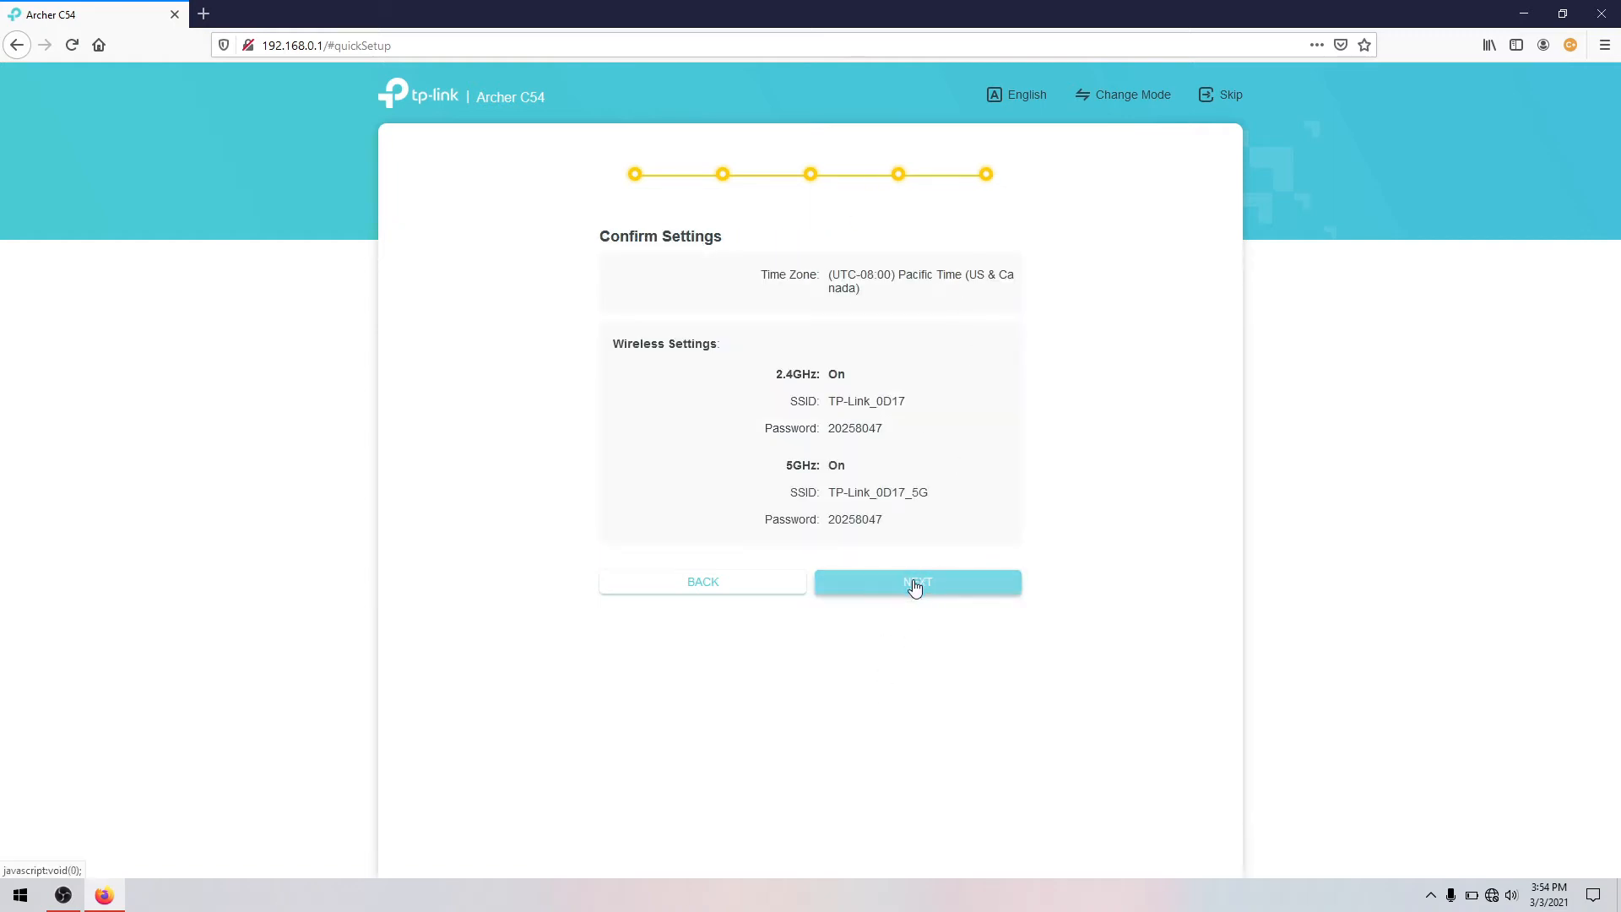
click(916, 581)
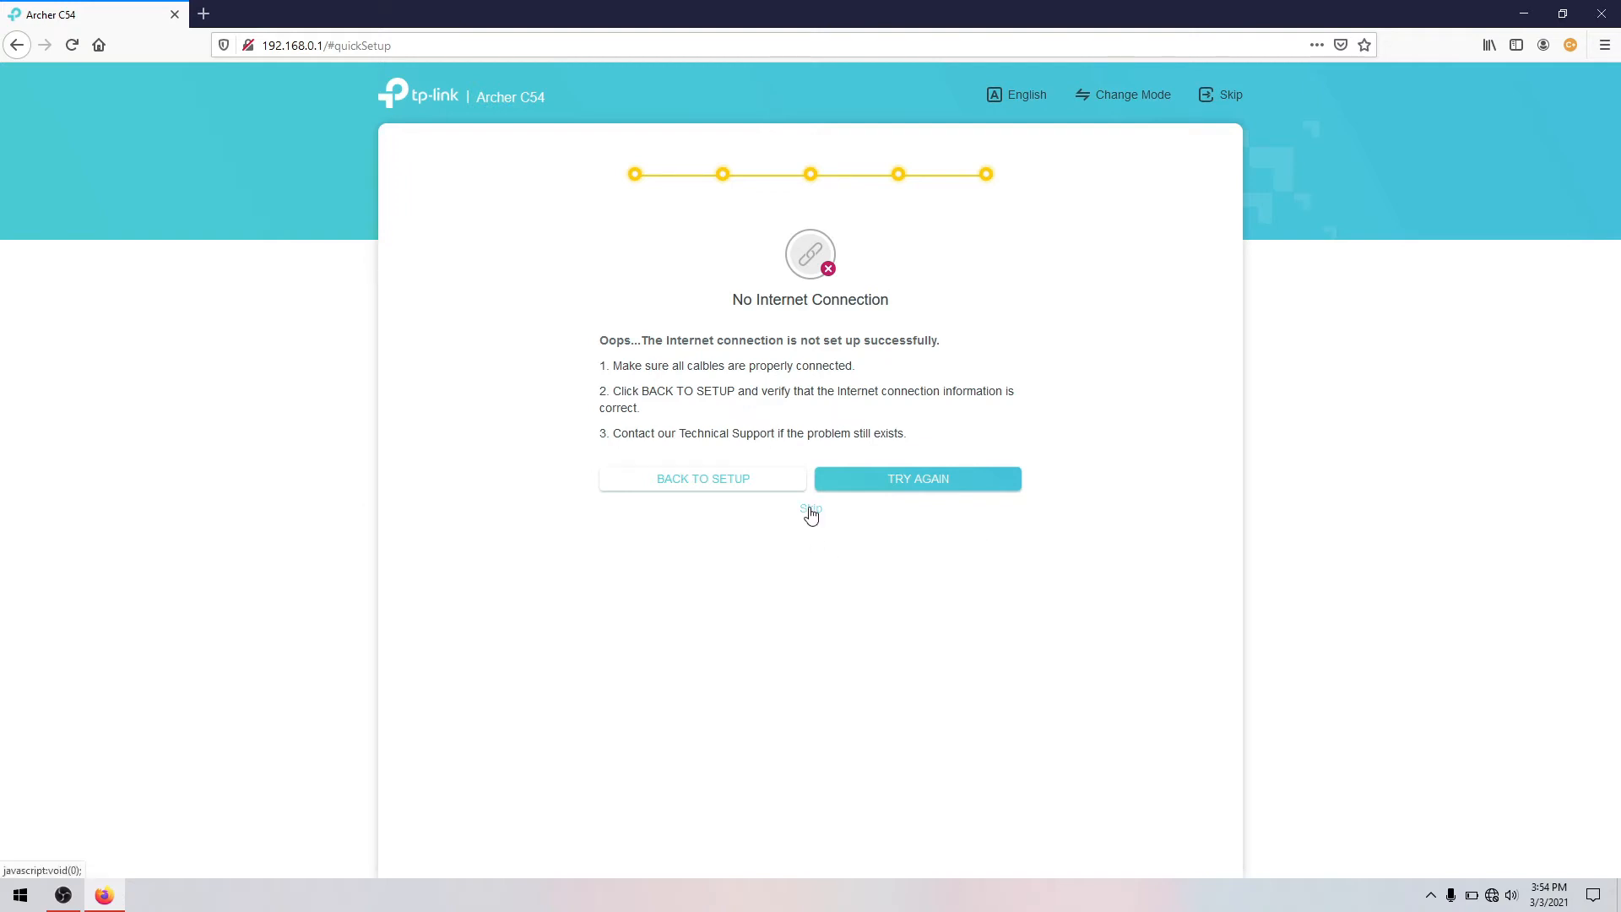
Step: Leave the connection error and go to Advanced > Security > Access Control
click(916, 479)
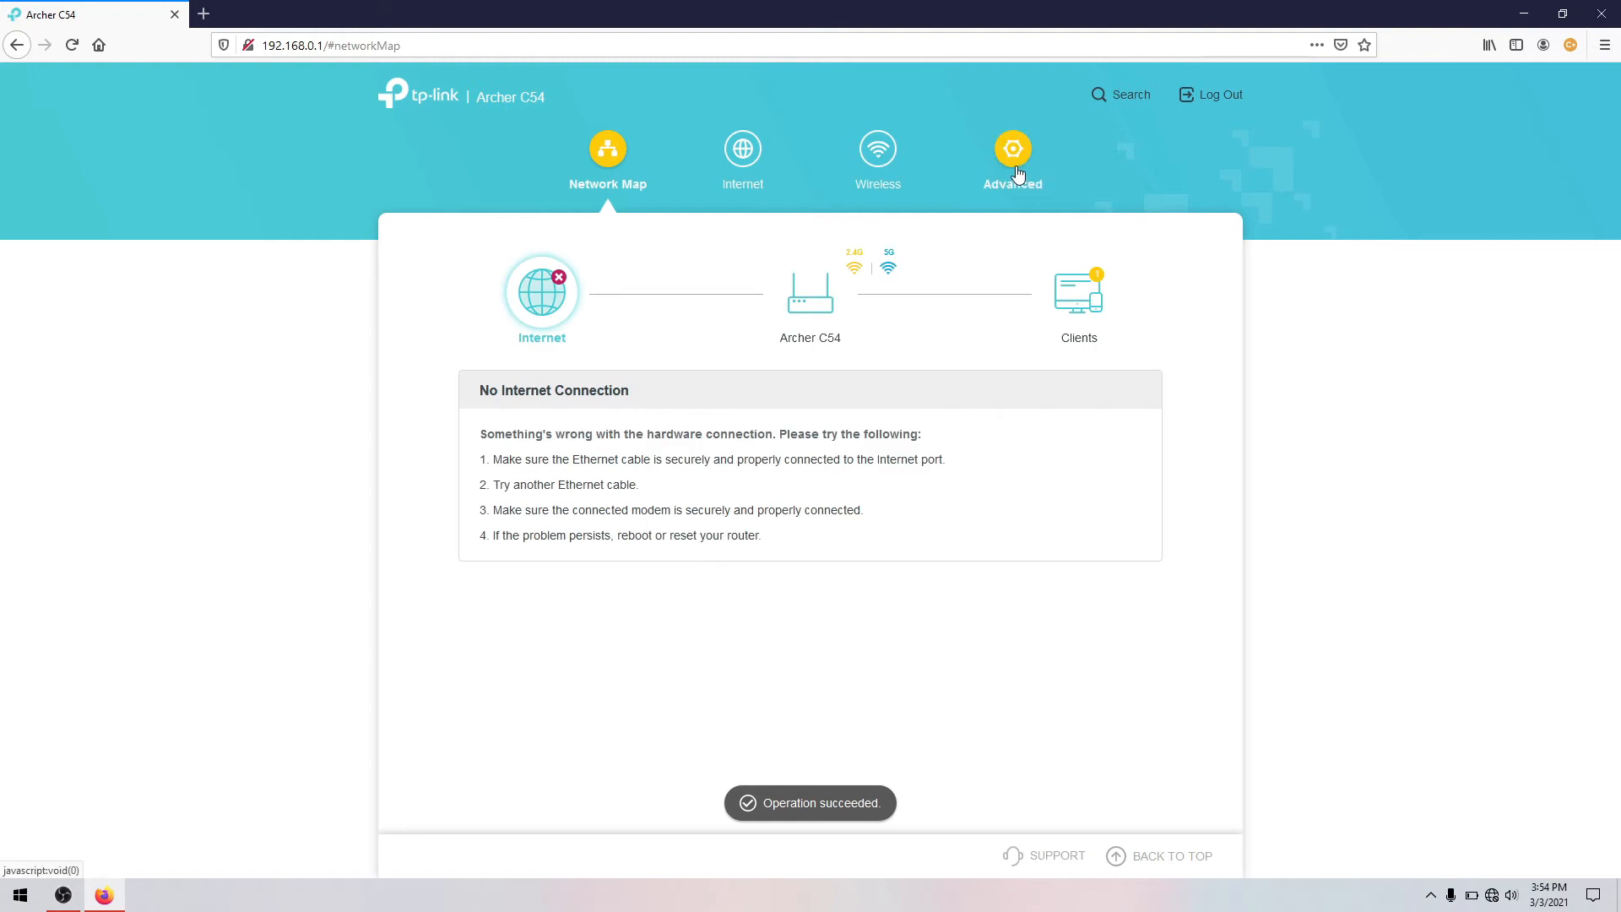
click(1013, 156)
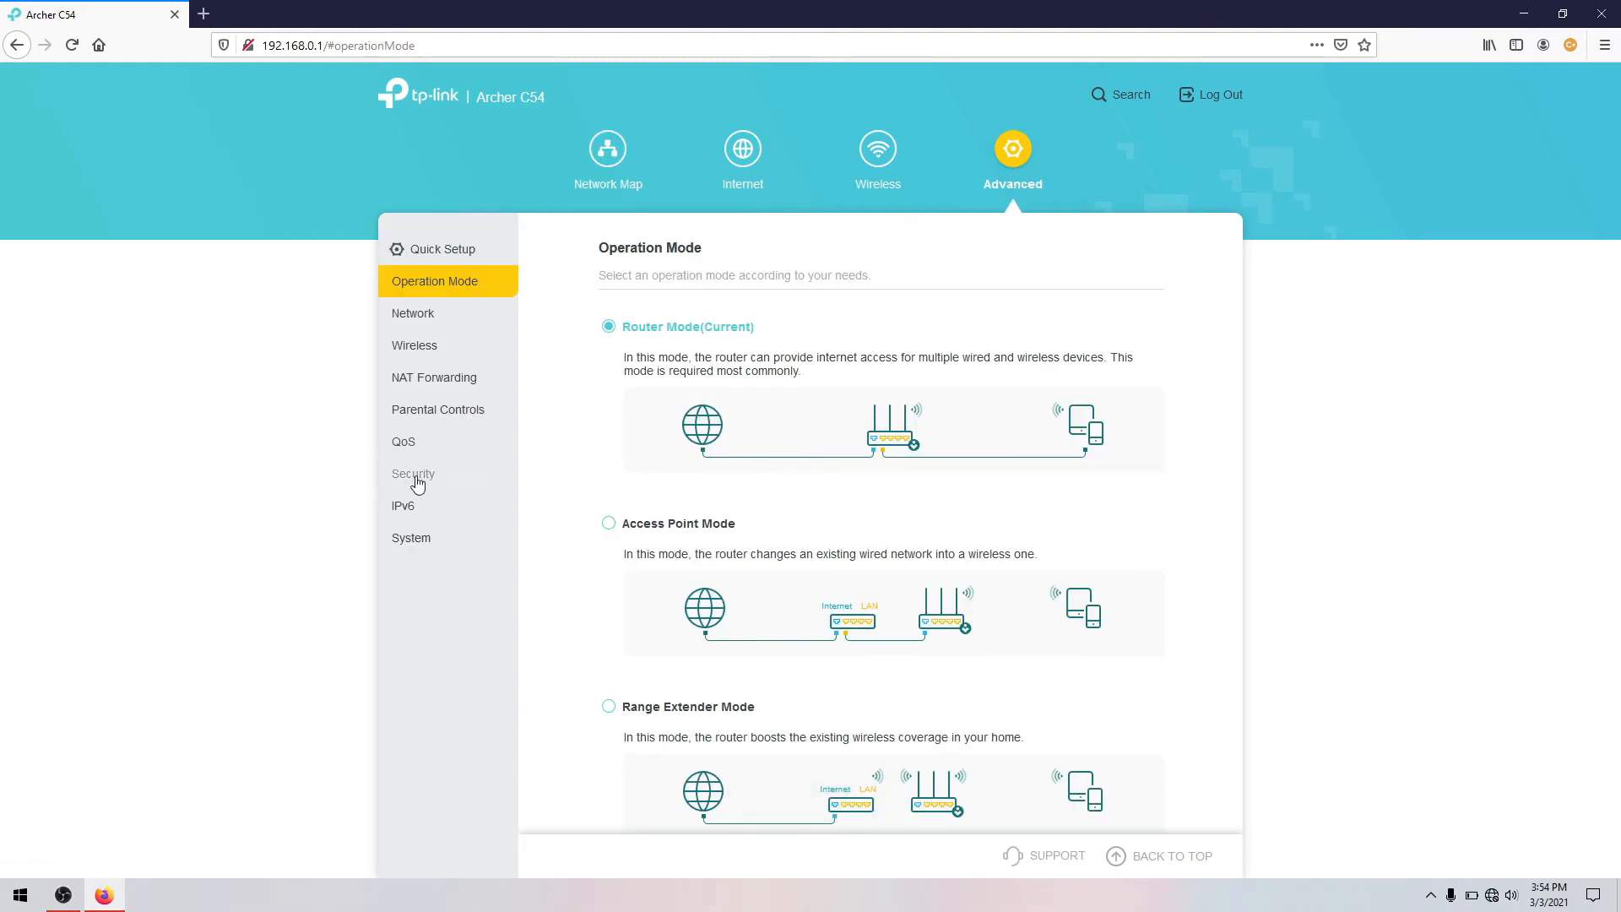
click(413, 474)
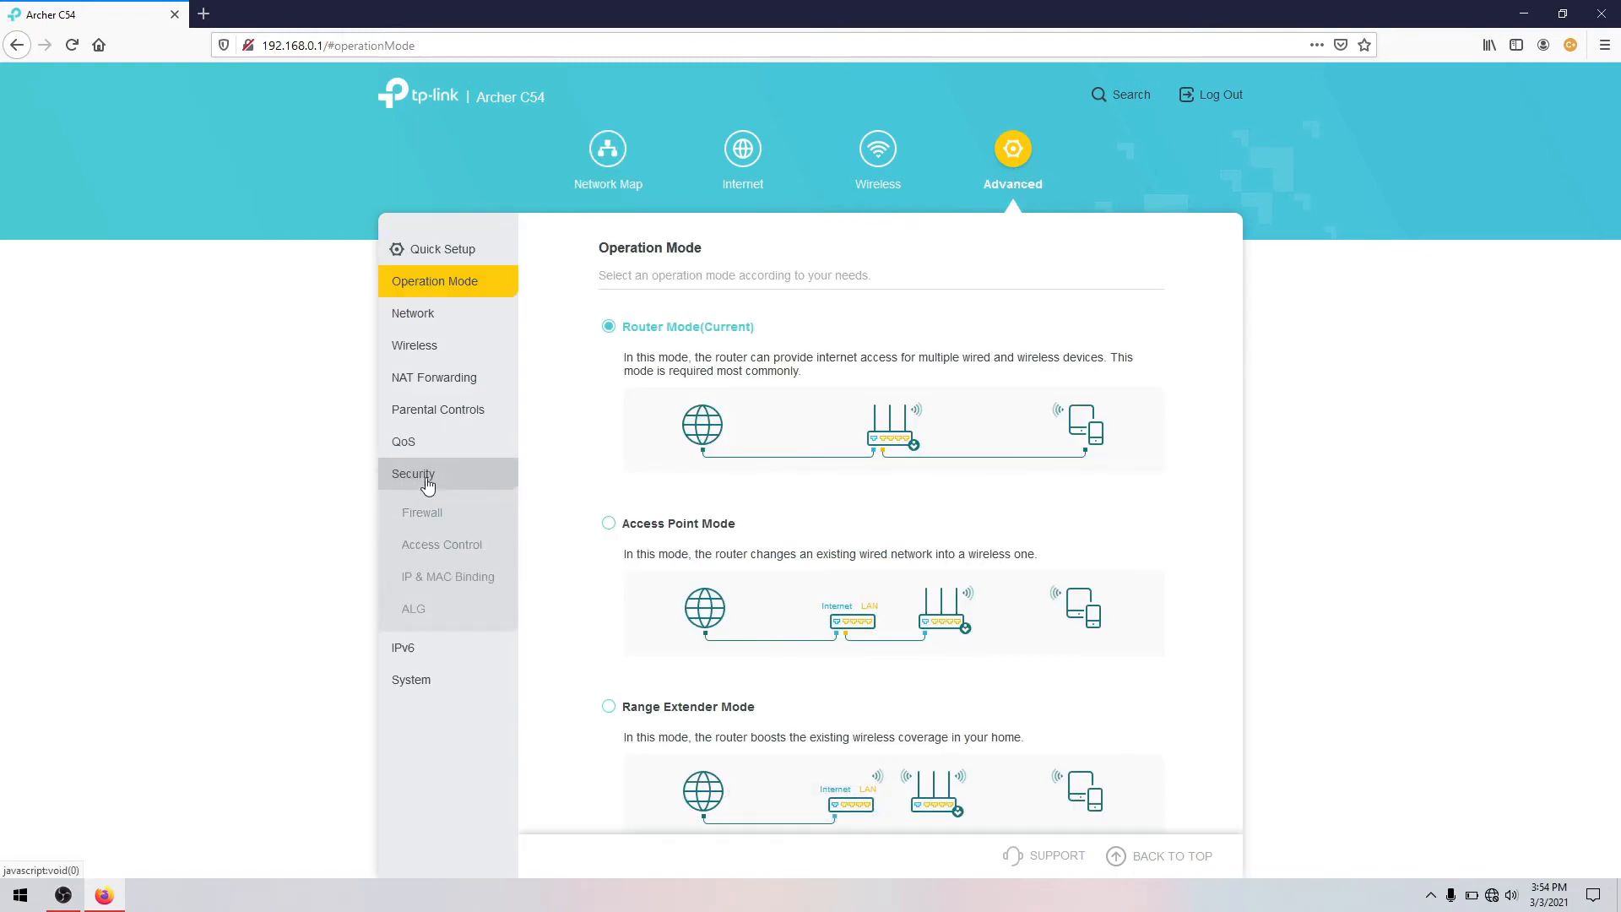
click(441, 544)
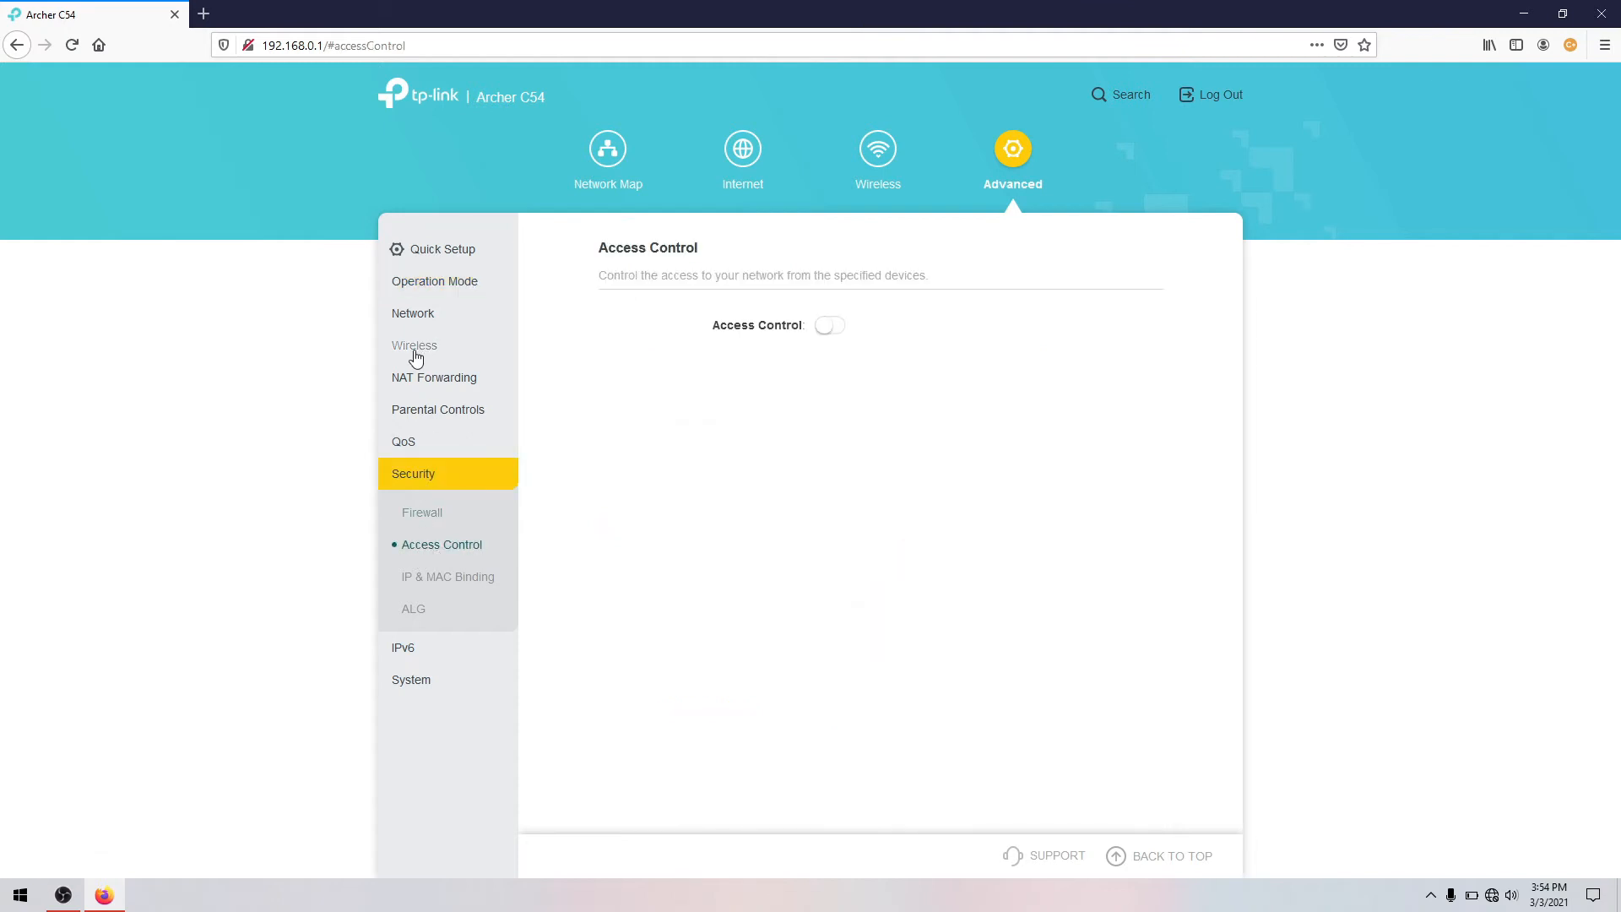
click(415, 345)
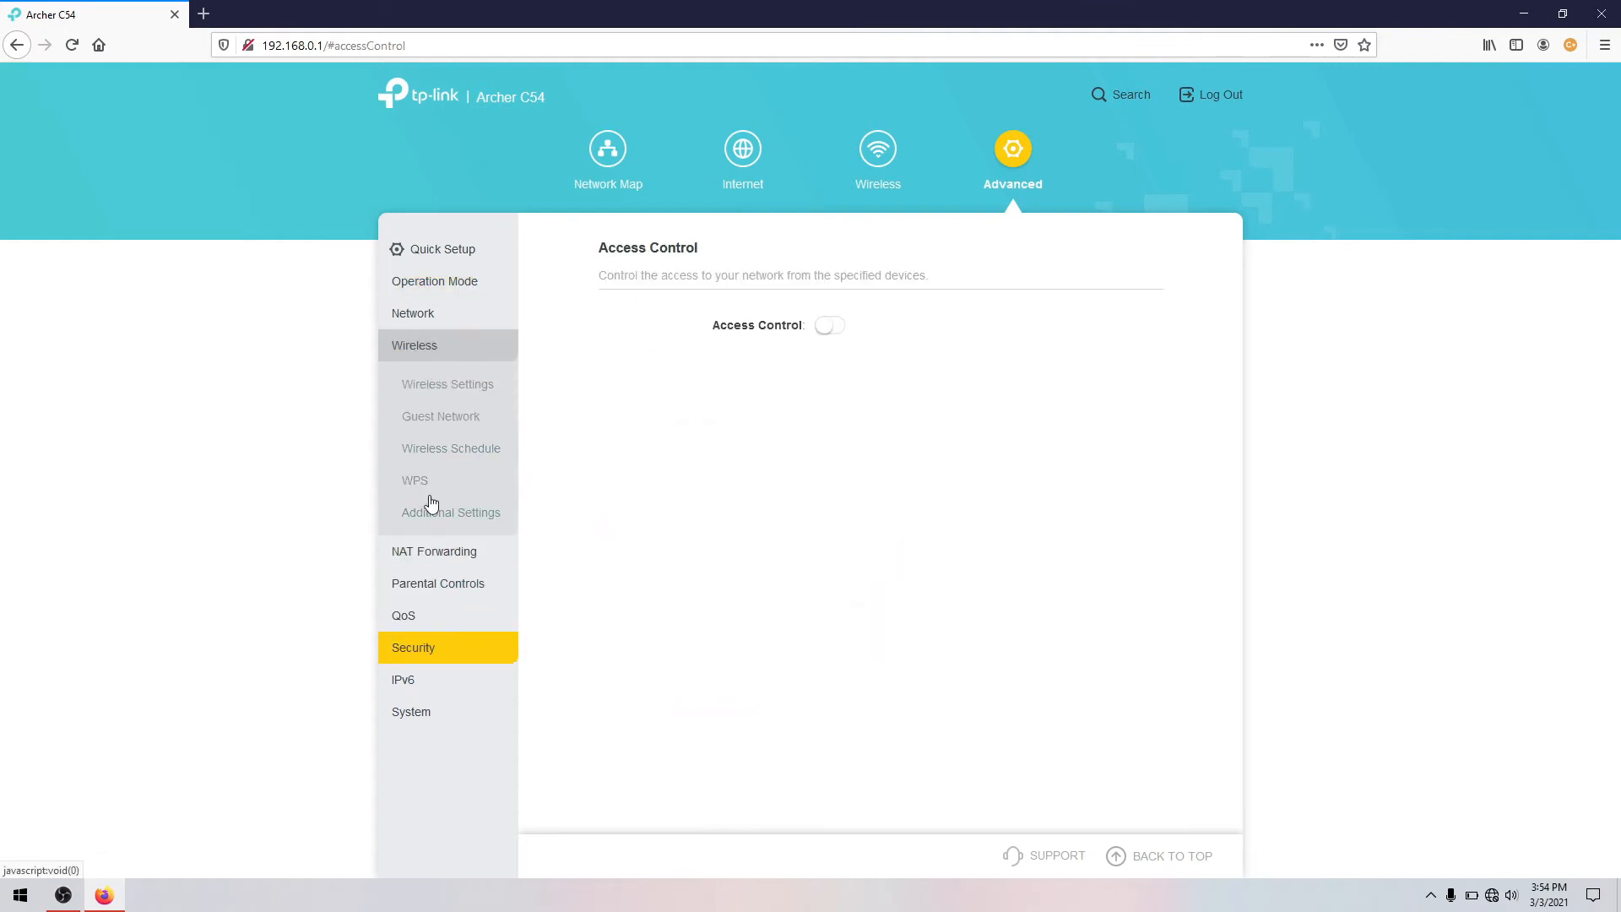
mouse_move(427, 649)
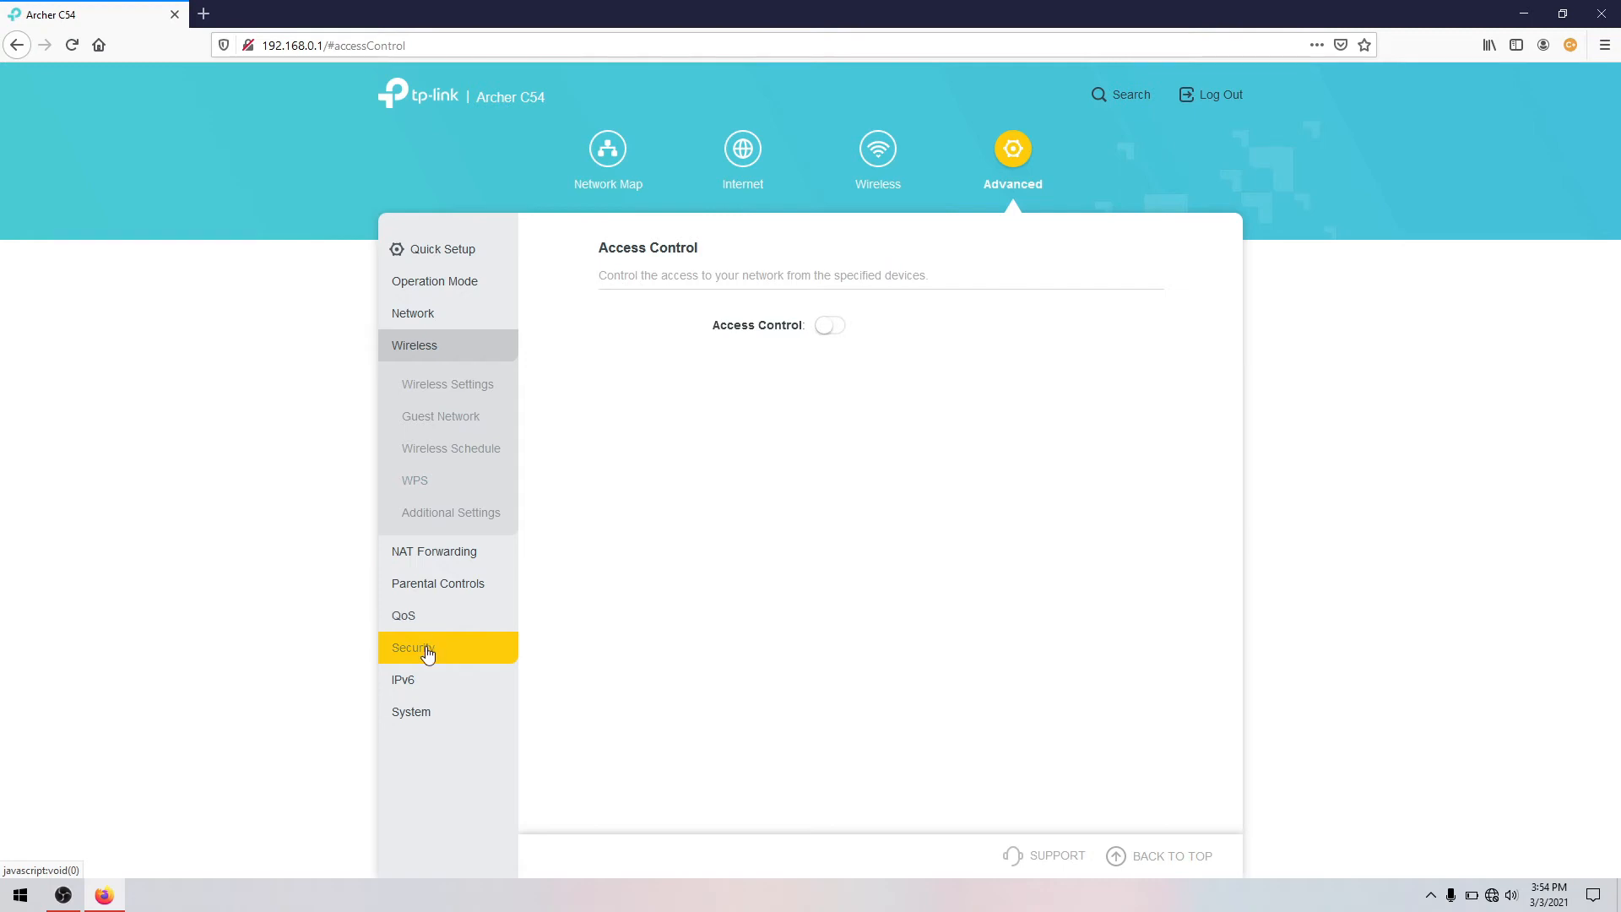
click(413, 647)
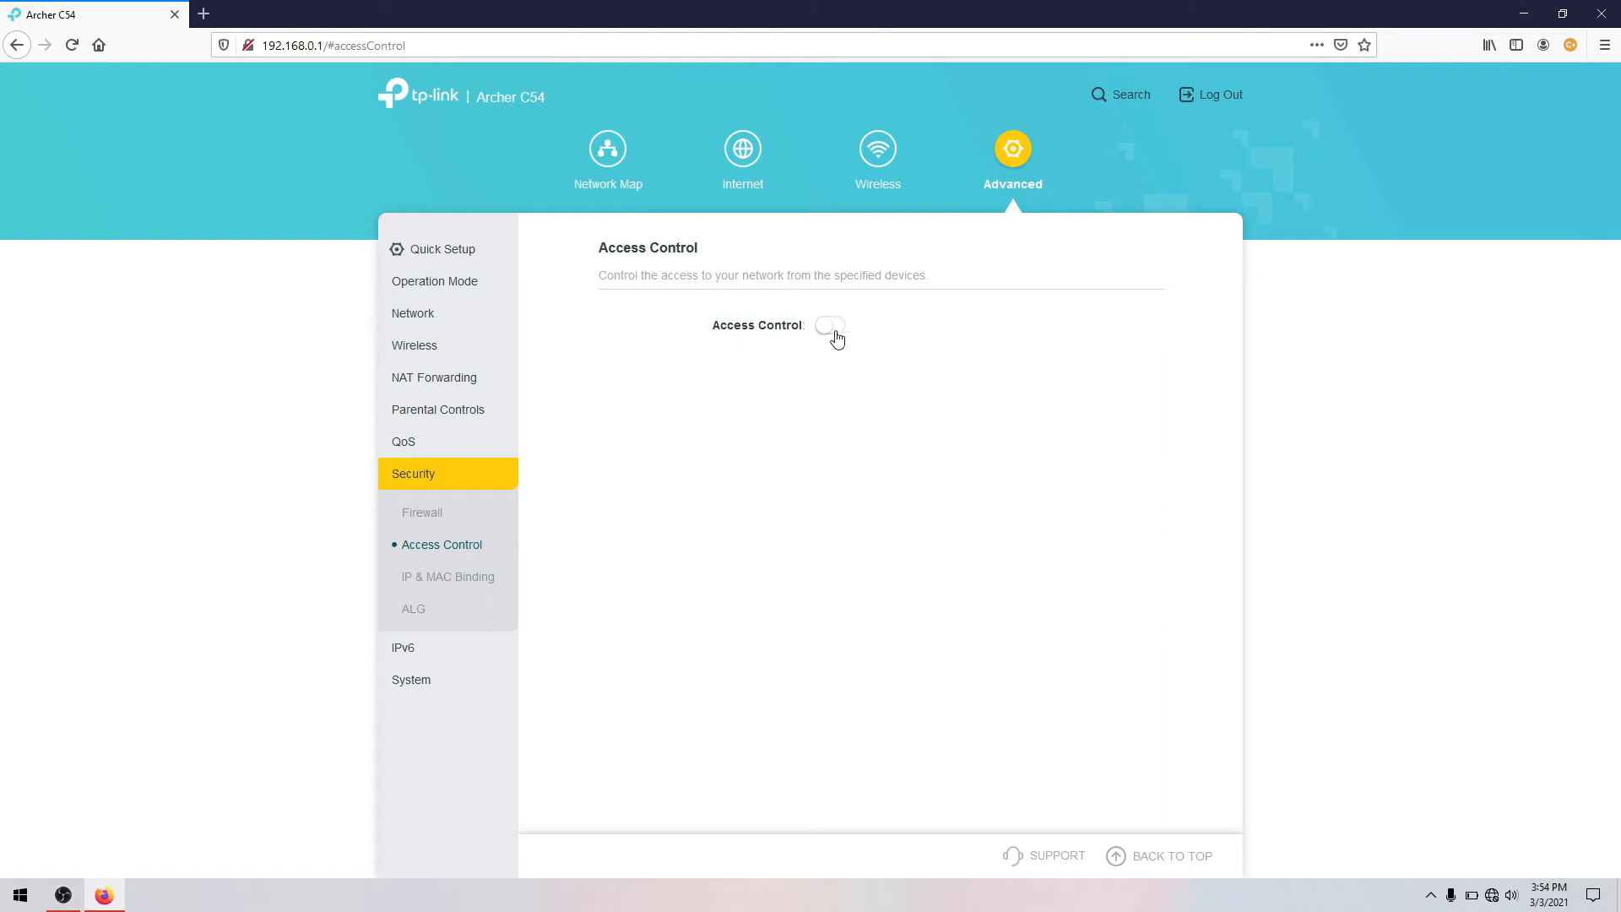
Step: Turn Access Control on in Whitelist mode, save, and go to the QoS page
click(831, 324)
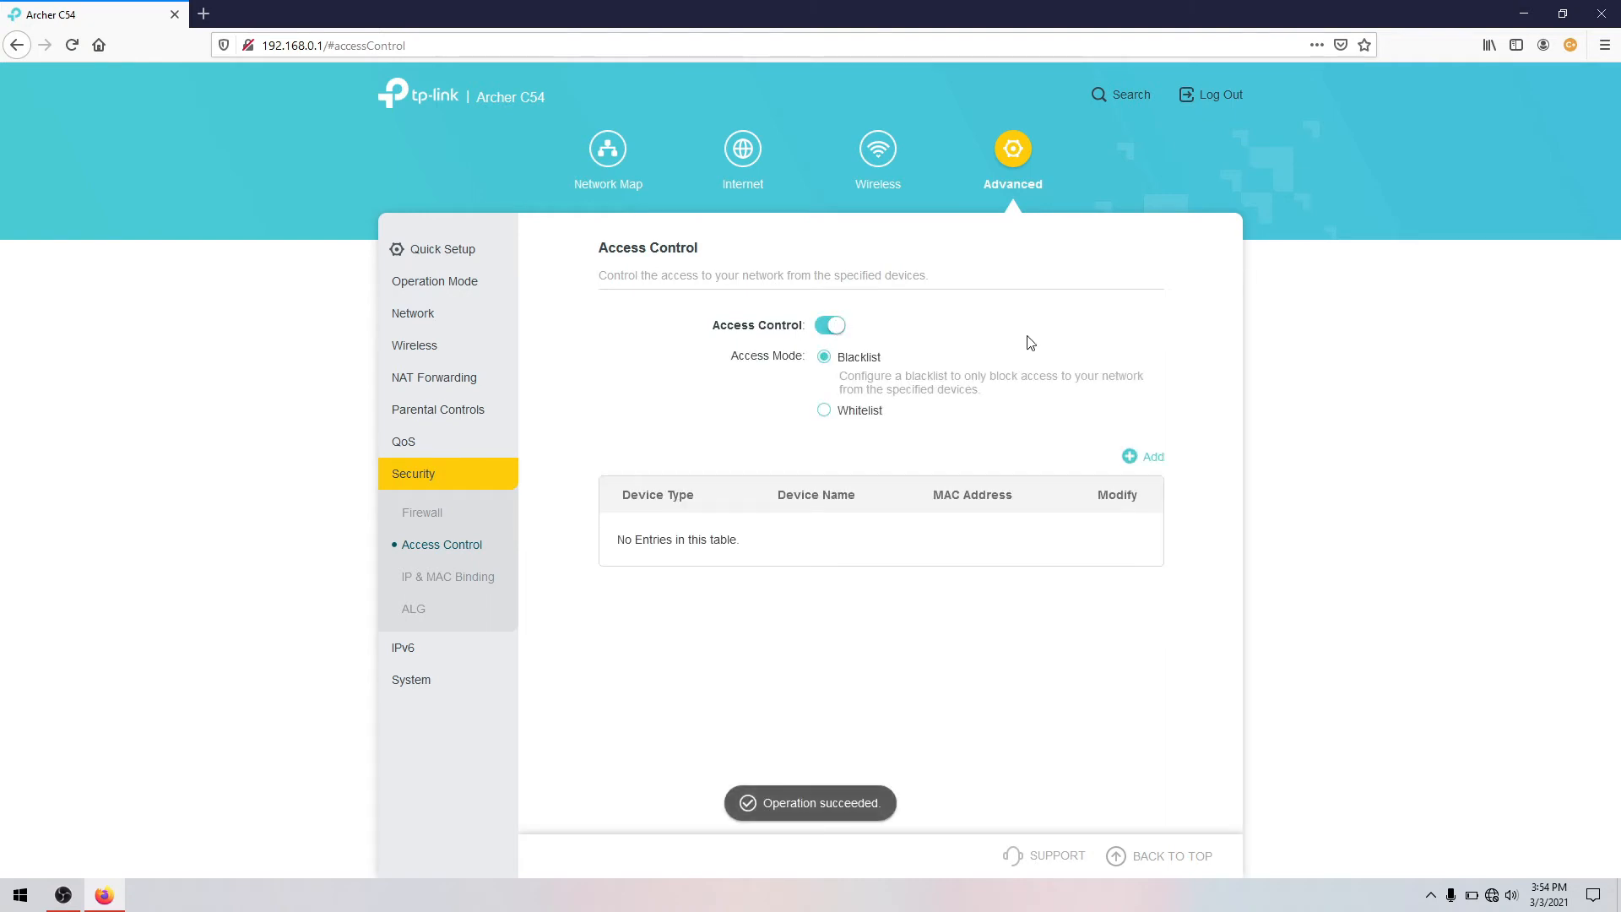
click(824, 381)
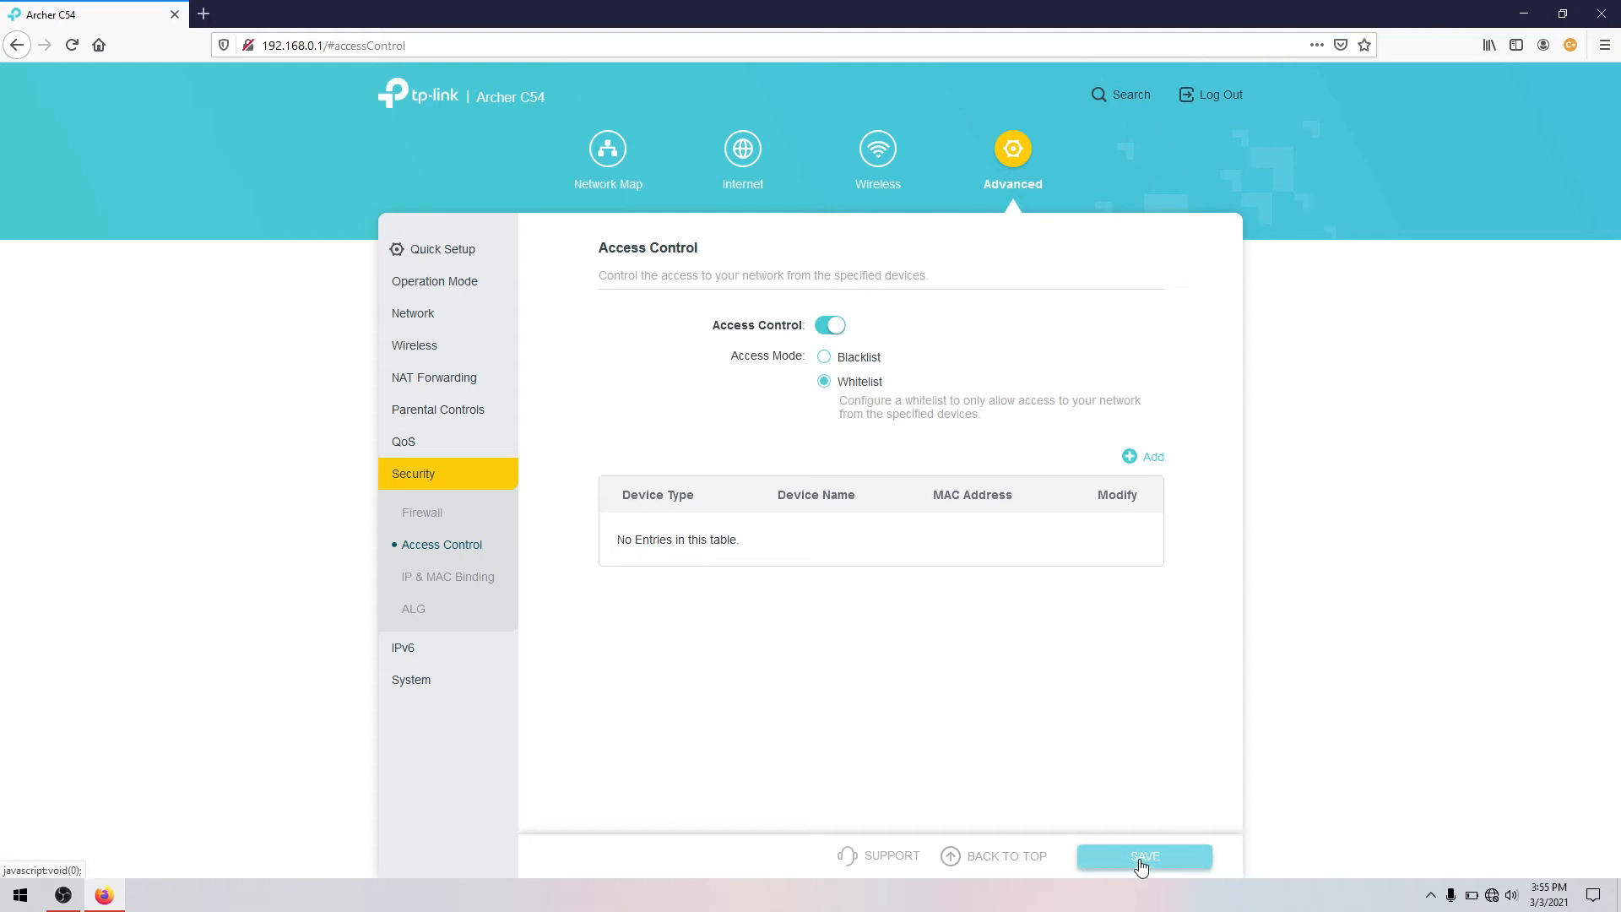
click(1143, 856)
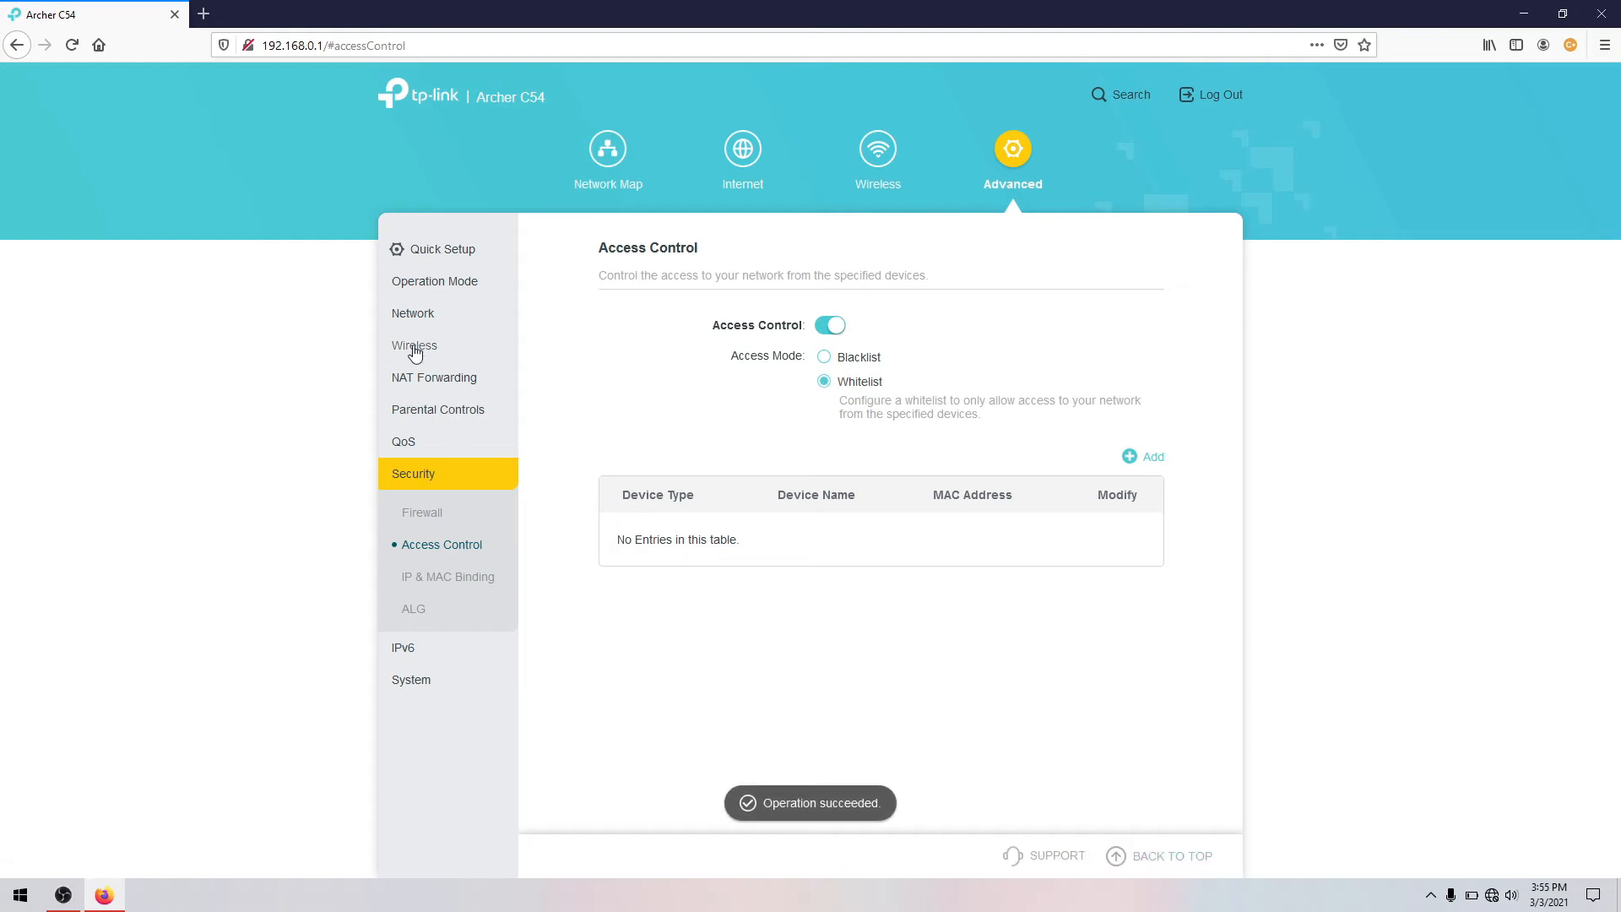
click(402, 441)
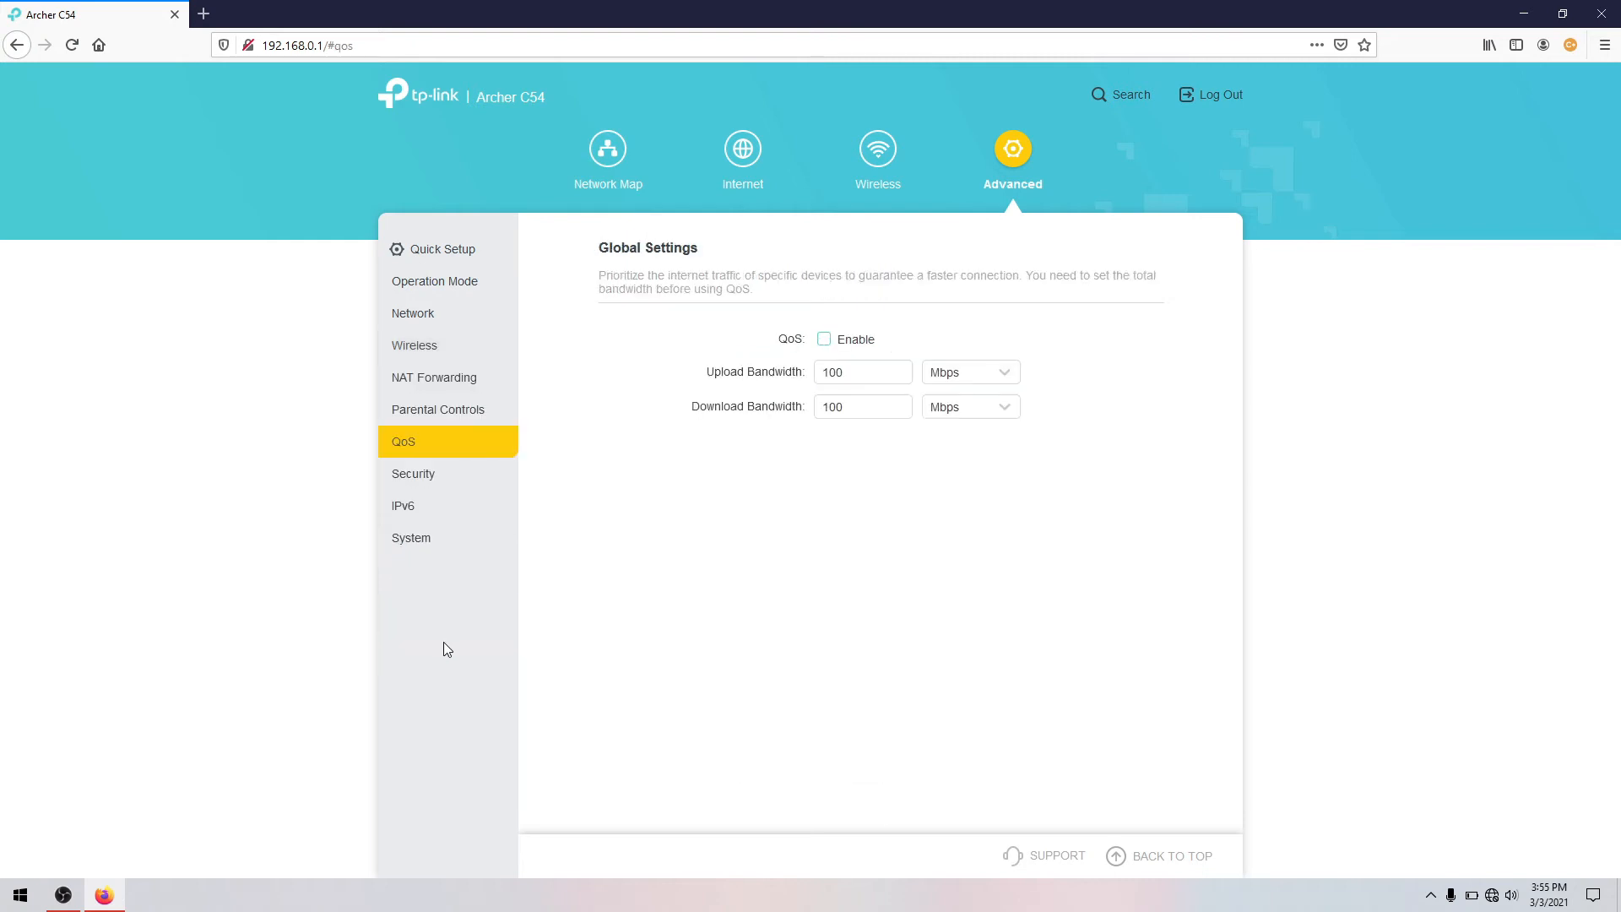
Step: Review the whitelist on Access Control, then go to Wireless > Wireless Settings
click(413, 474)
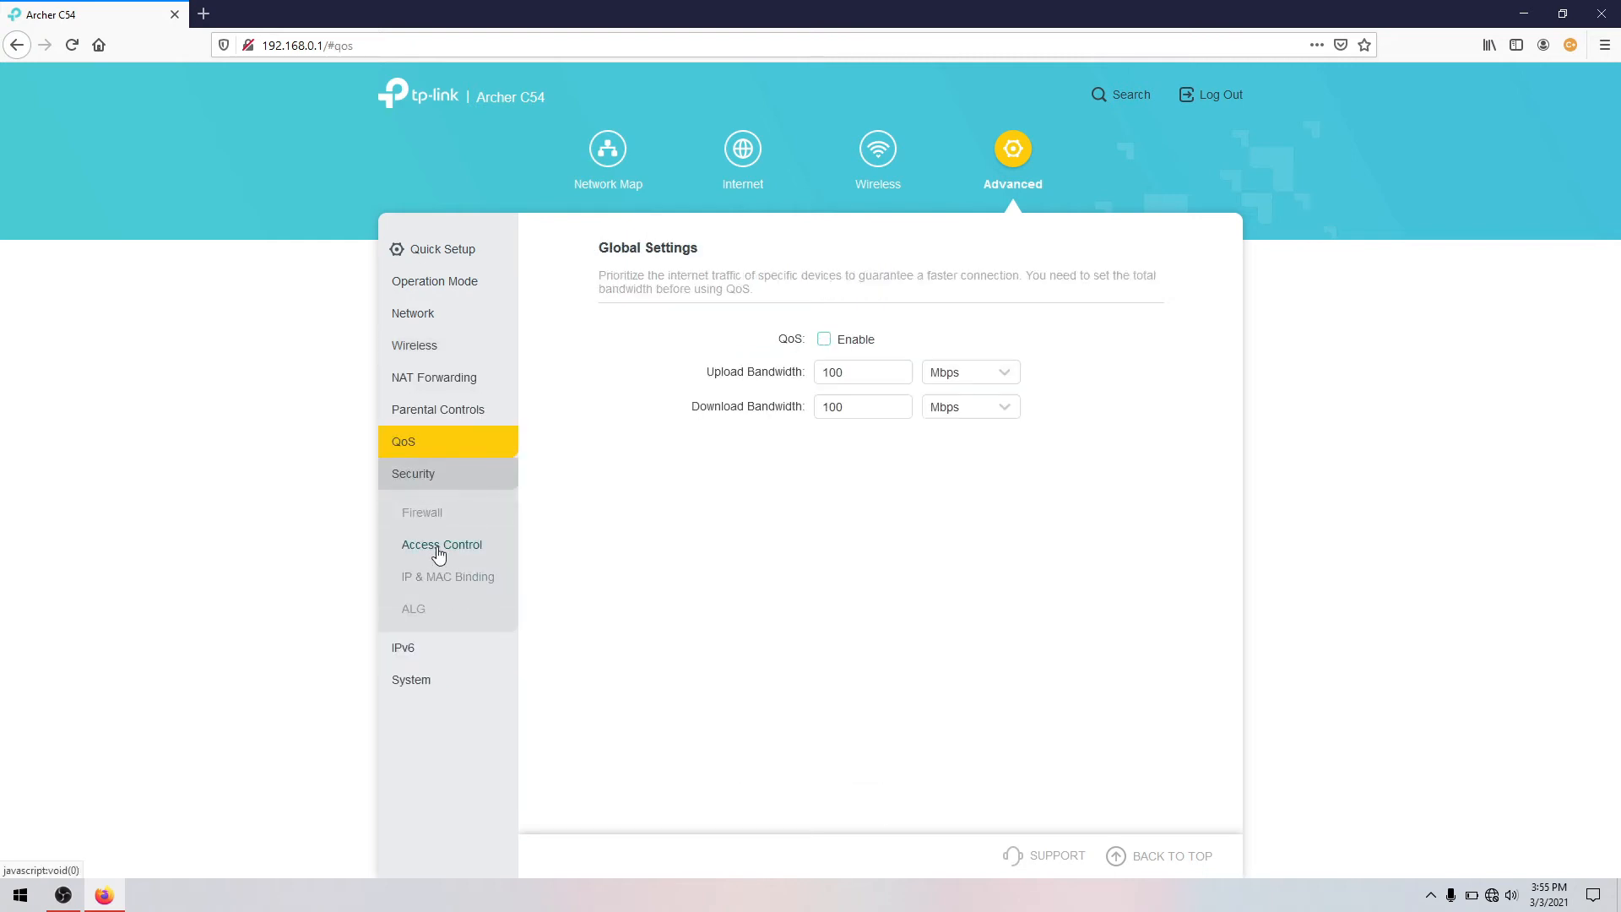
click(441, 544)
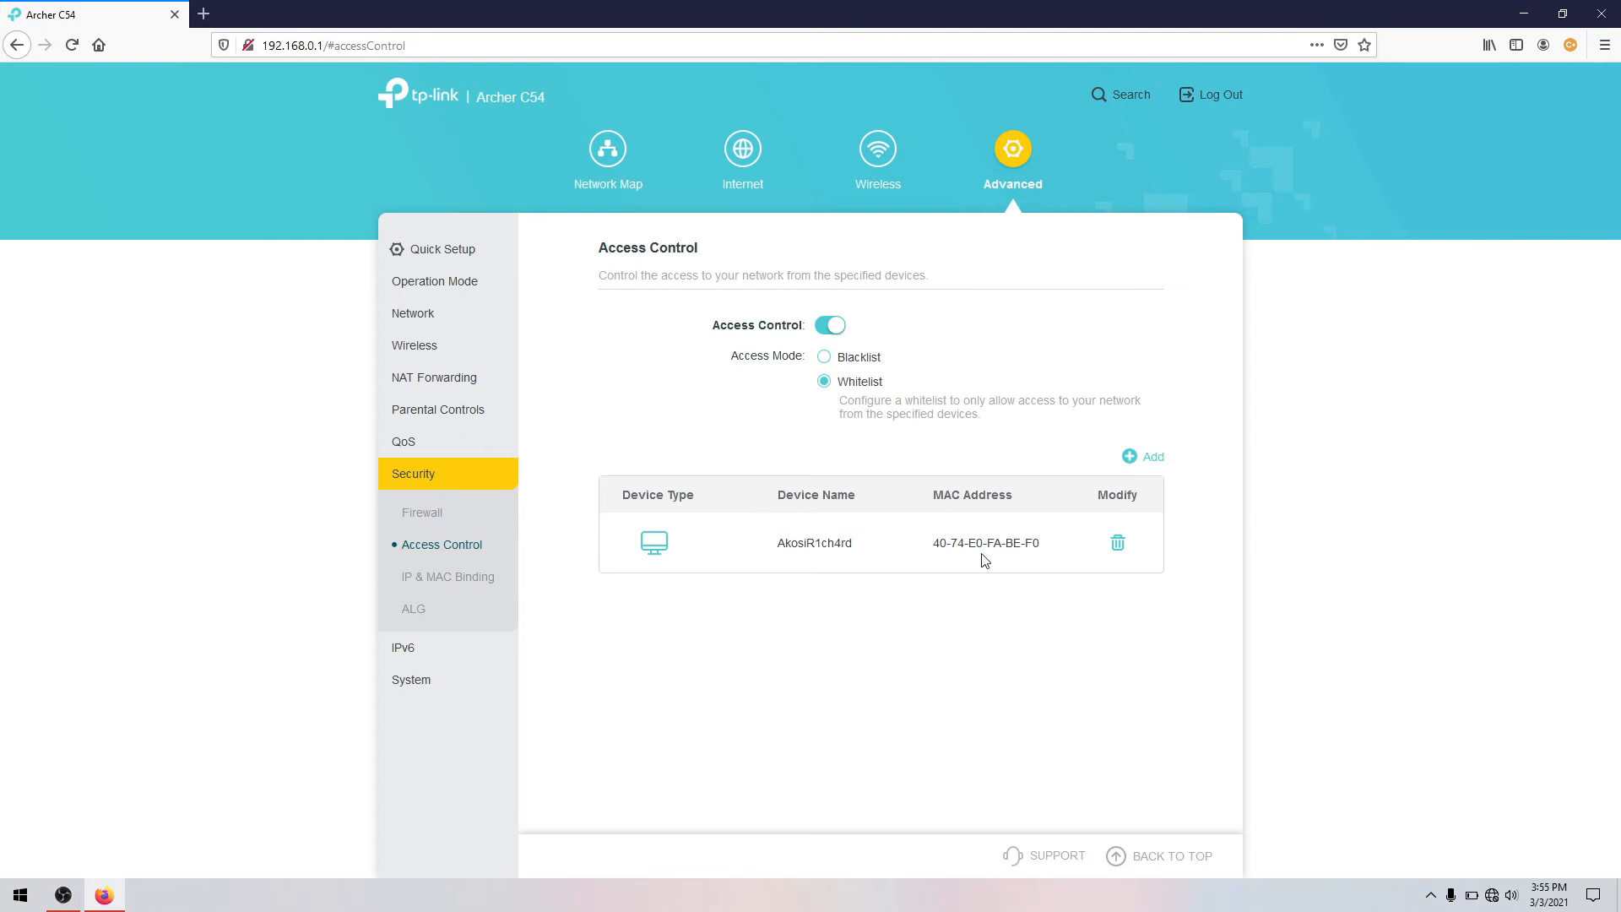
mouse_move(876, 475)
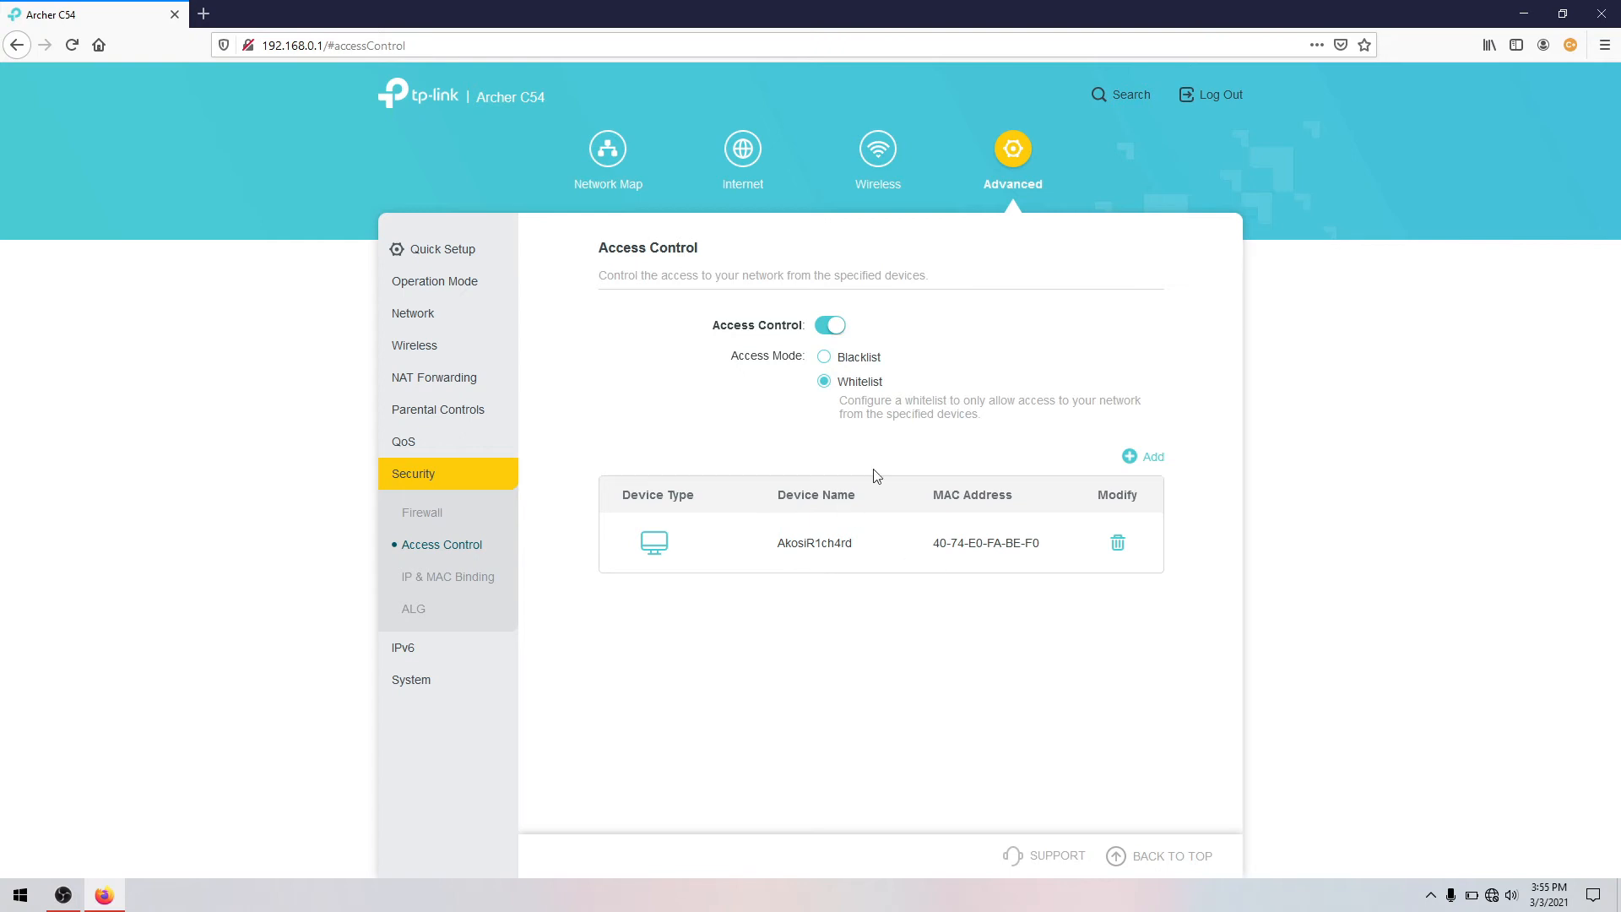
mouse_move(899, 406)
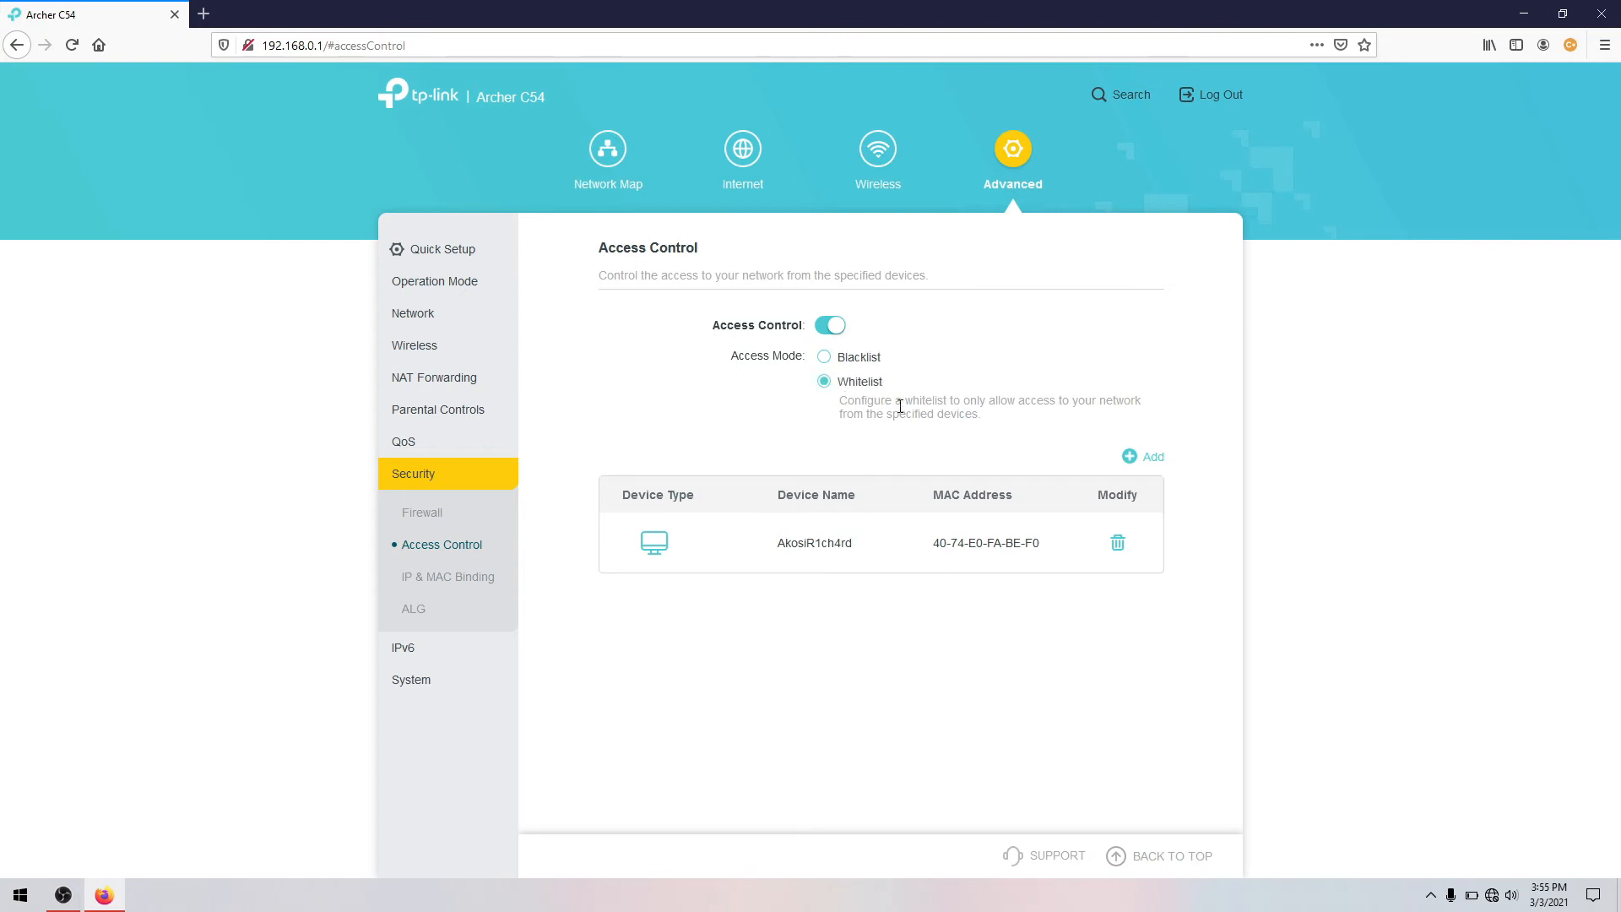
mouse_move(759, 526)
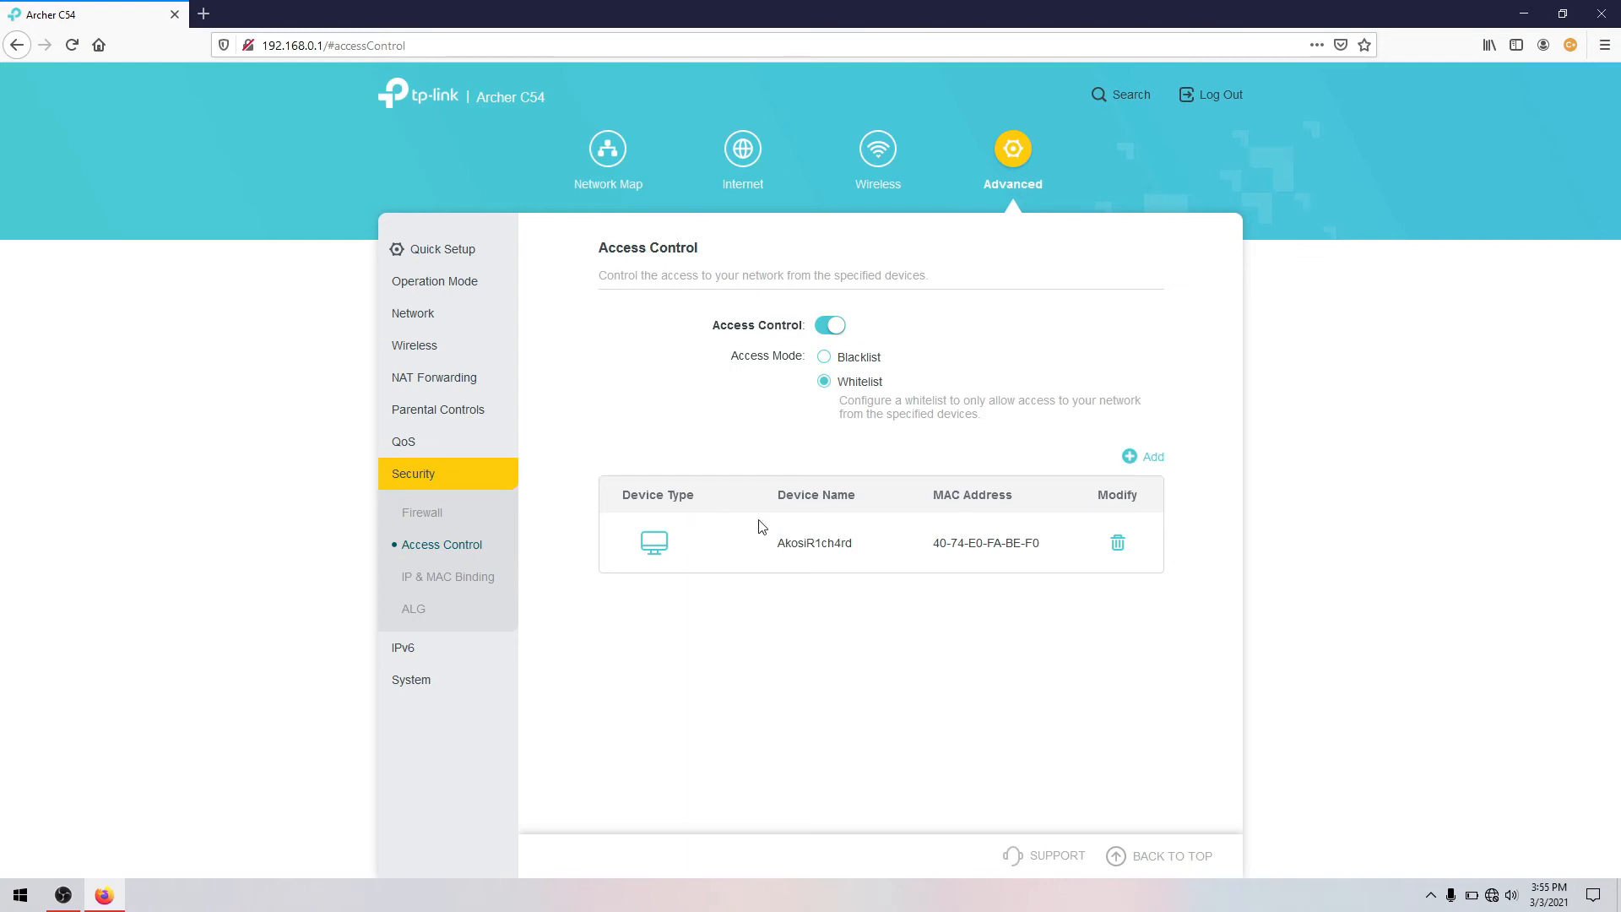
mouse_move(851, 527)
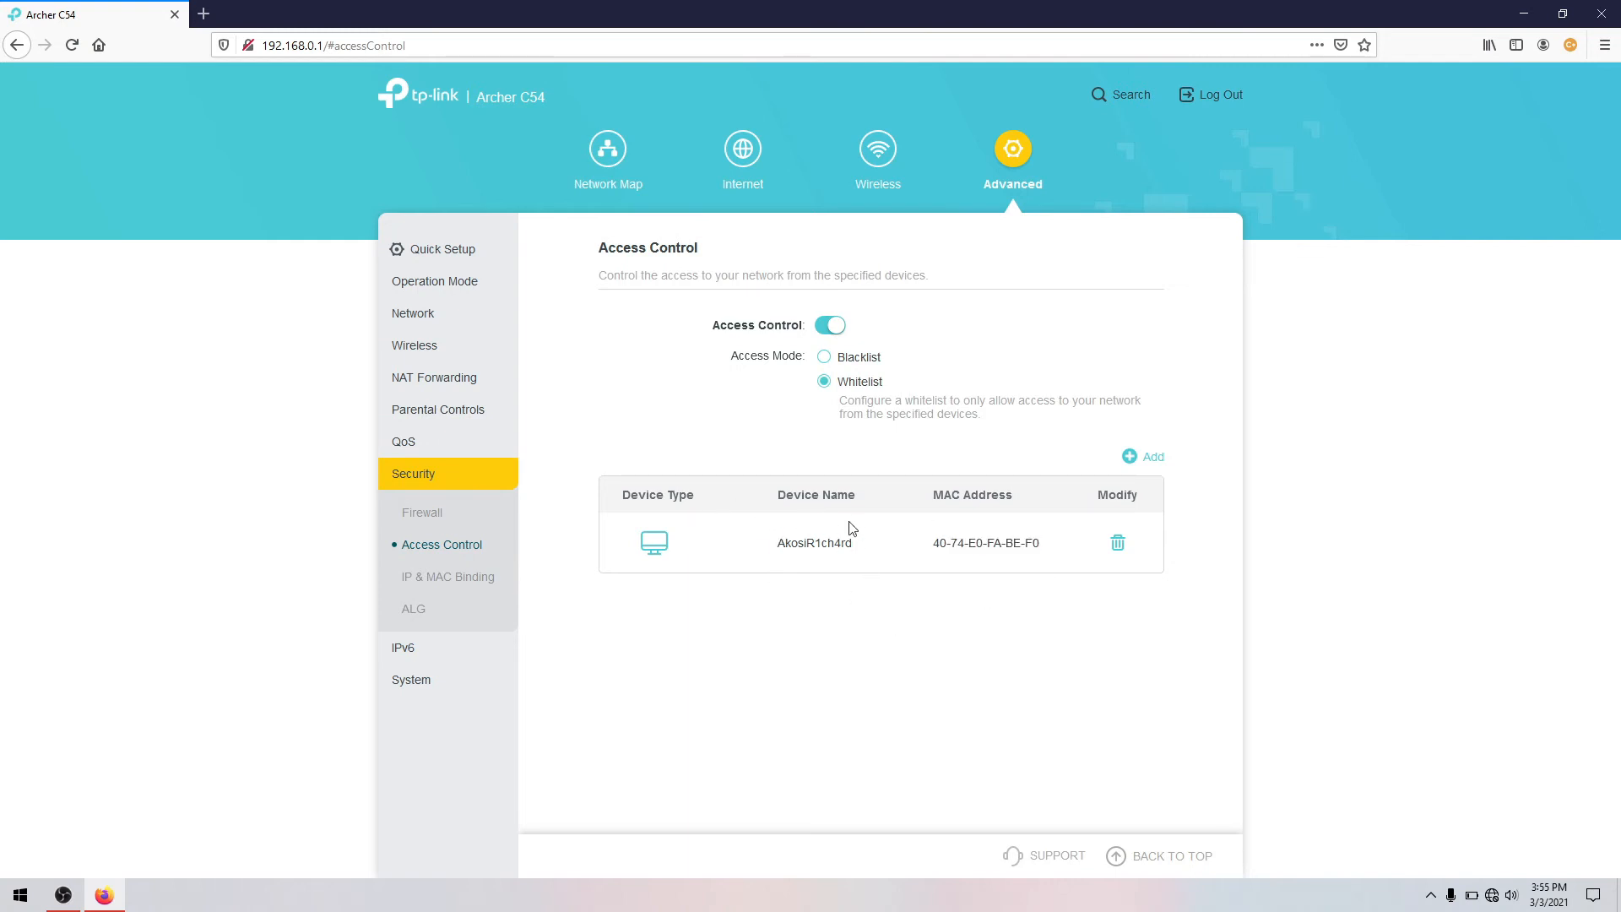
click(415, 344)
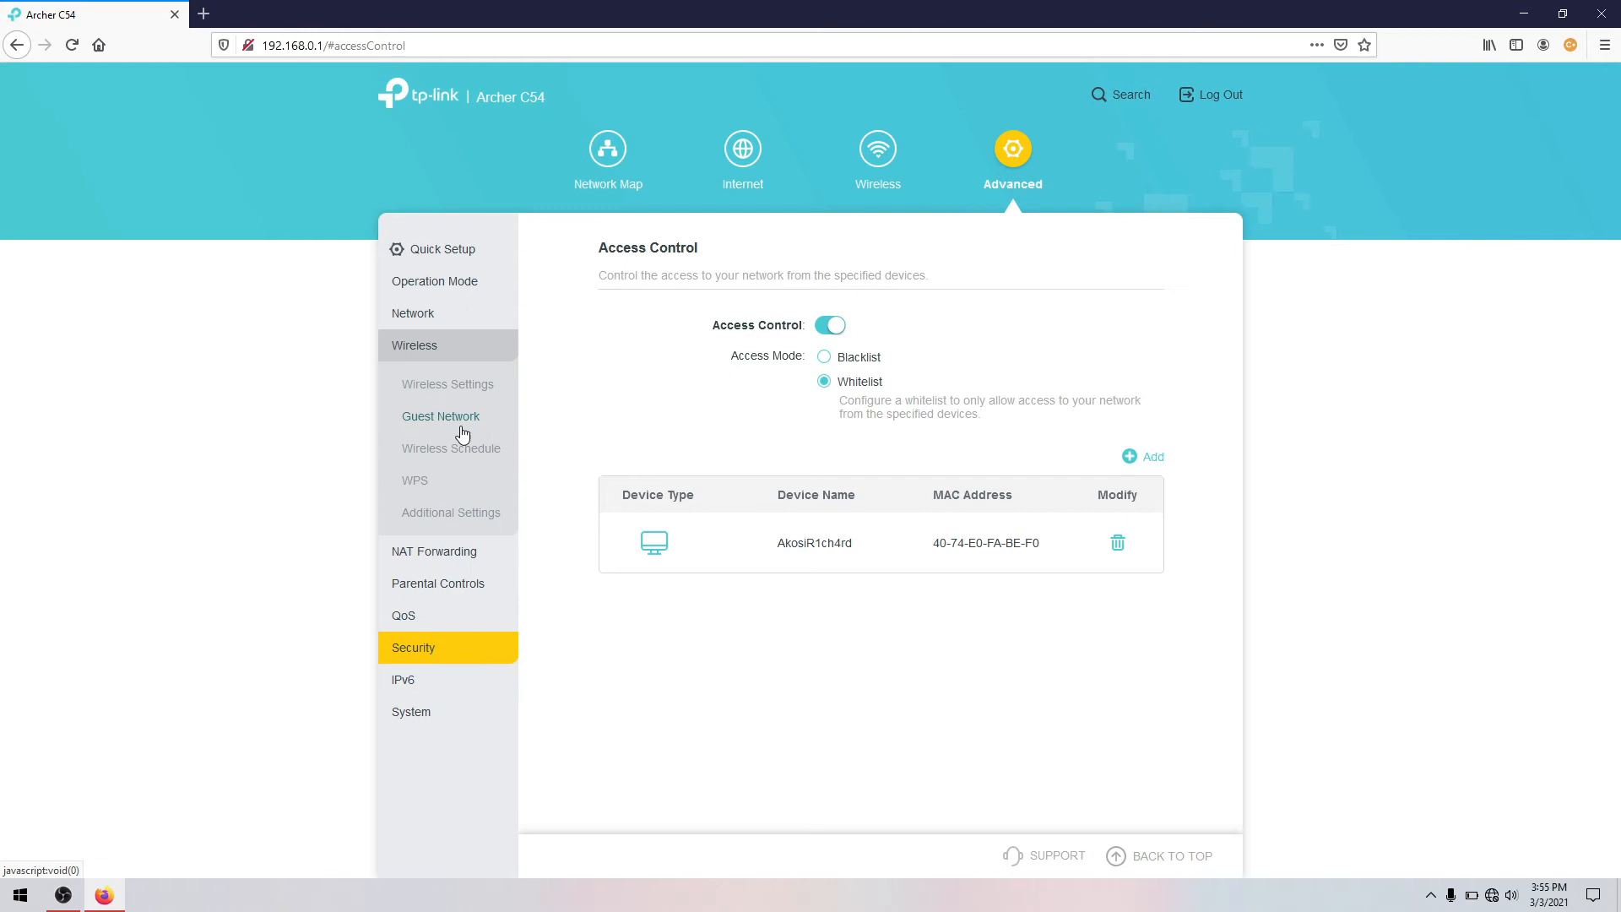
mouse_move(448, 397)
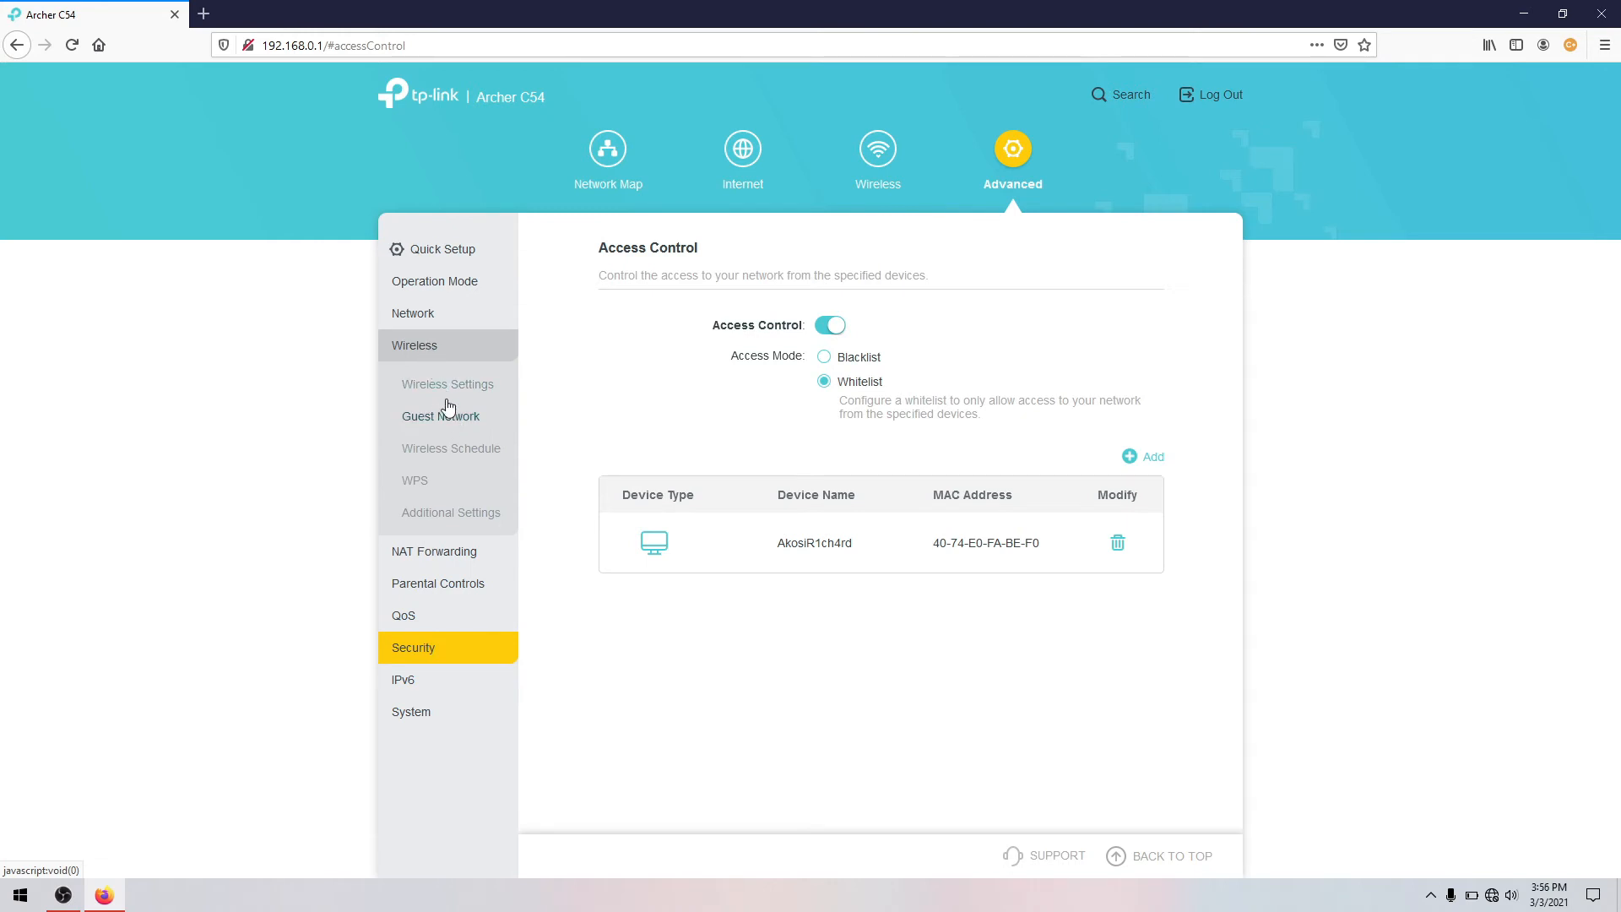
click(447, 384)
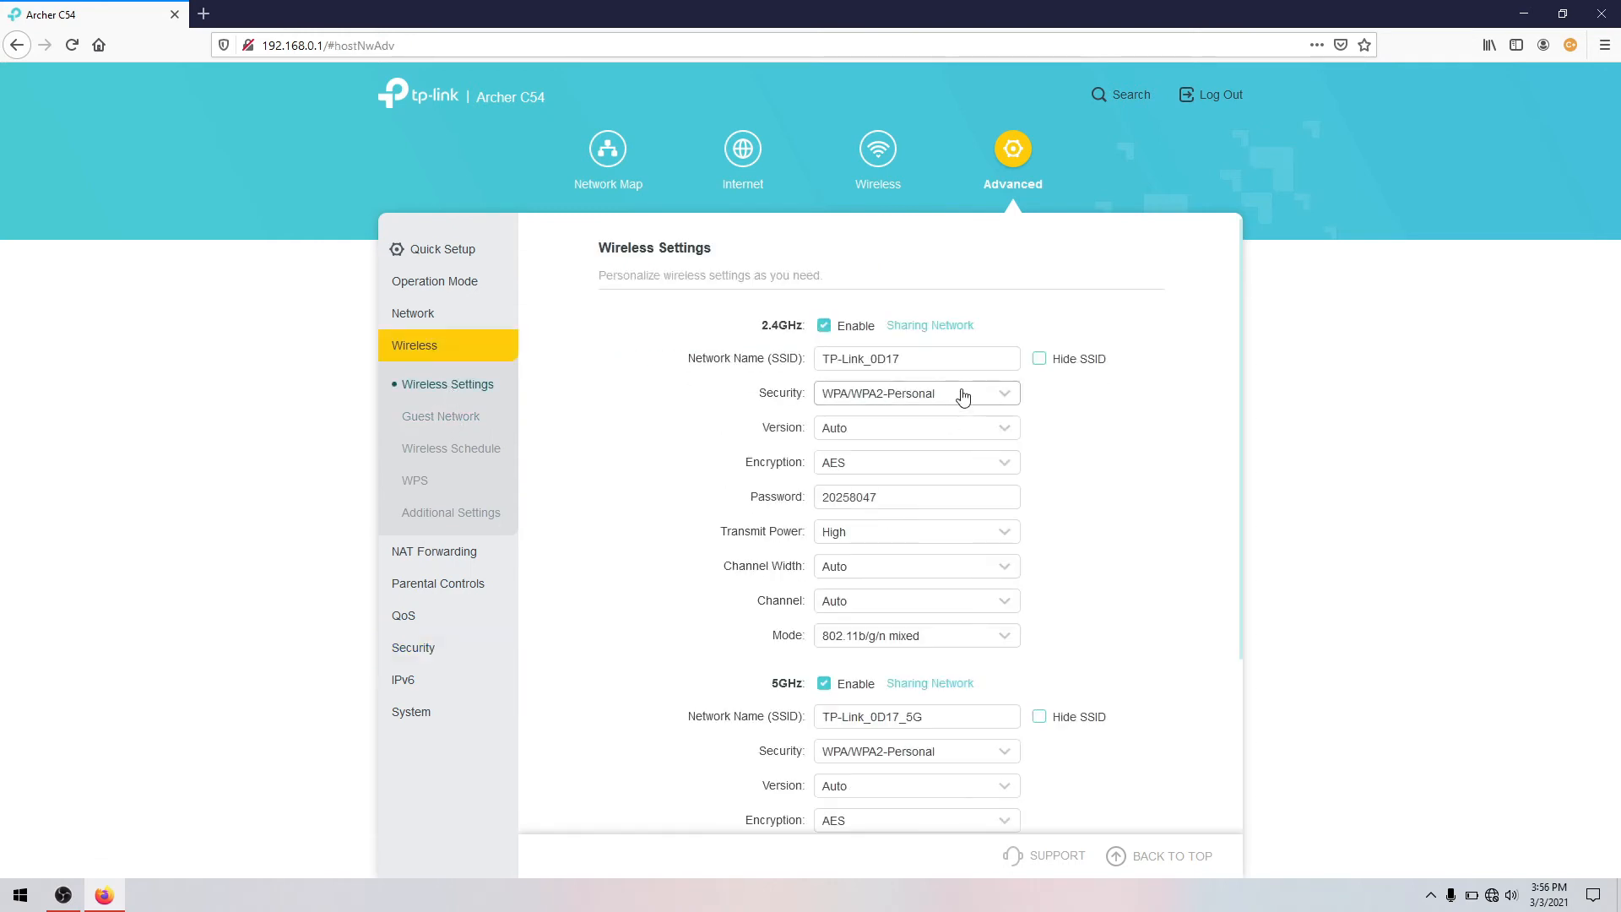
Step: Set 2.4GHz and 5GHz security to None and save the wireless settings
click(914, 393)
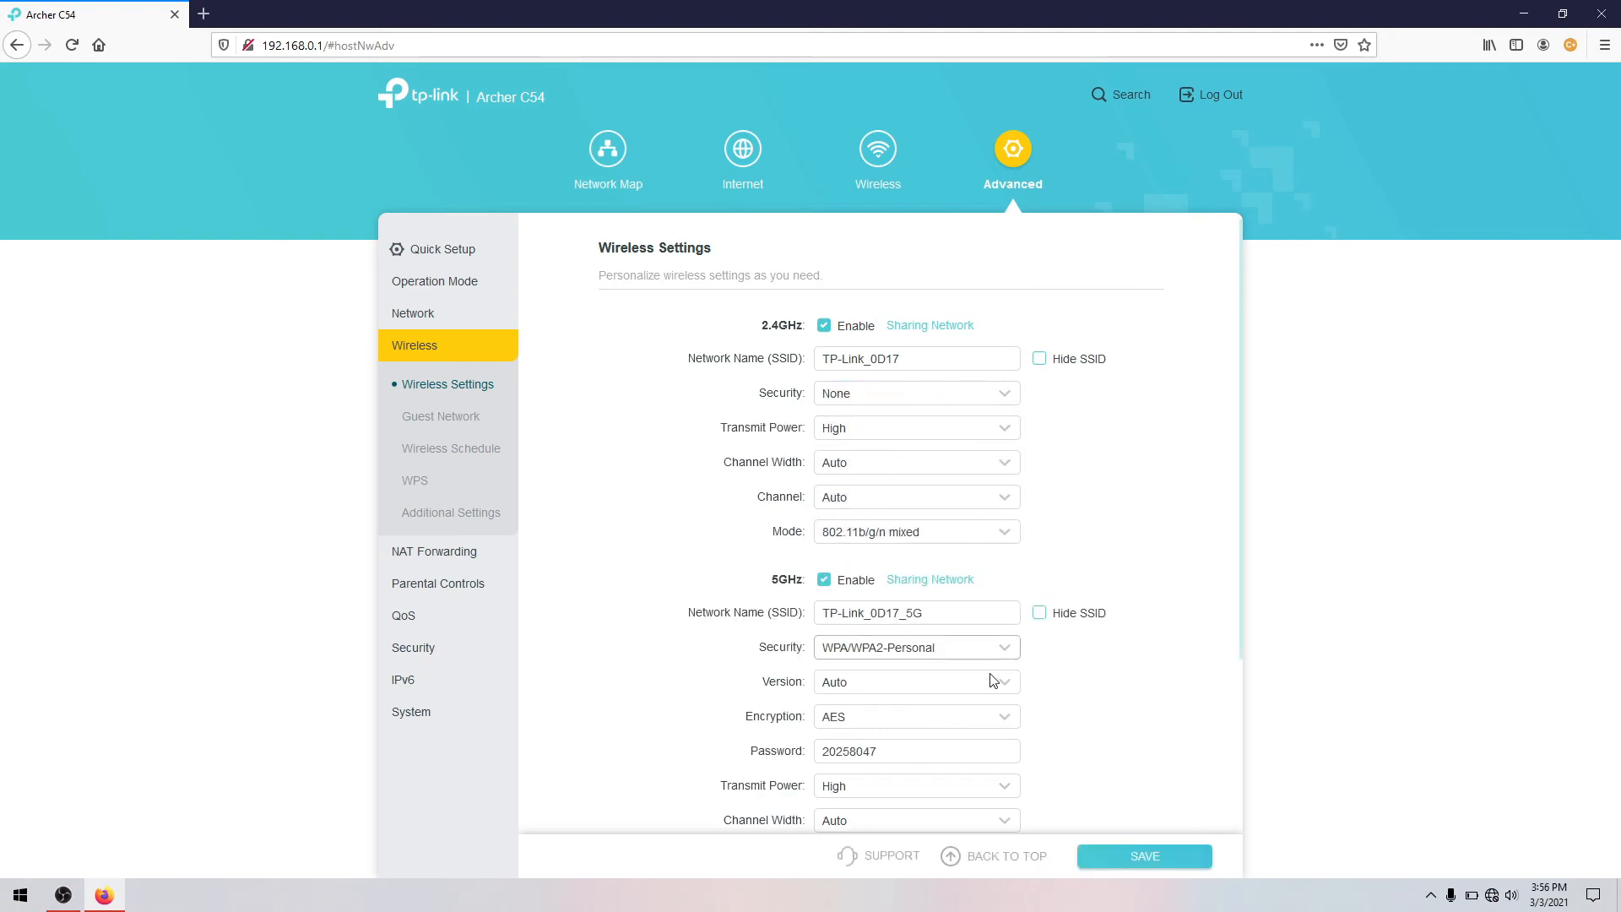
scroll(down, 3)
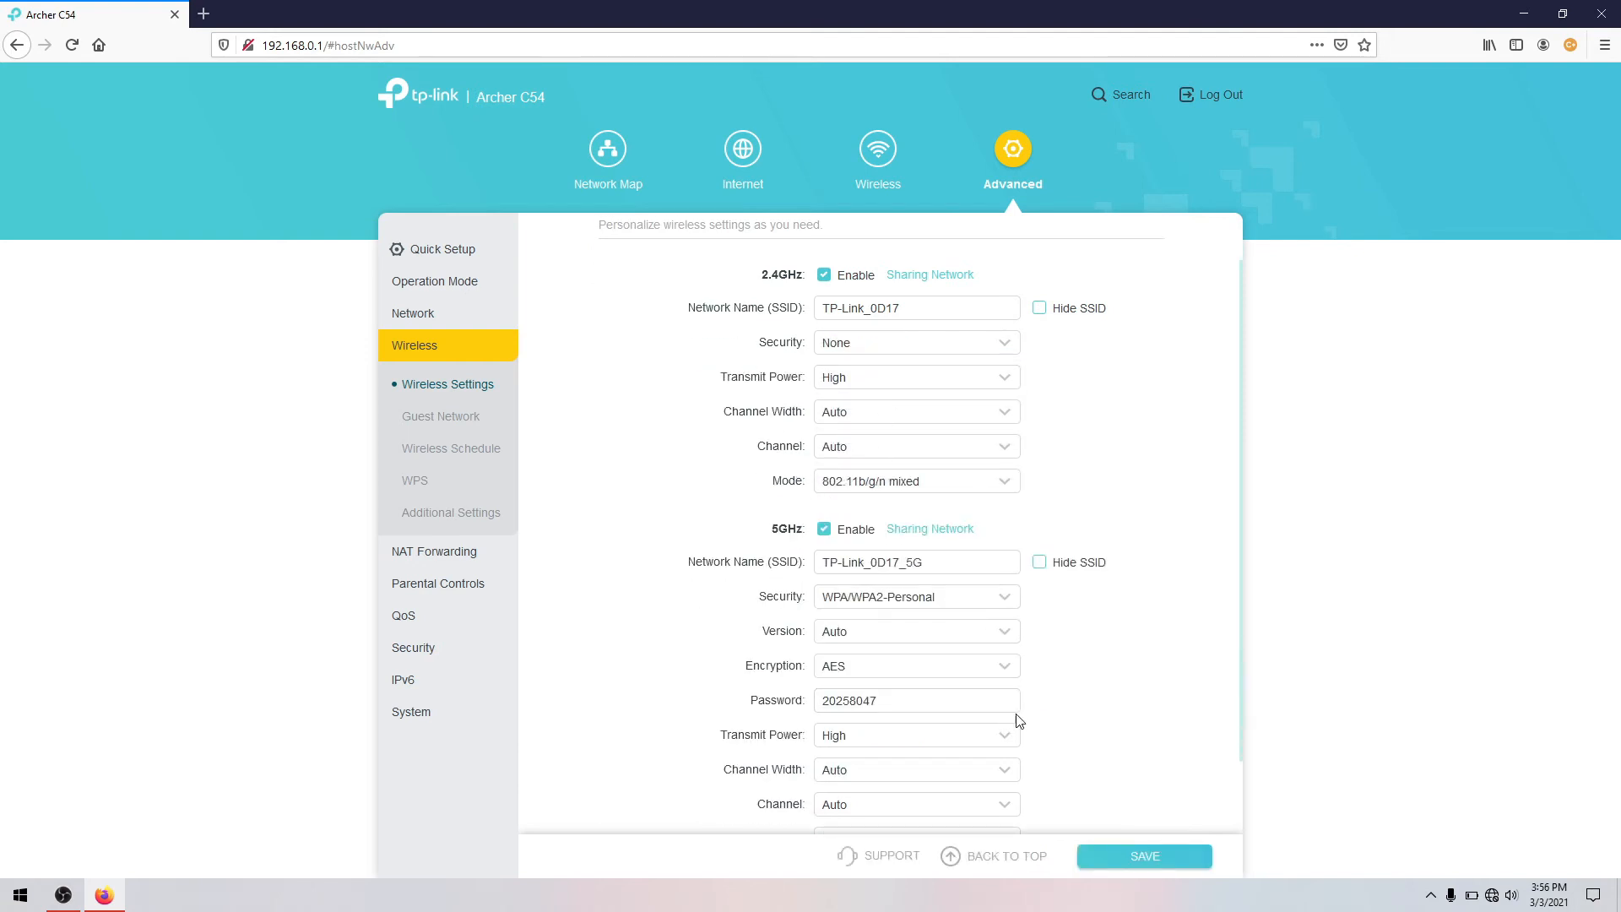
scroll(down, 3)
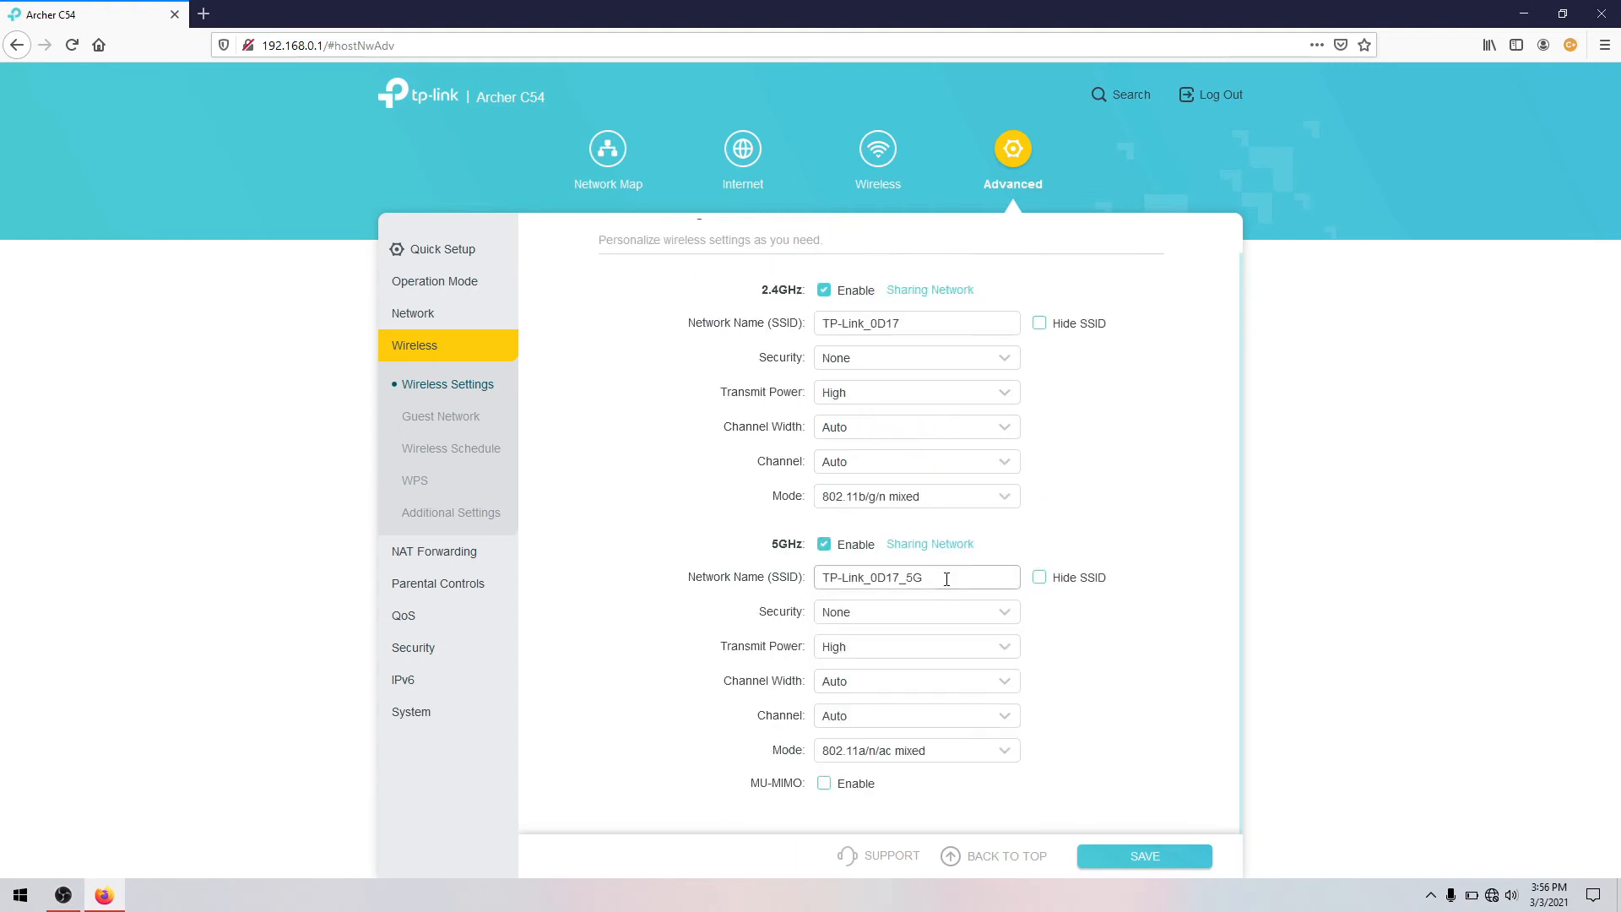
triple_click(916, 577)
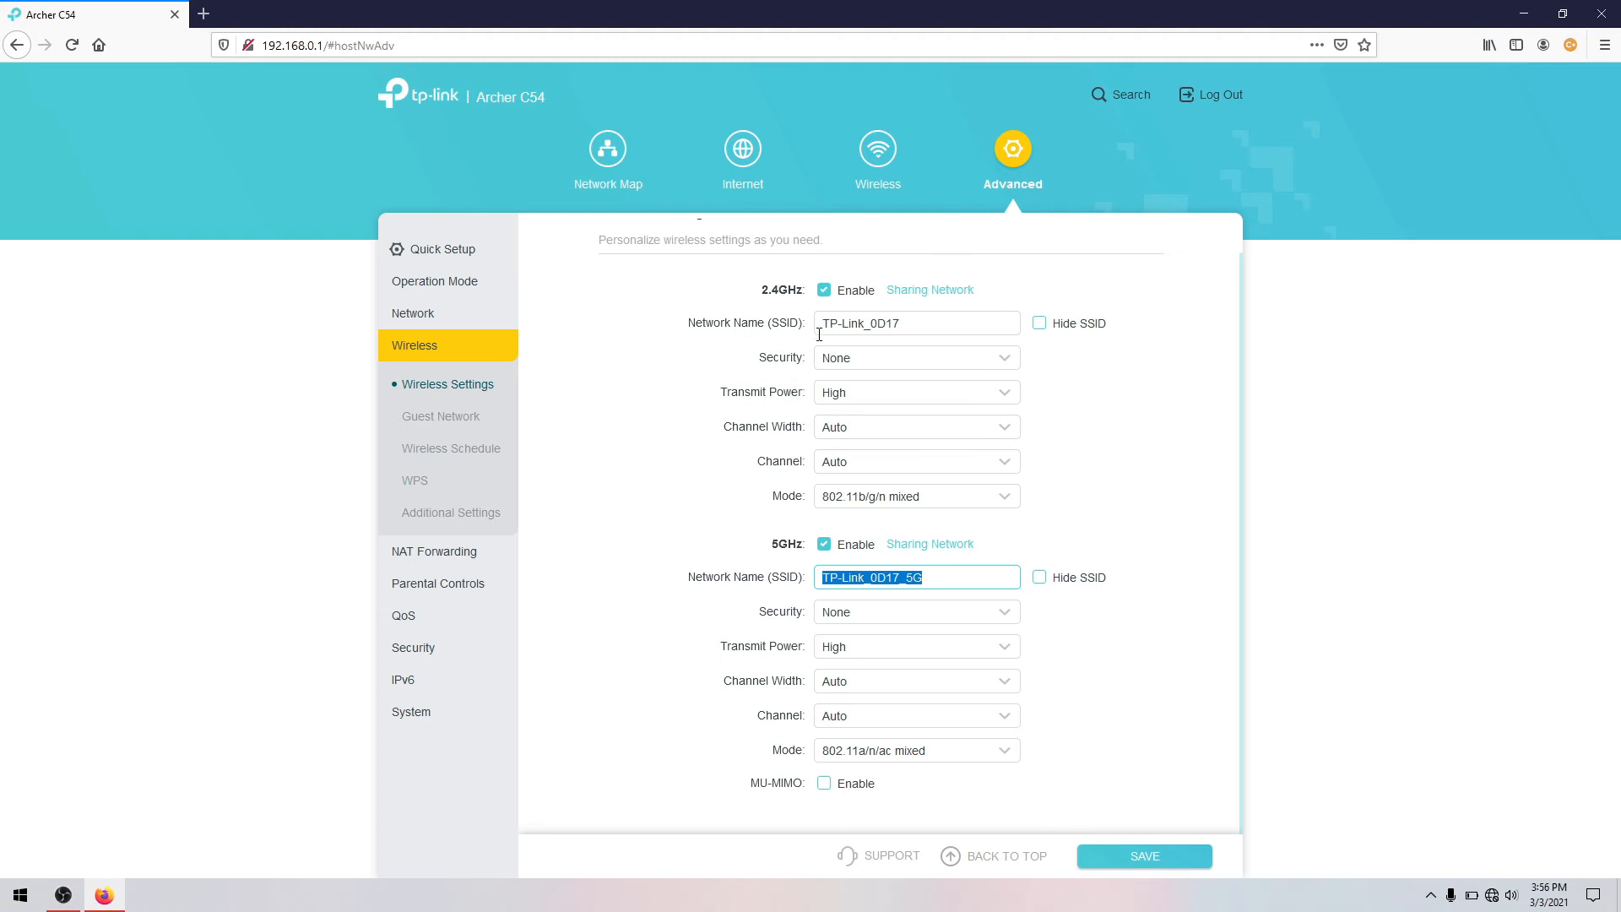
mouse_move(778, 572)
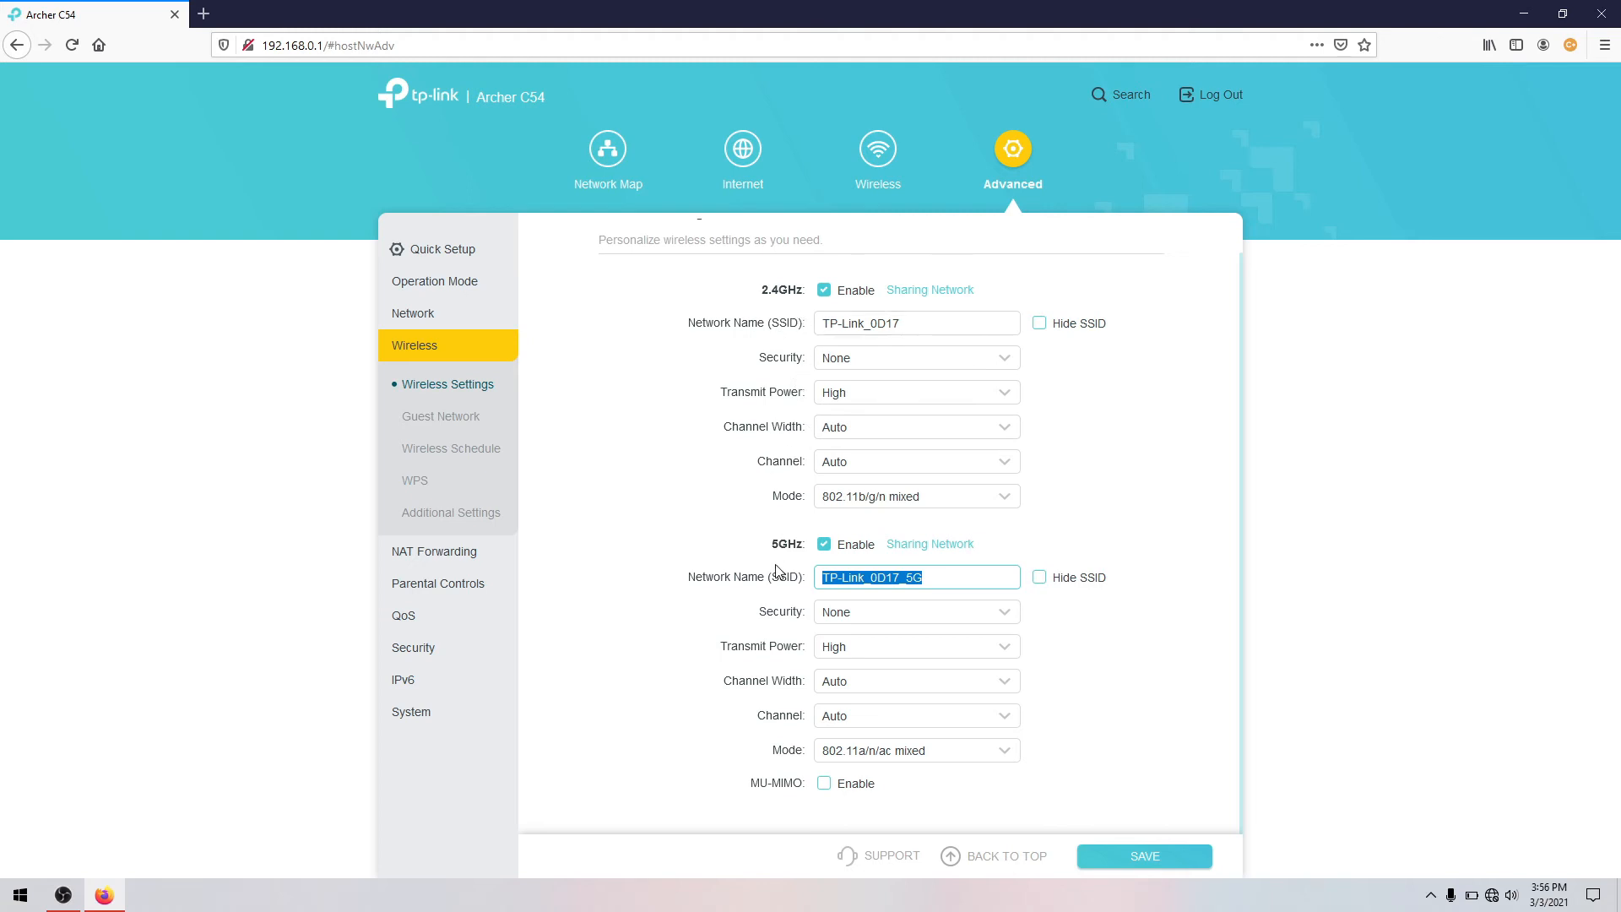
mouse_move(1040, 576)
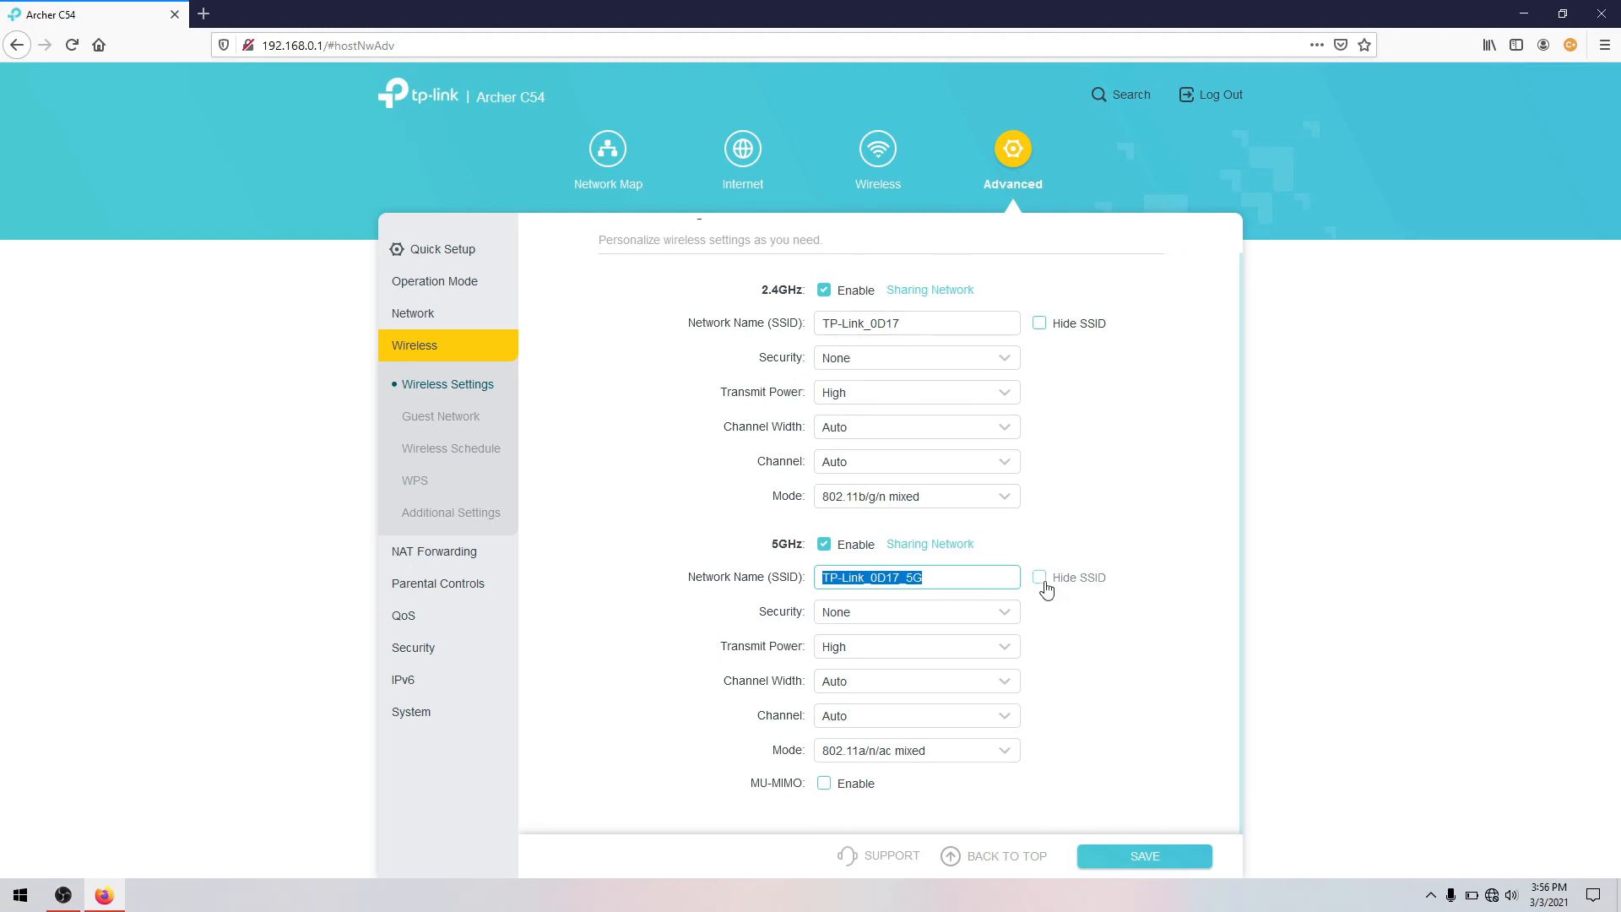
mouse_move(1047, 488)
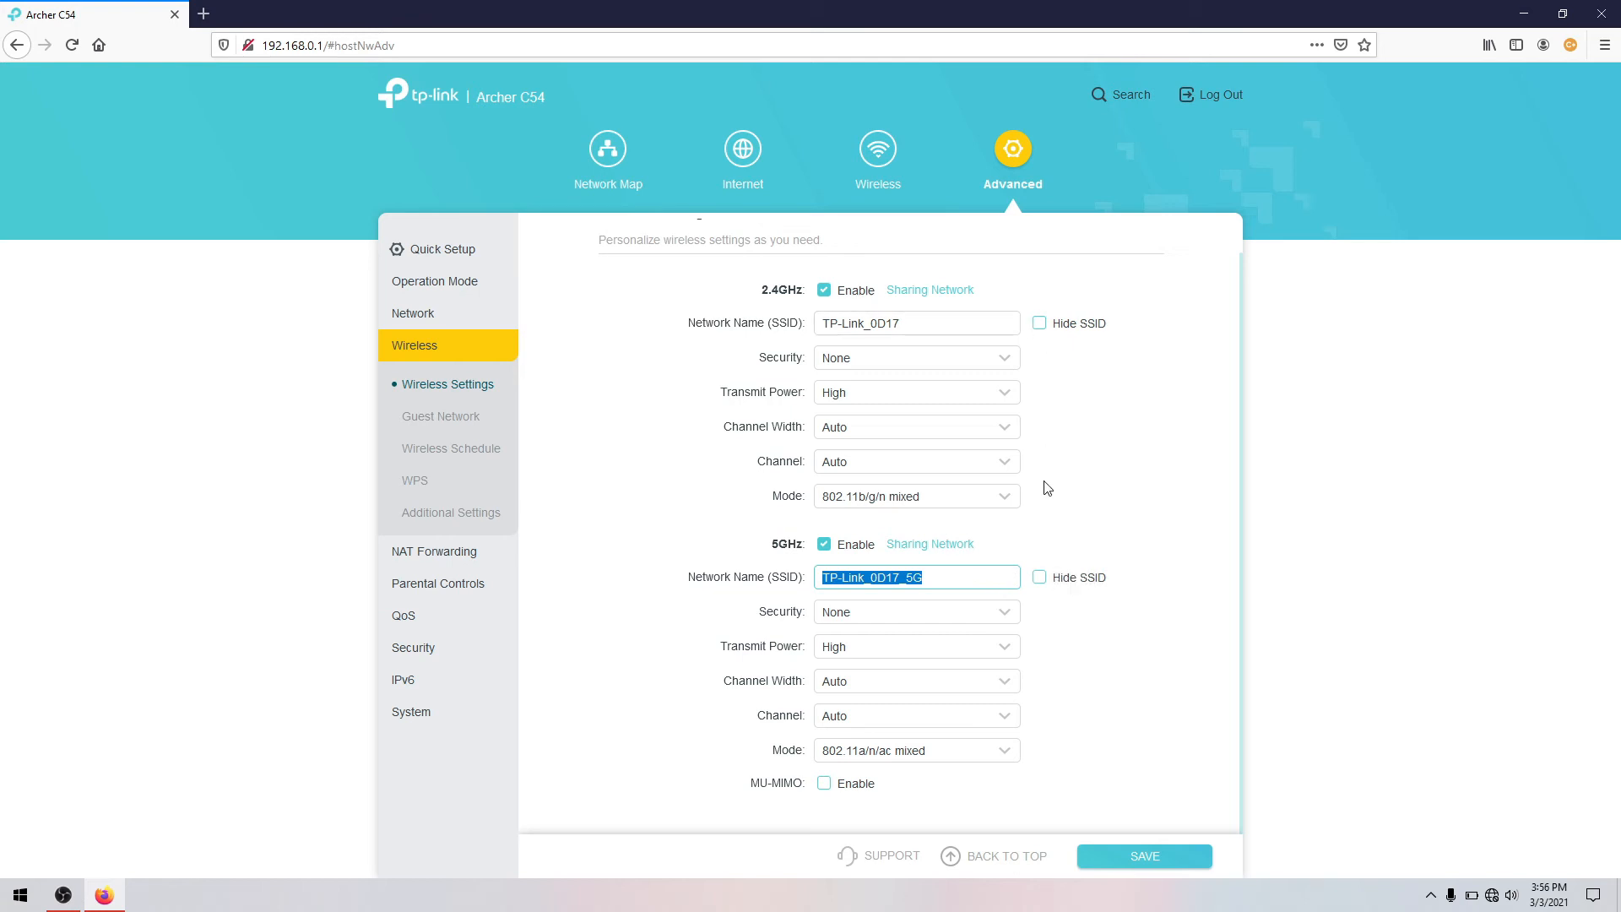
mouse_move(989, 633)
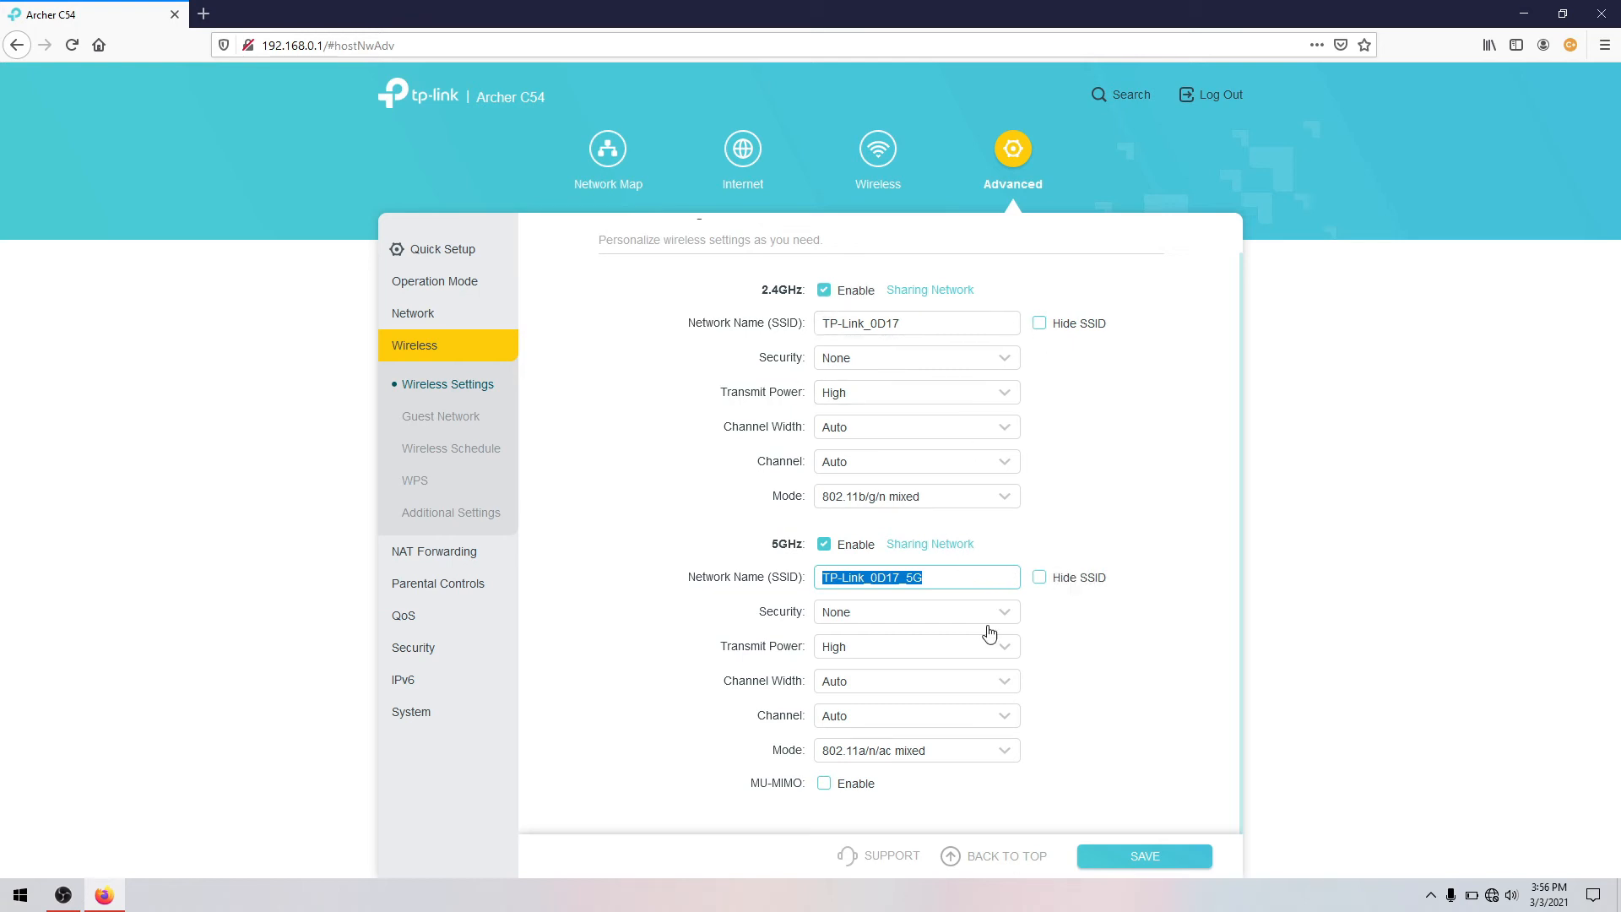
mouse_move(948, 576)
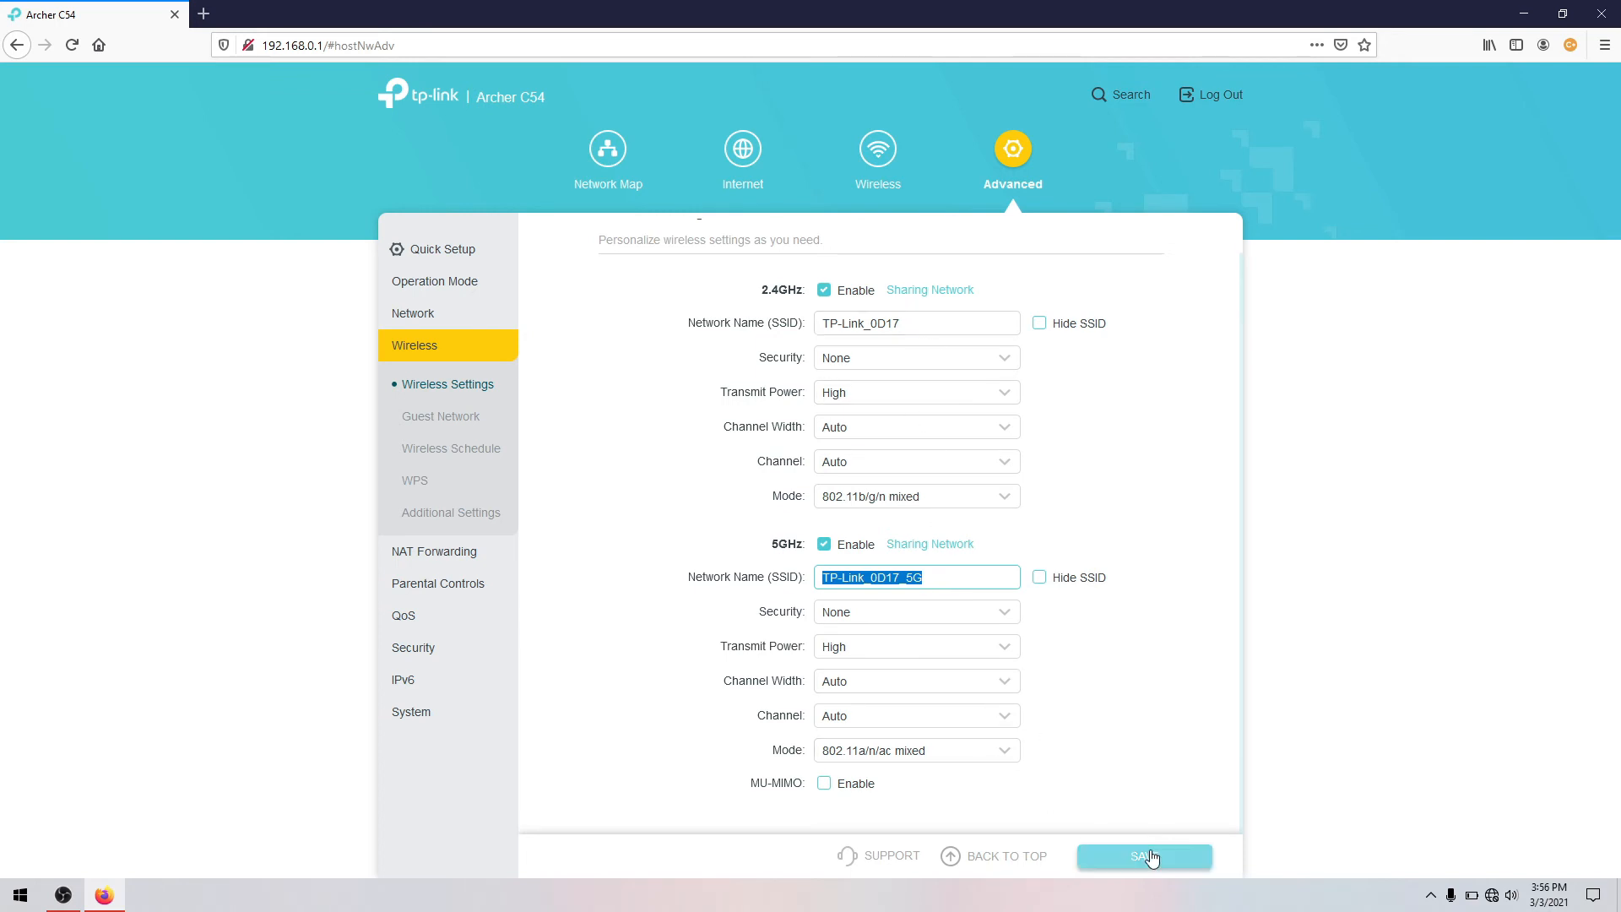
click(1143, 856)
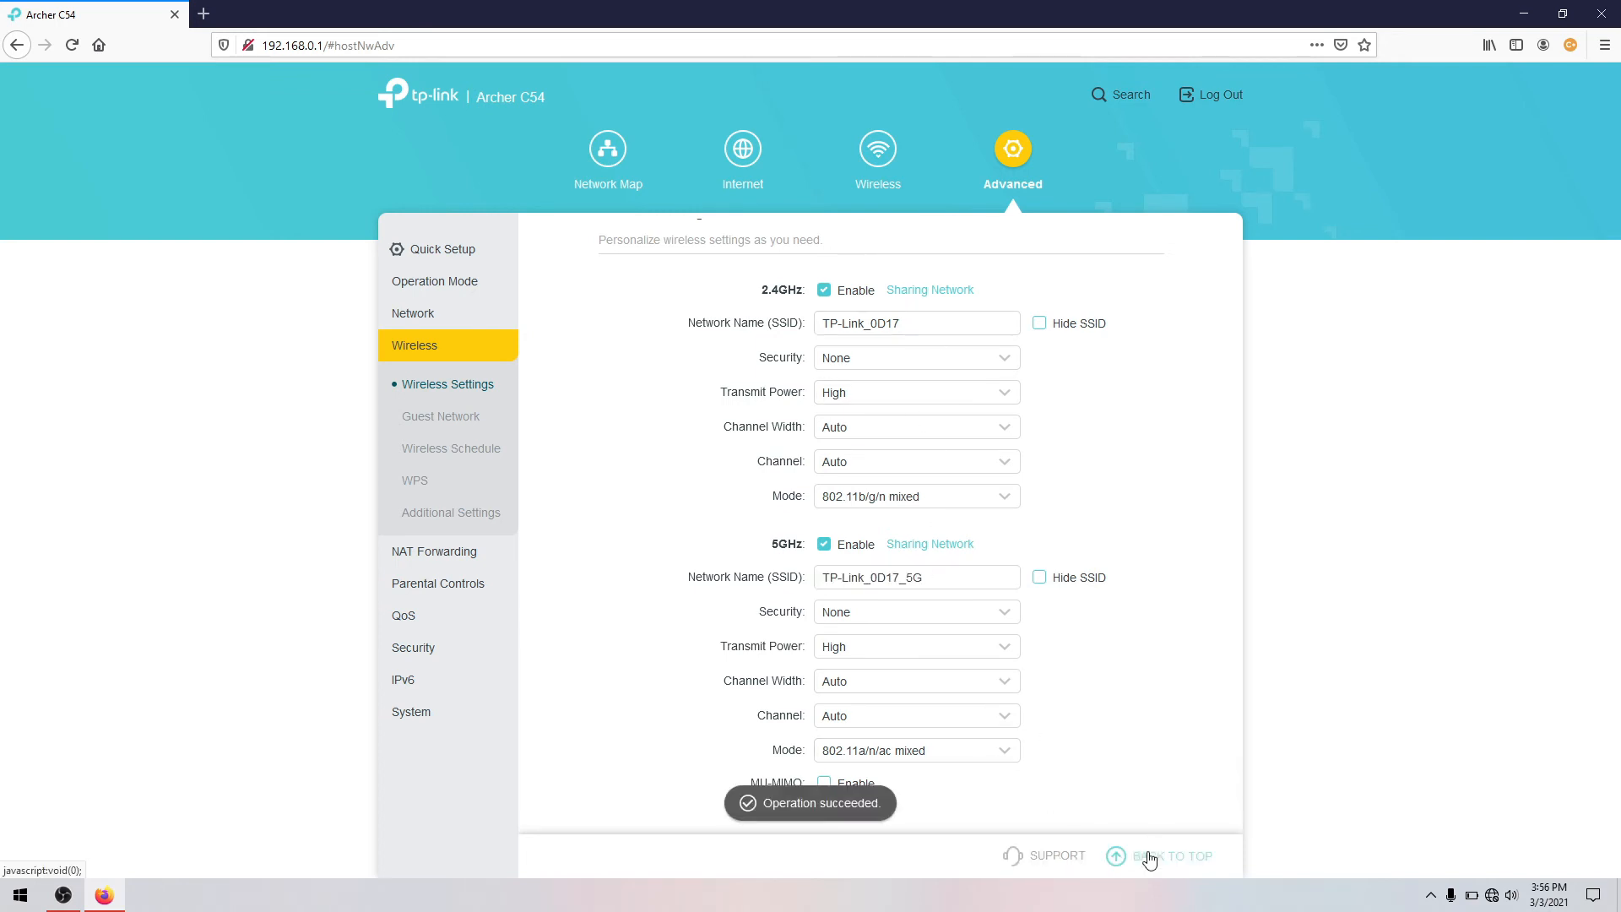
click(451, 448)
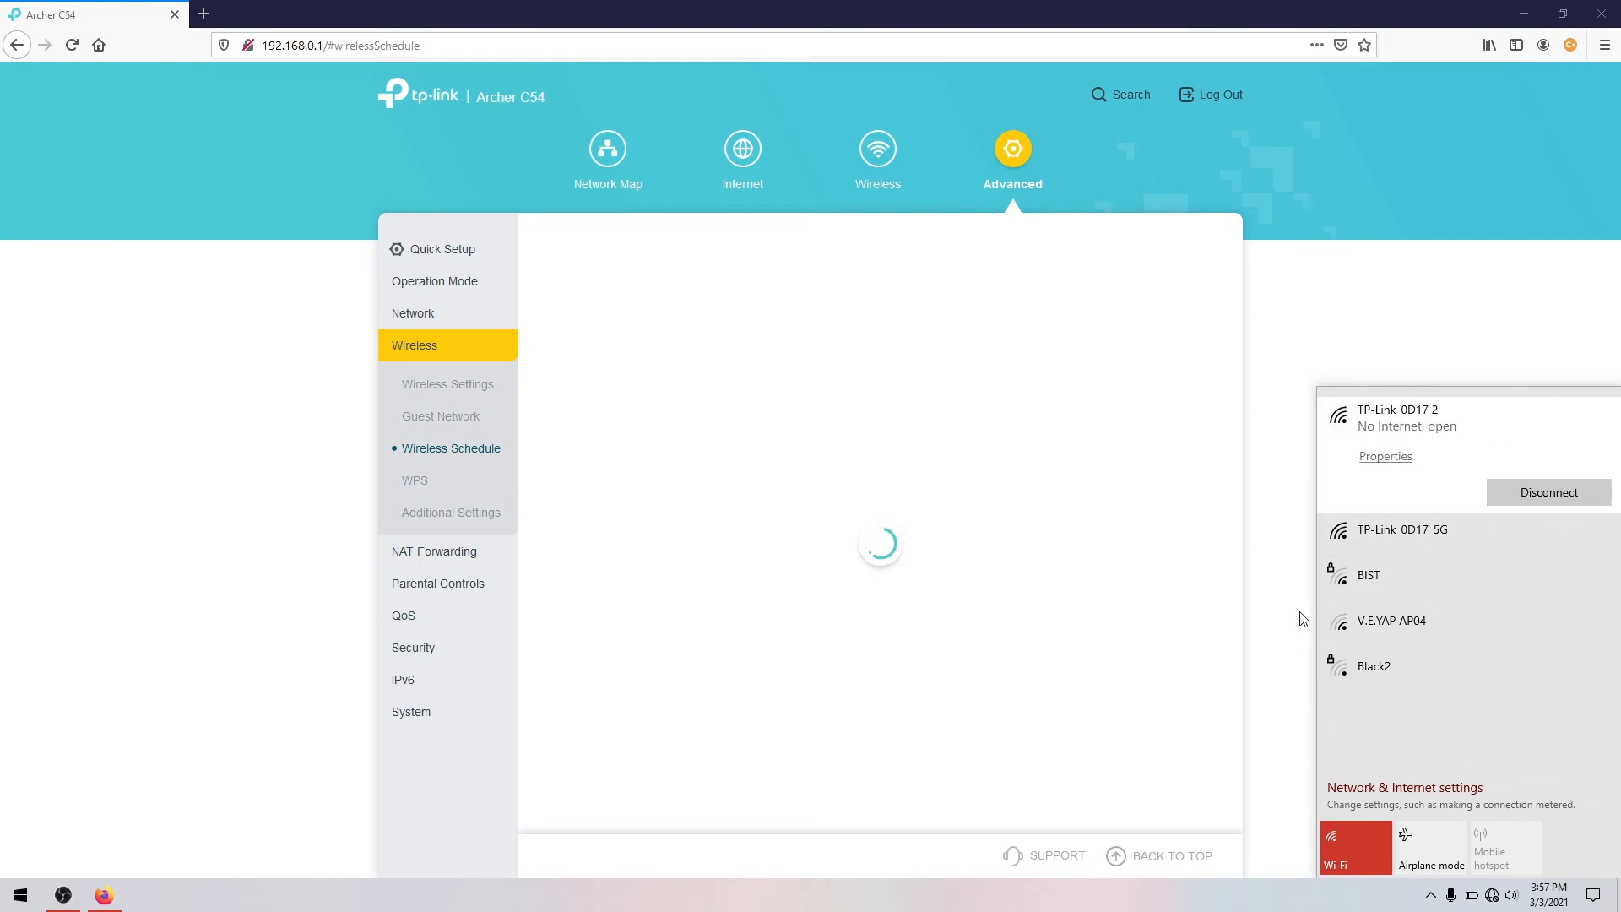
Step: Go from the basic Wireless page to Advanced > Security > Access Control
click(876, 148)
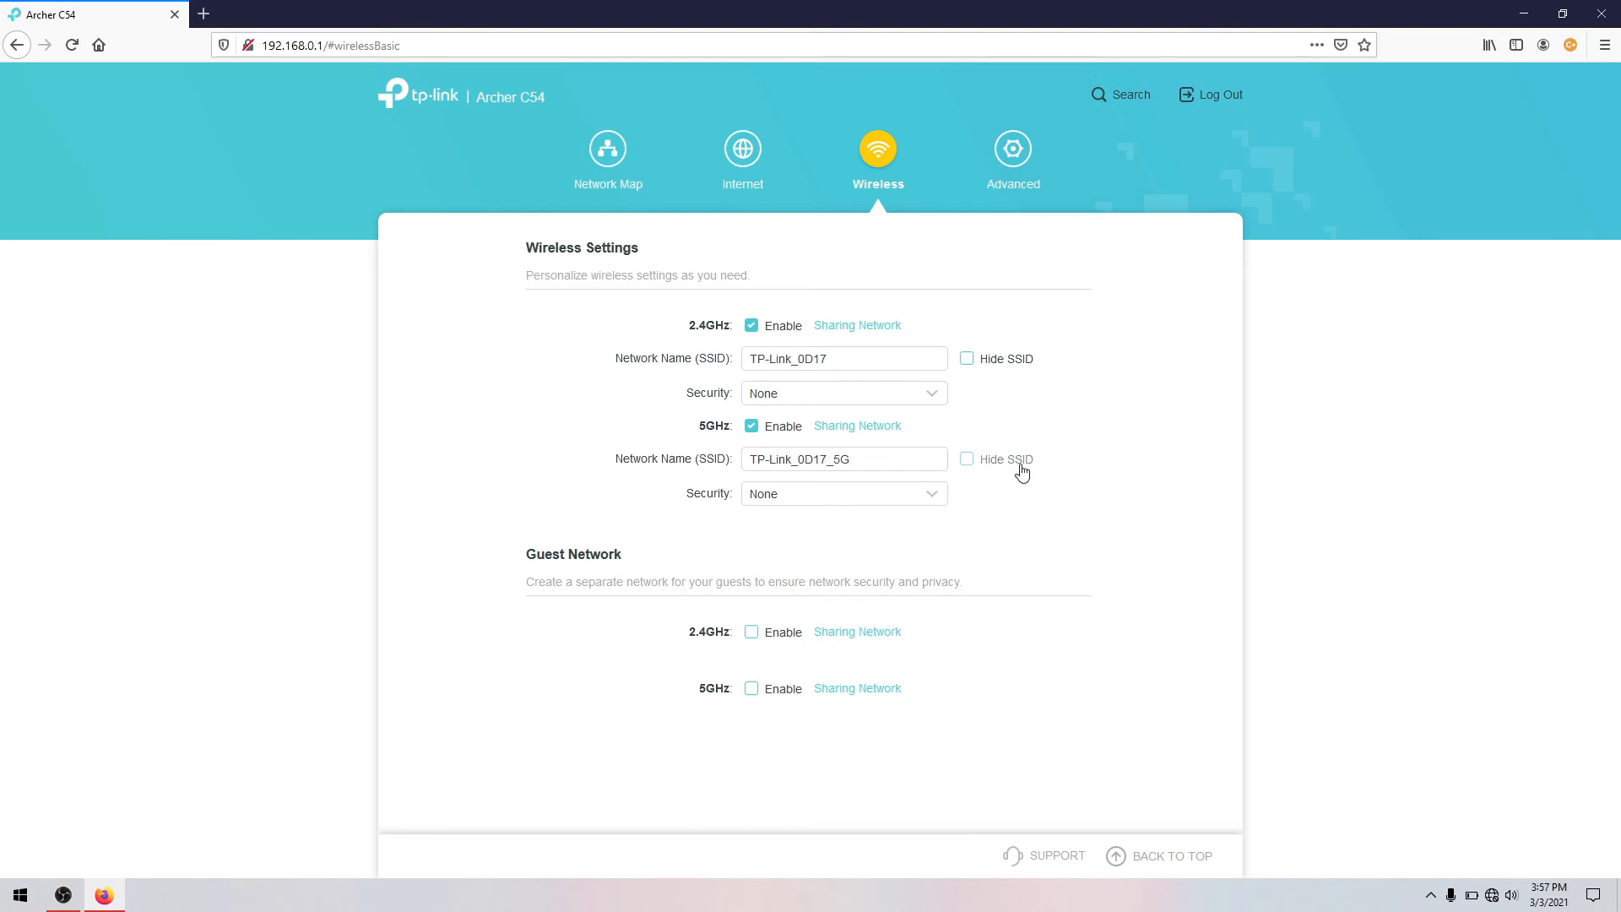
mouse_move(954, 422)
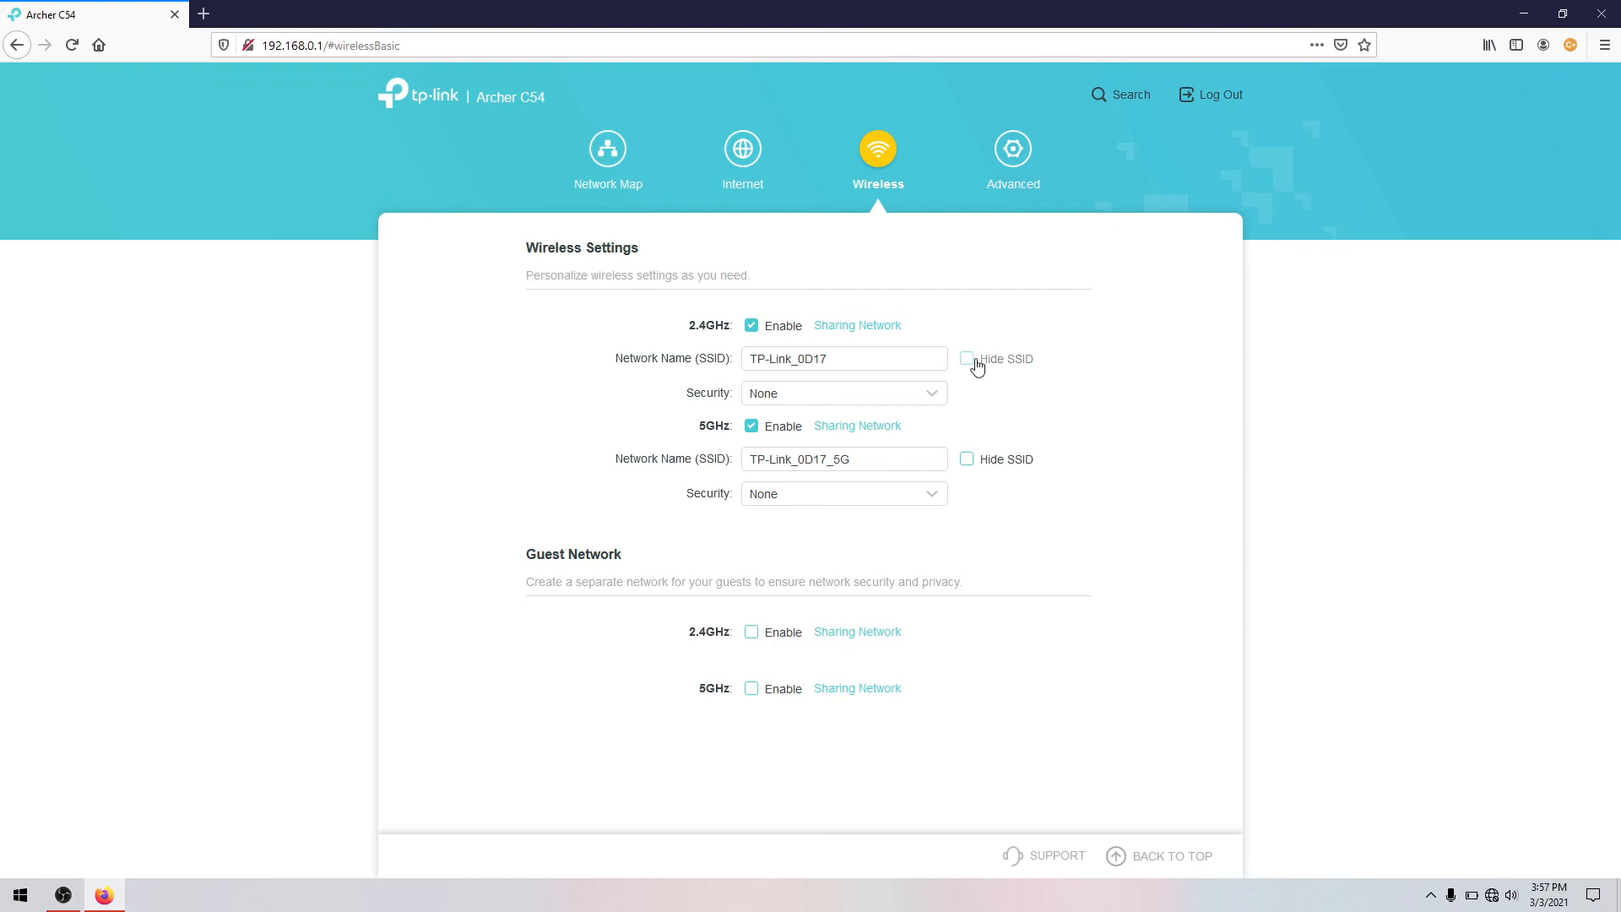
click(1011, 156)
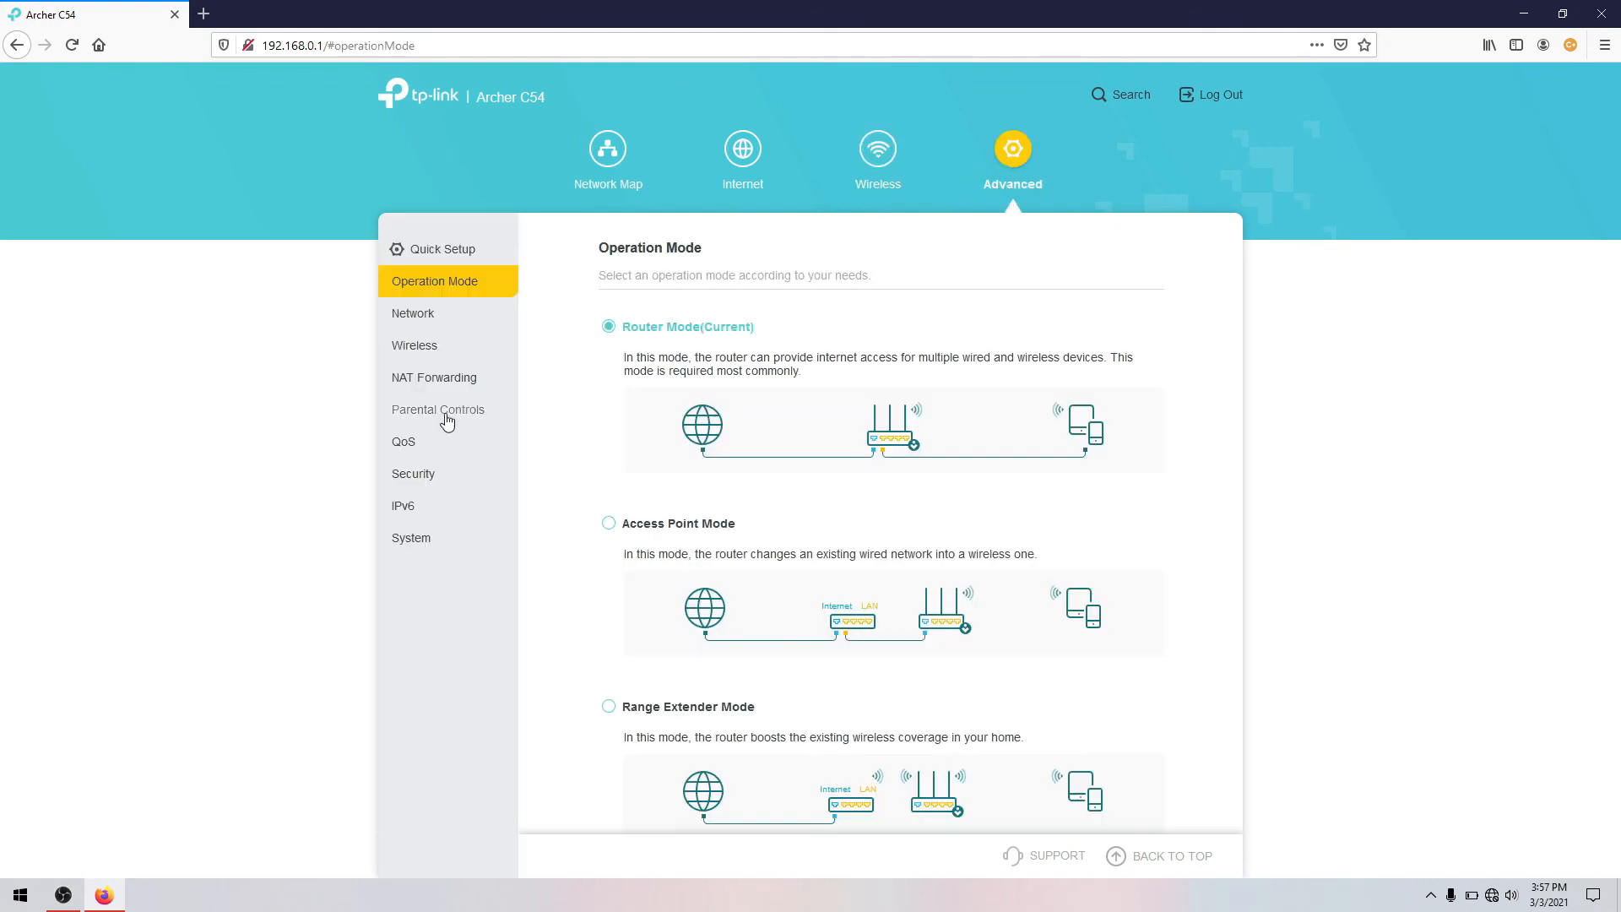
mouse_move(414, 476)
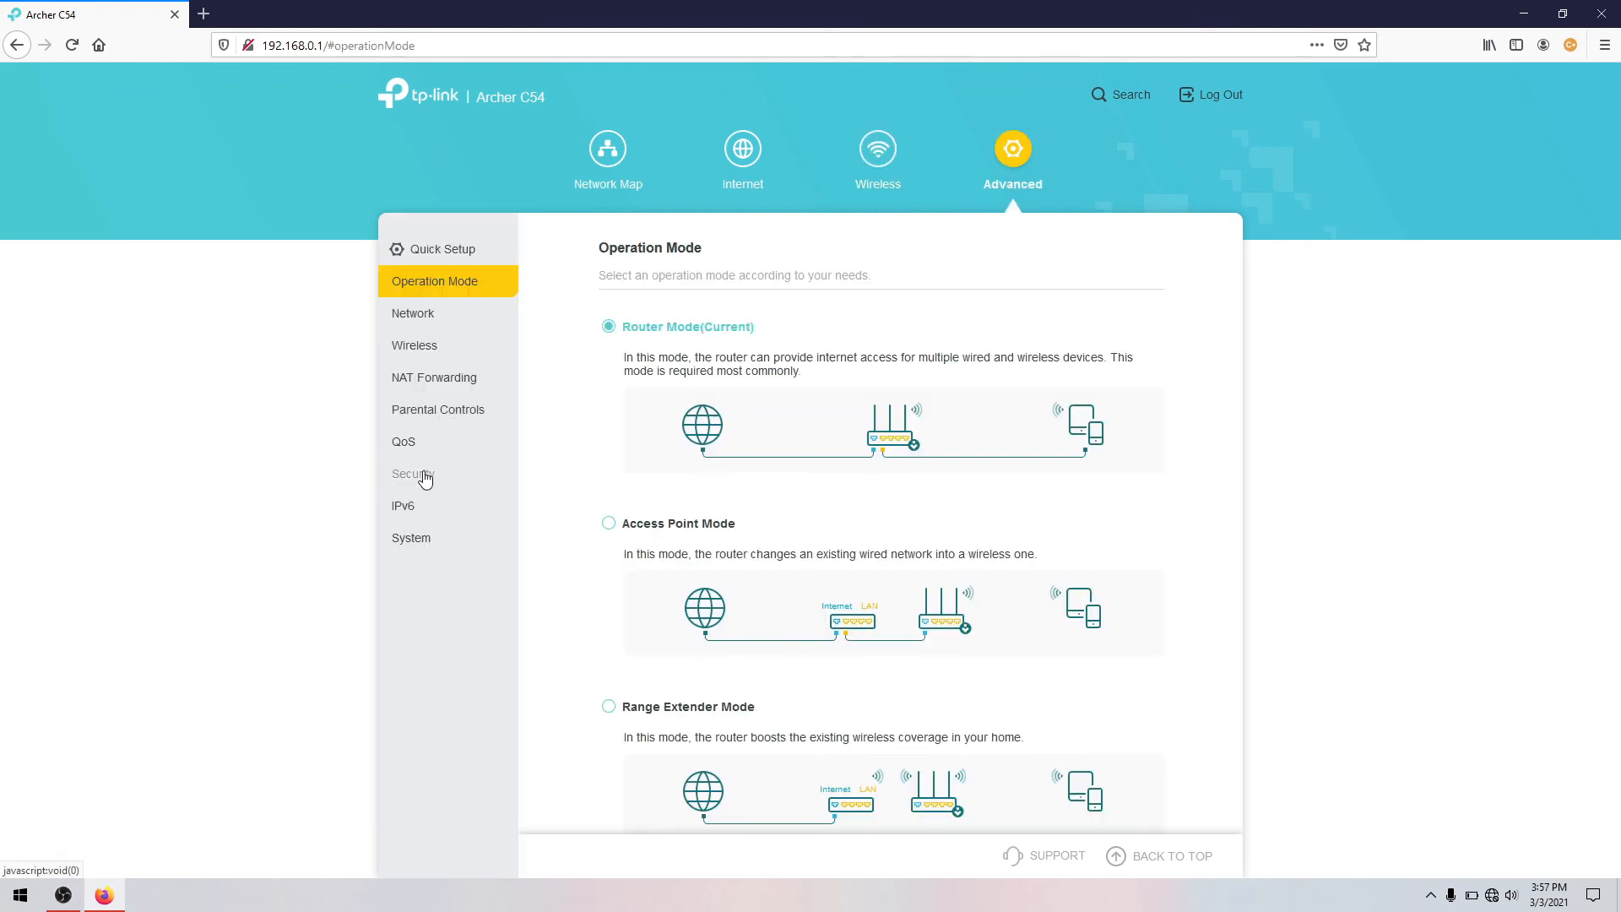
click(412, 474)
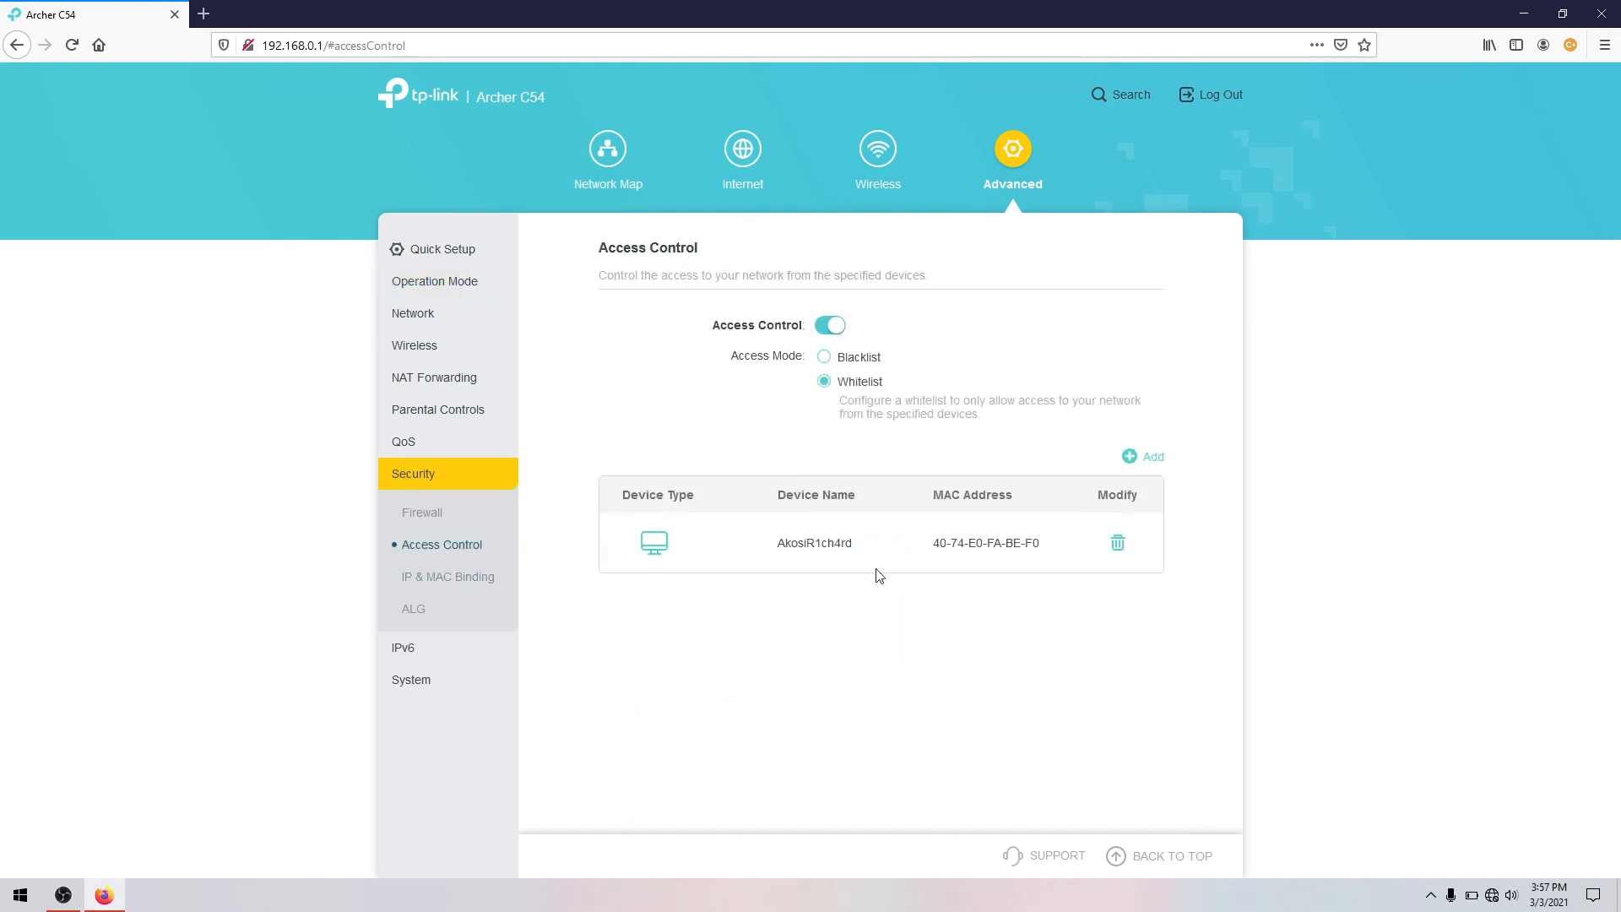
Step: Manually enter device name Vivo and MAC 5C-1C-B9-EE-F7-E7, then confirm with ADD
click(1142, 456)
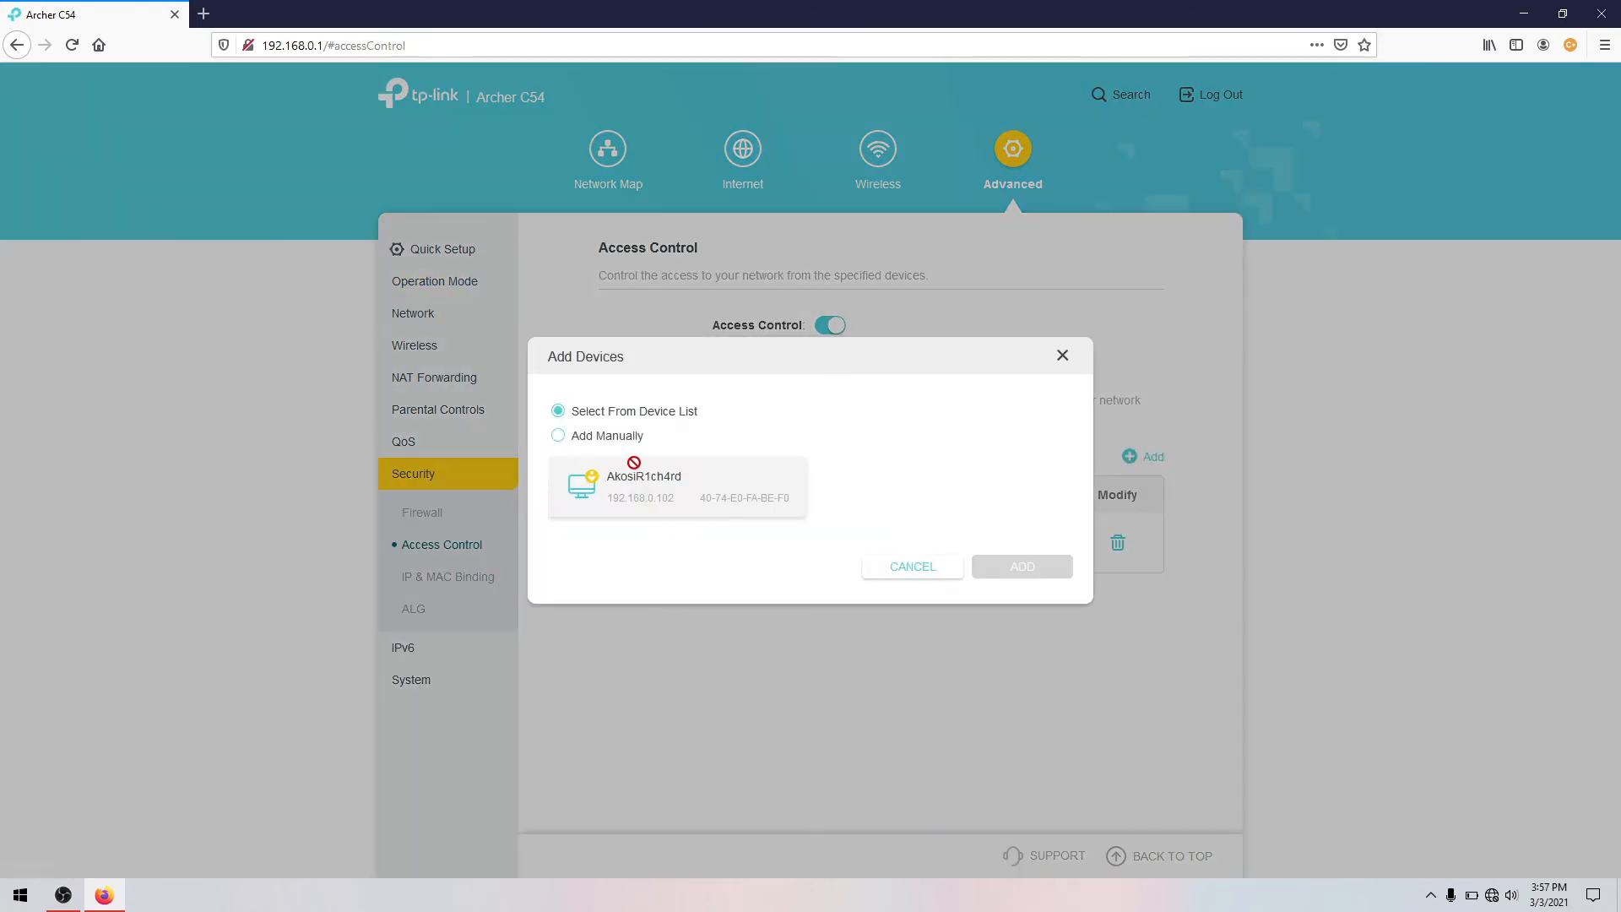
click(558, 436)
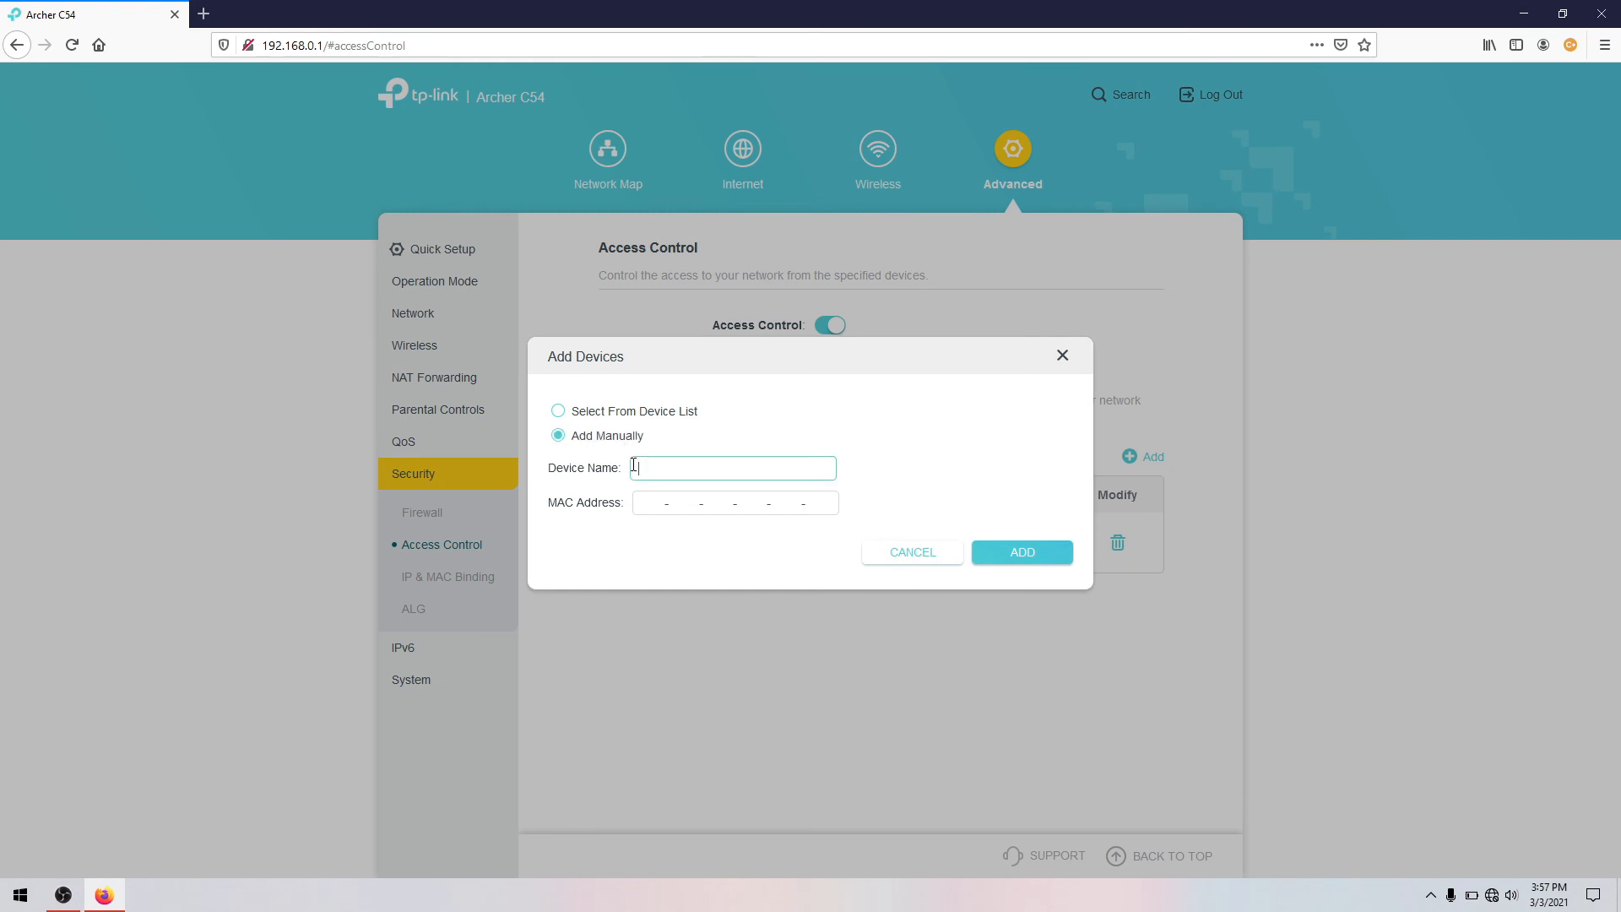
mouse_move(943, 515)
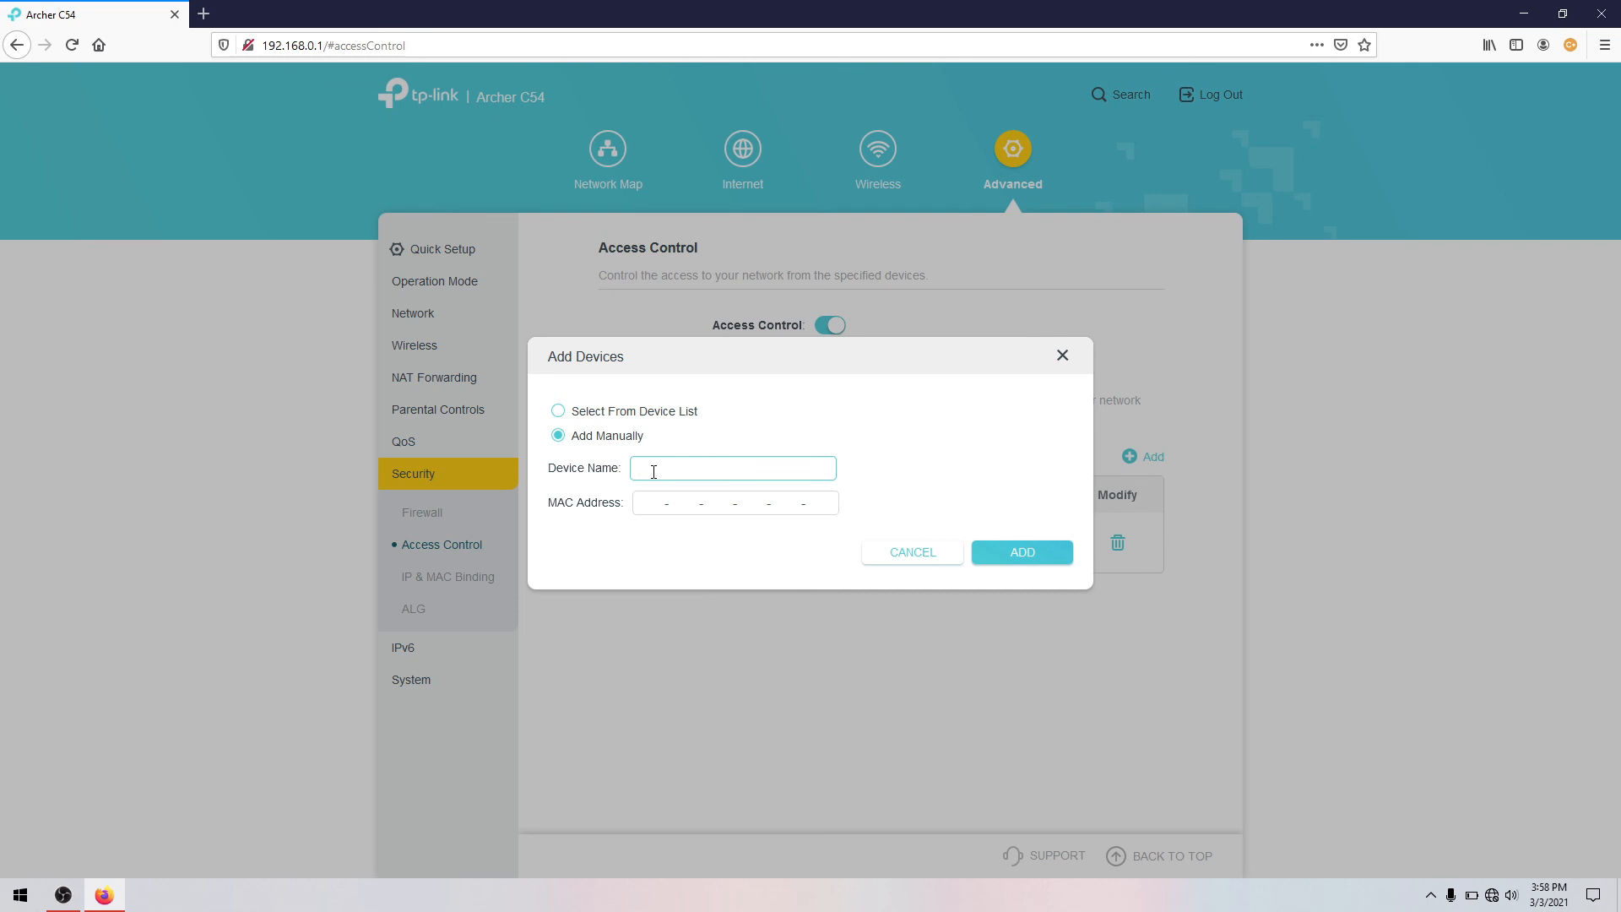
text(V)
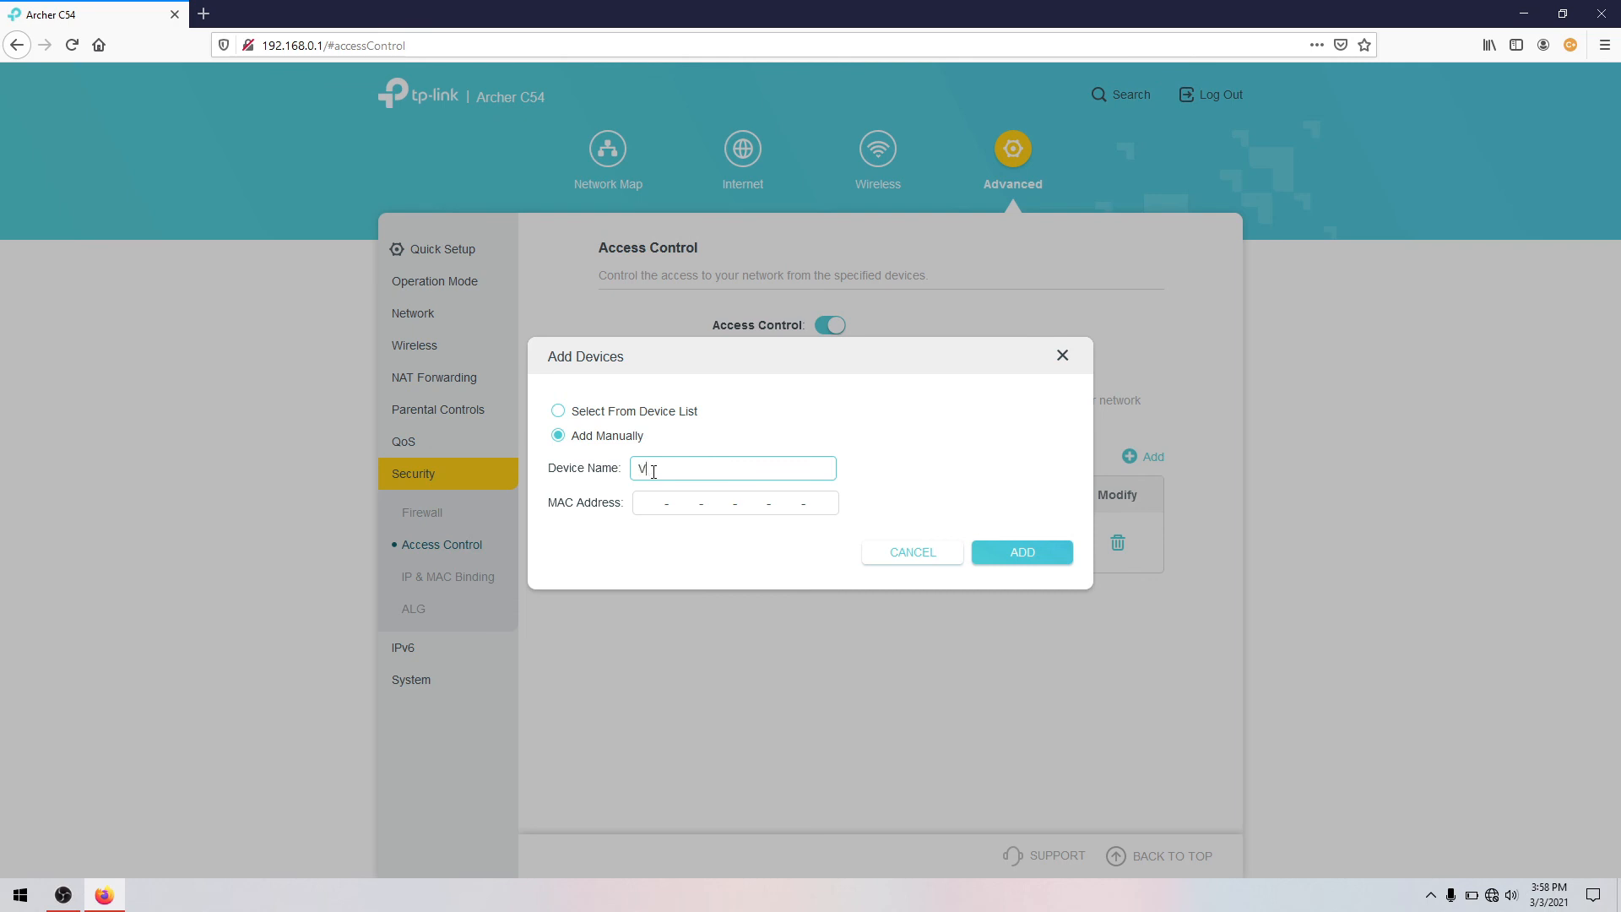
text(ivo)
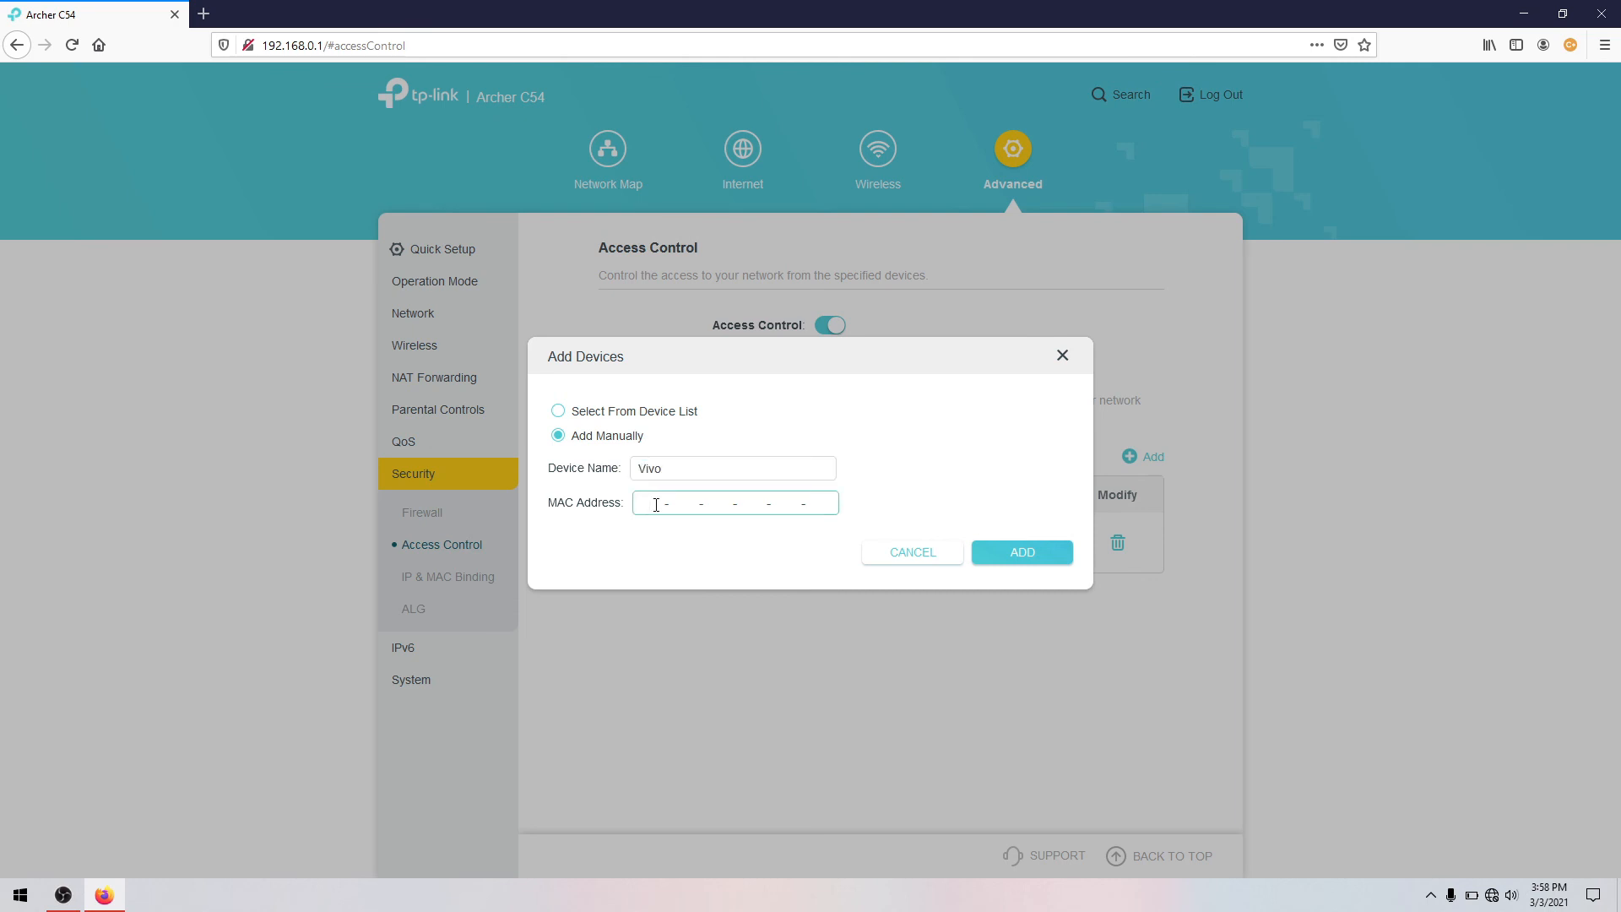
text(C)
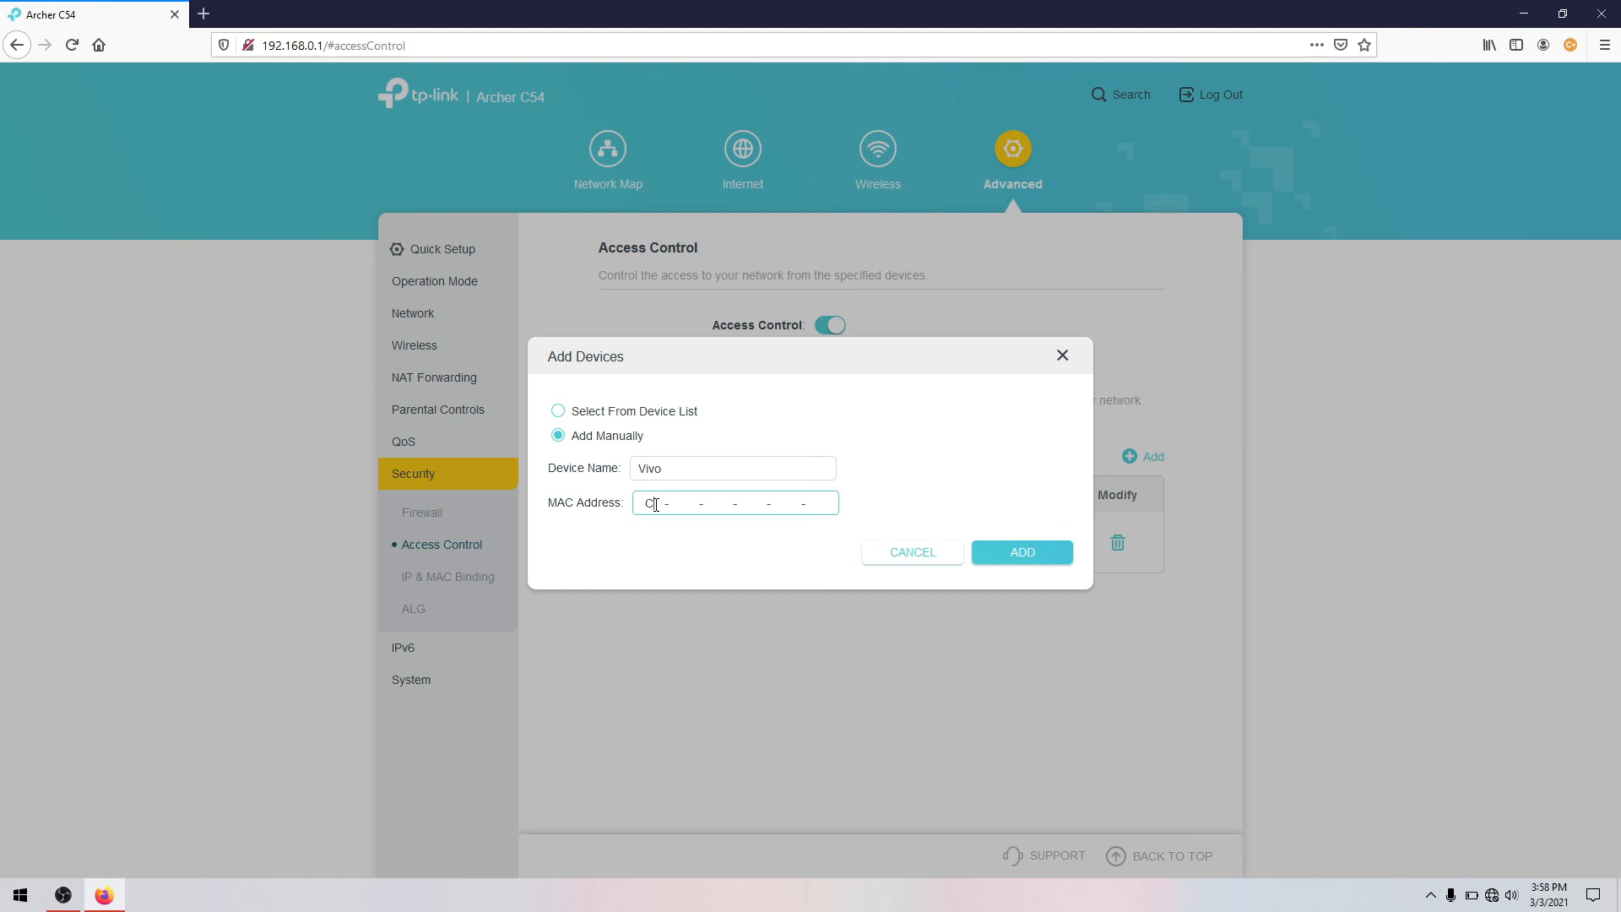
text(50-1C)
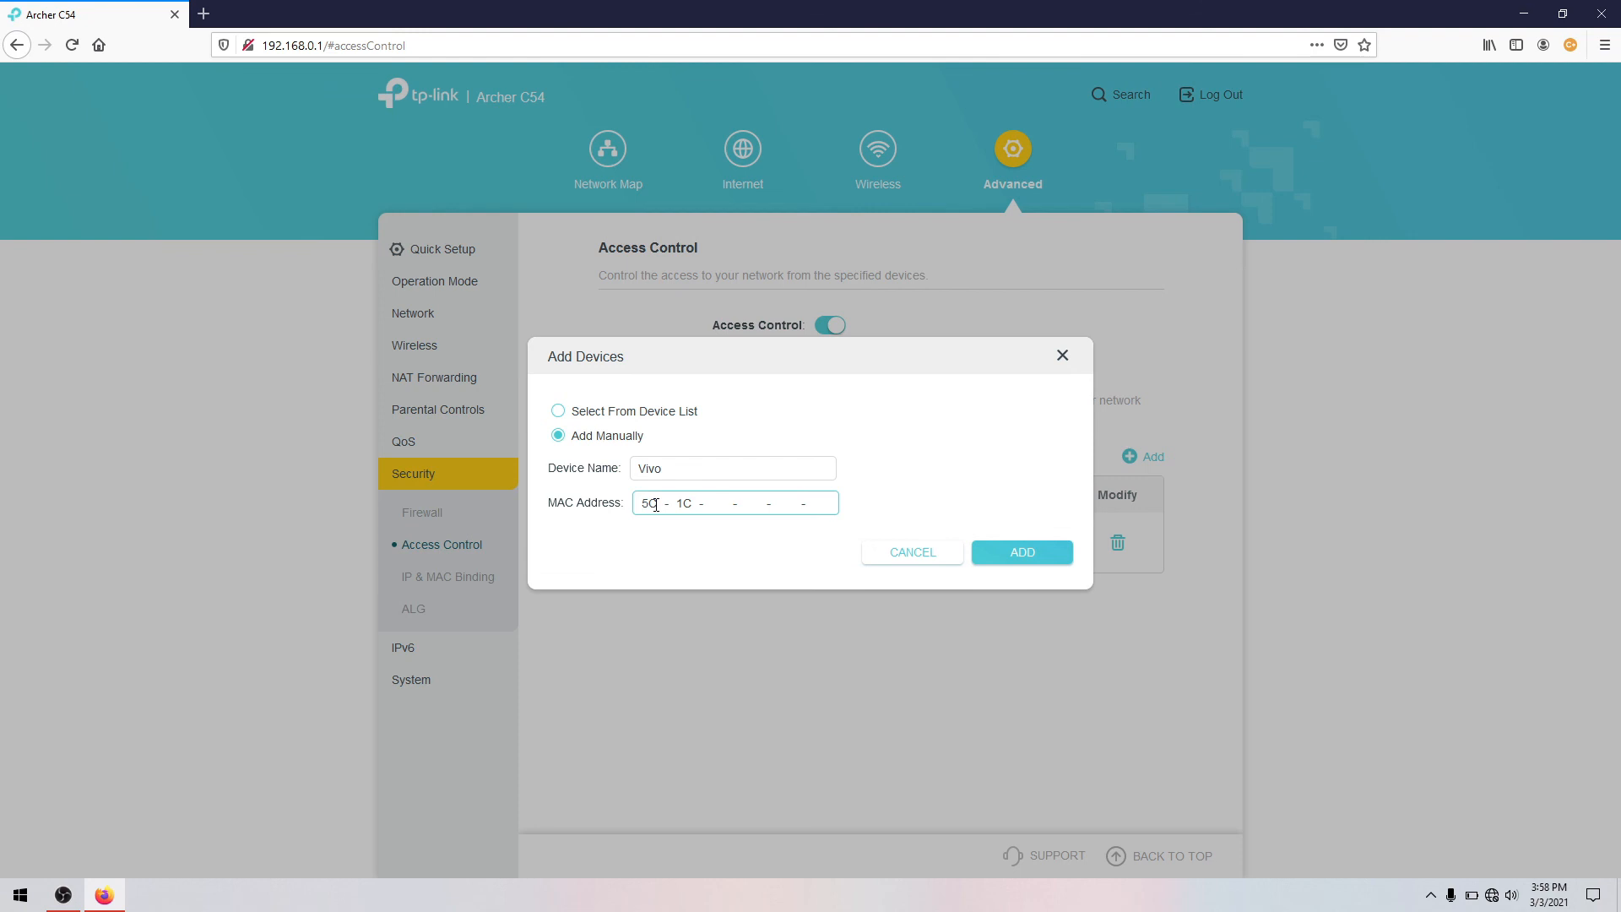
text(B9EEF)
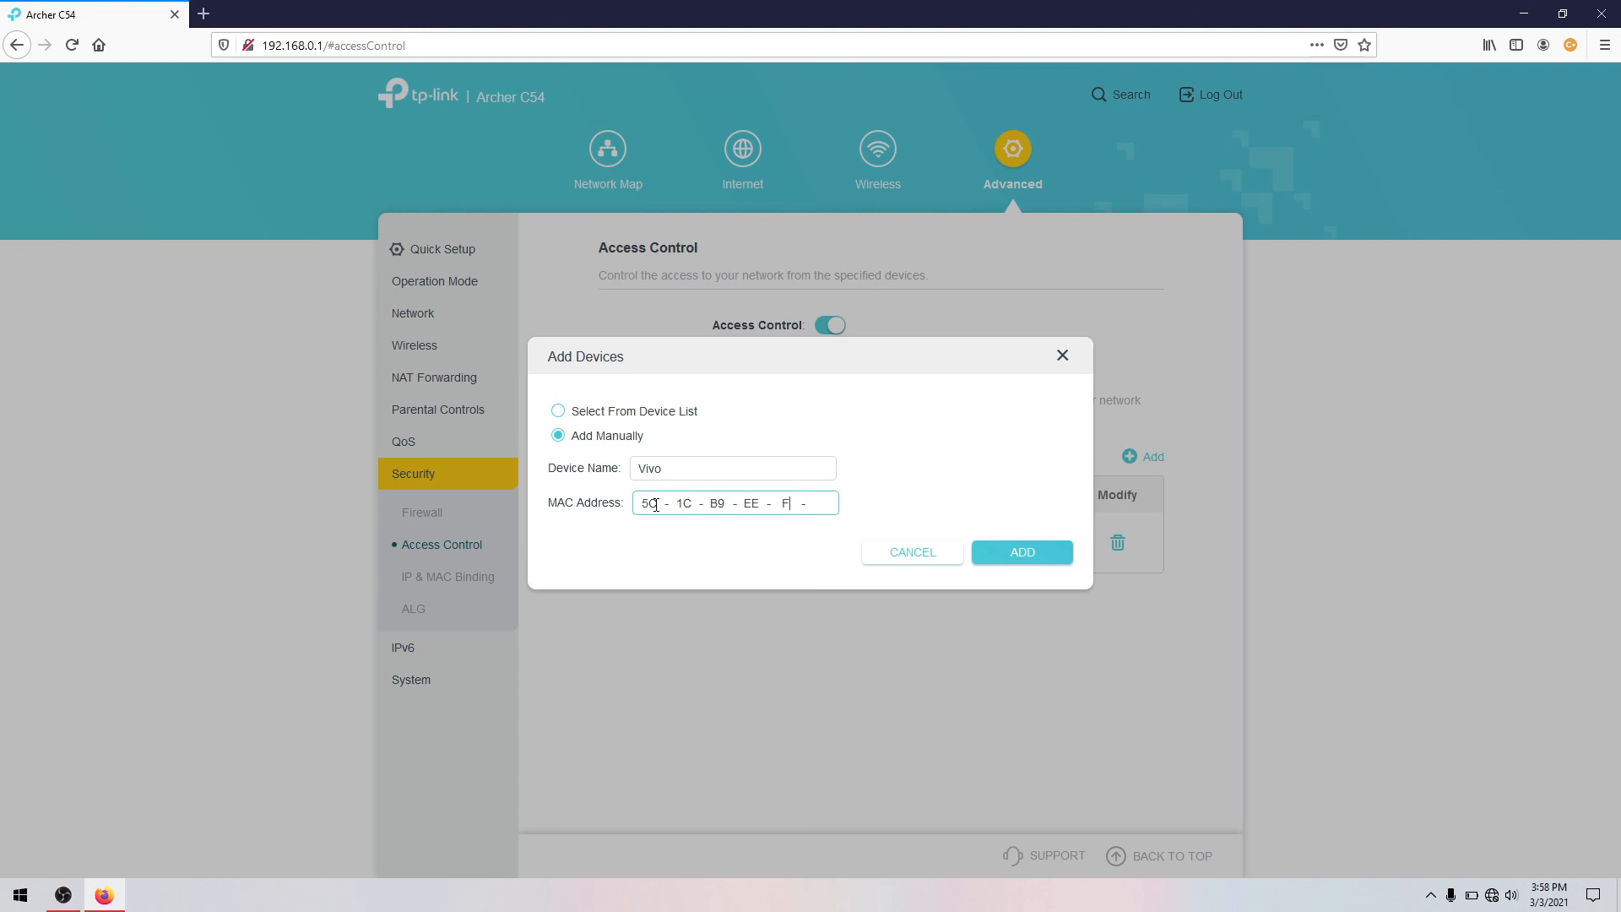
text(7E7)
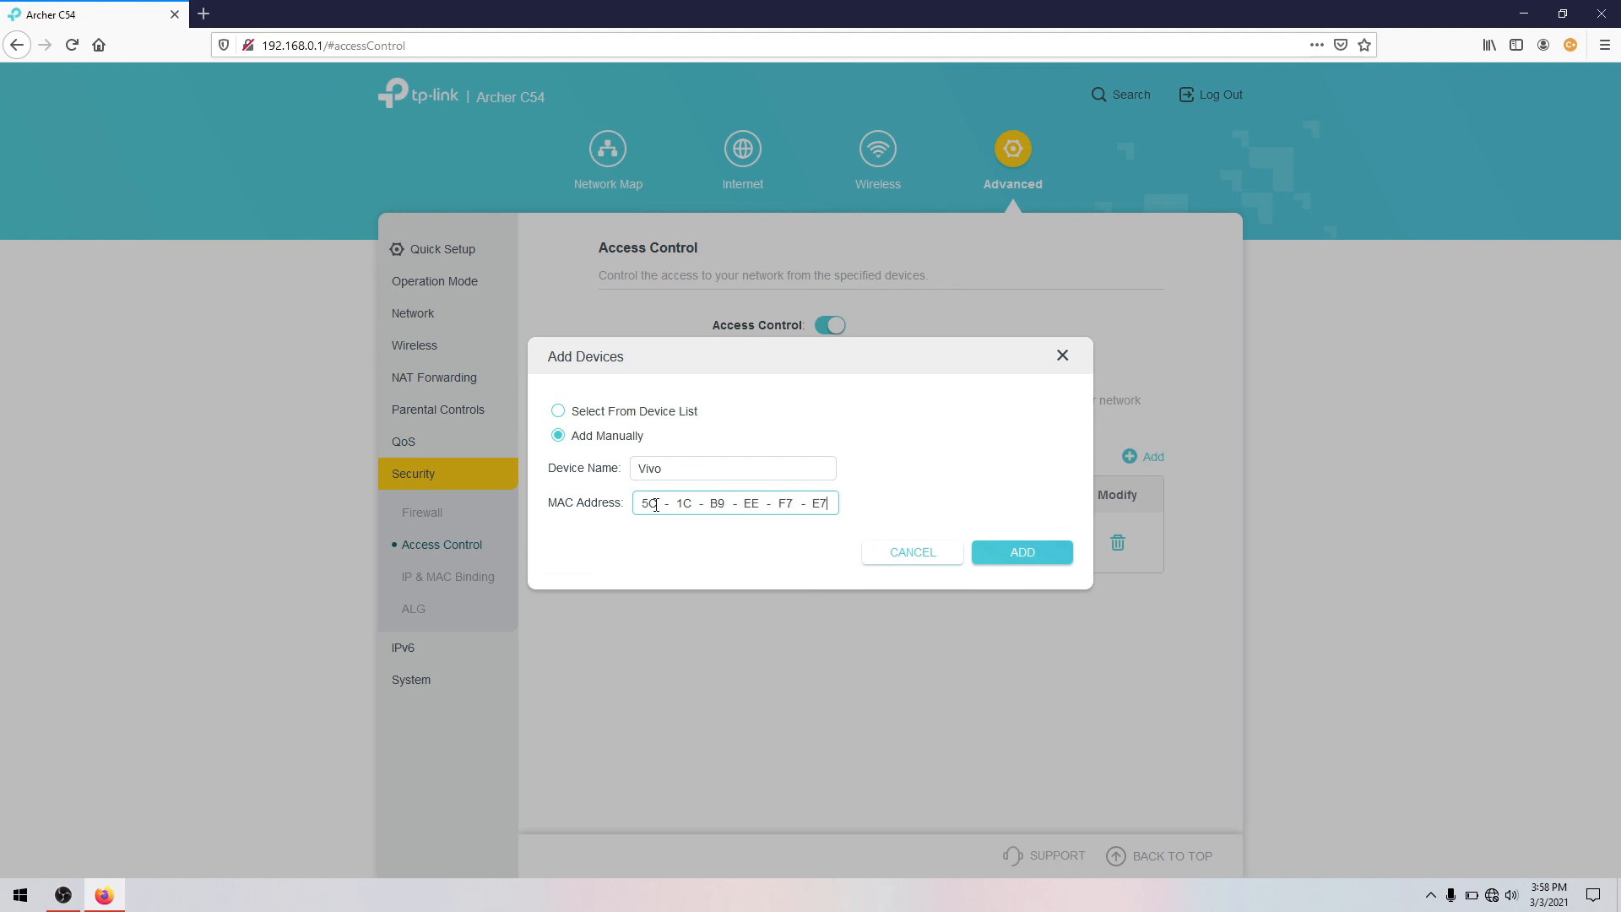
click(1021, 551)
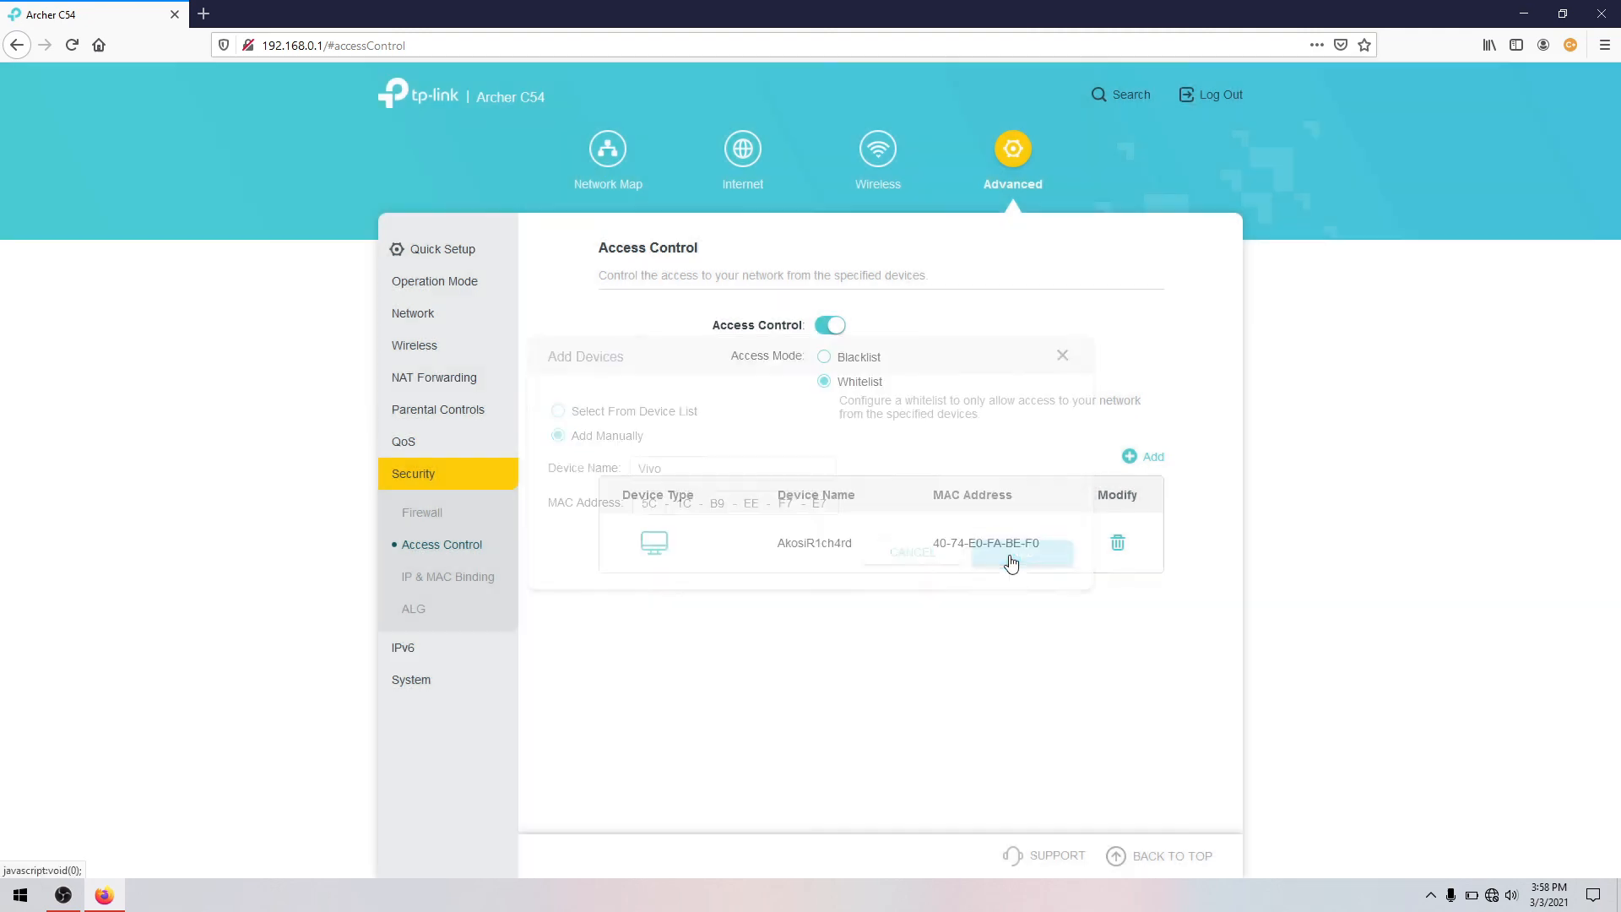
click(1022, 552)
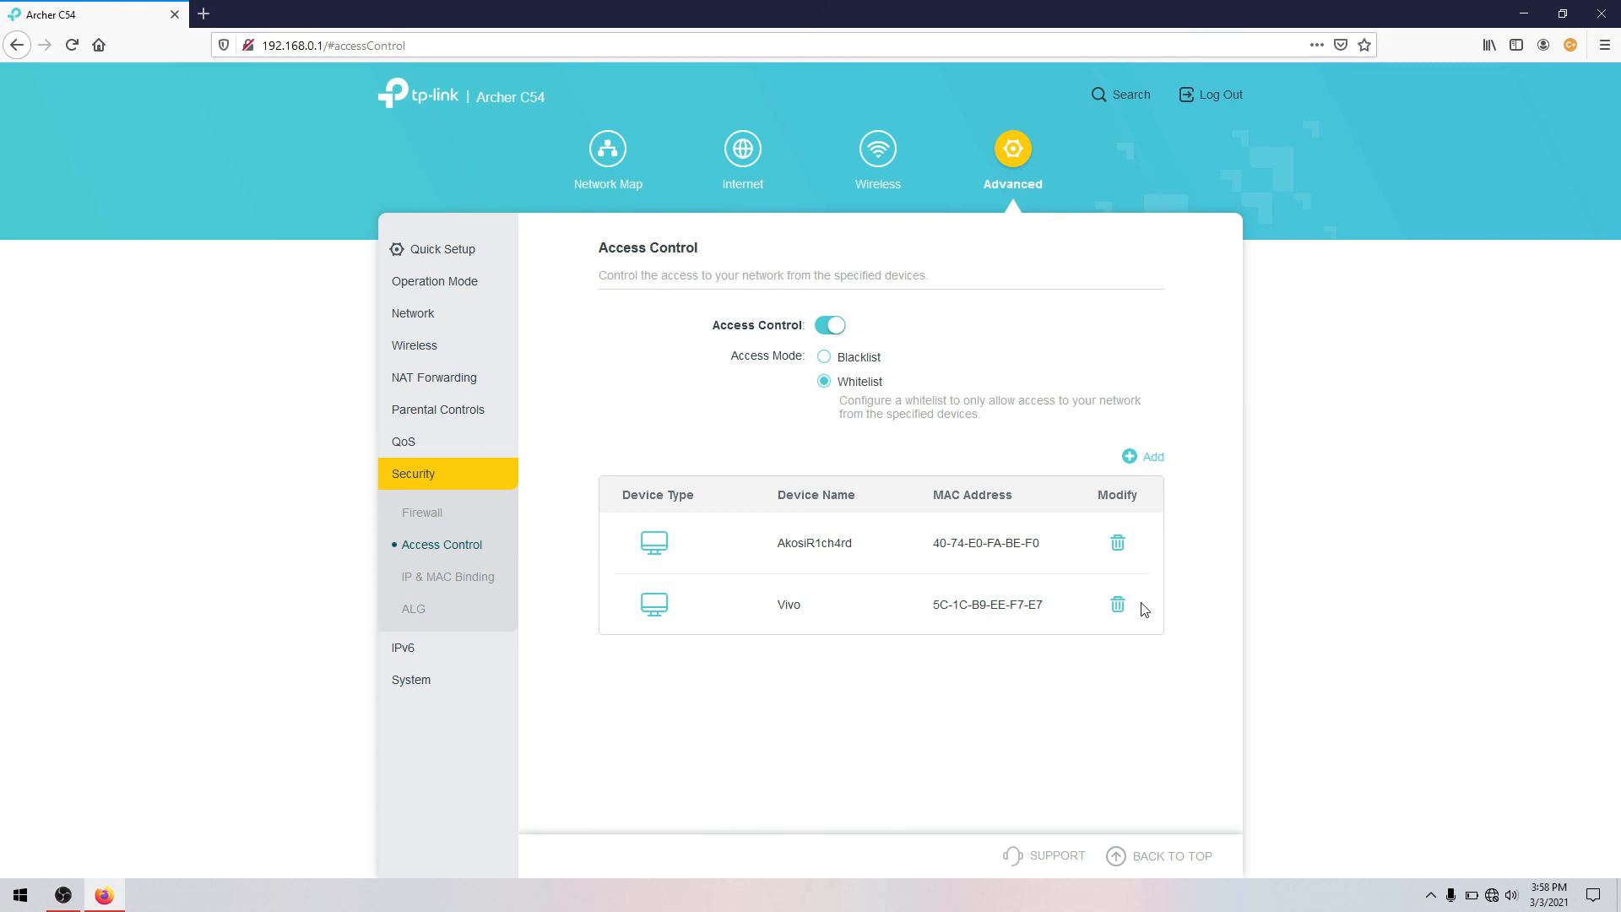
mouse_move(1098, 610)
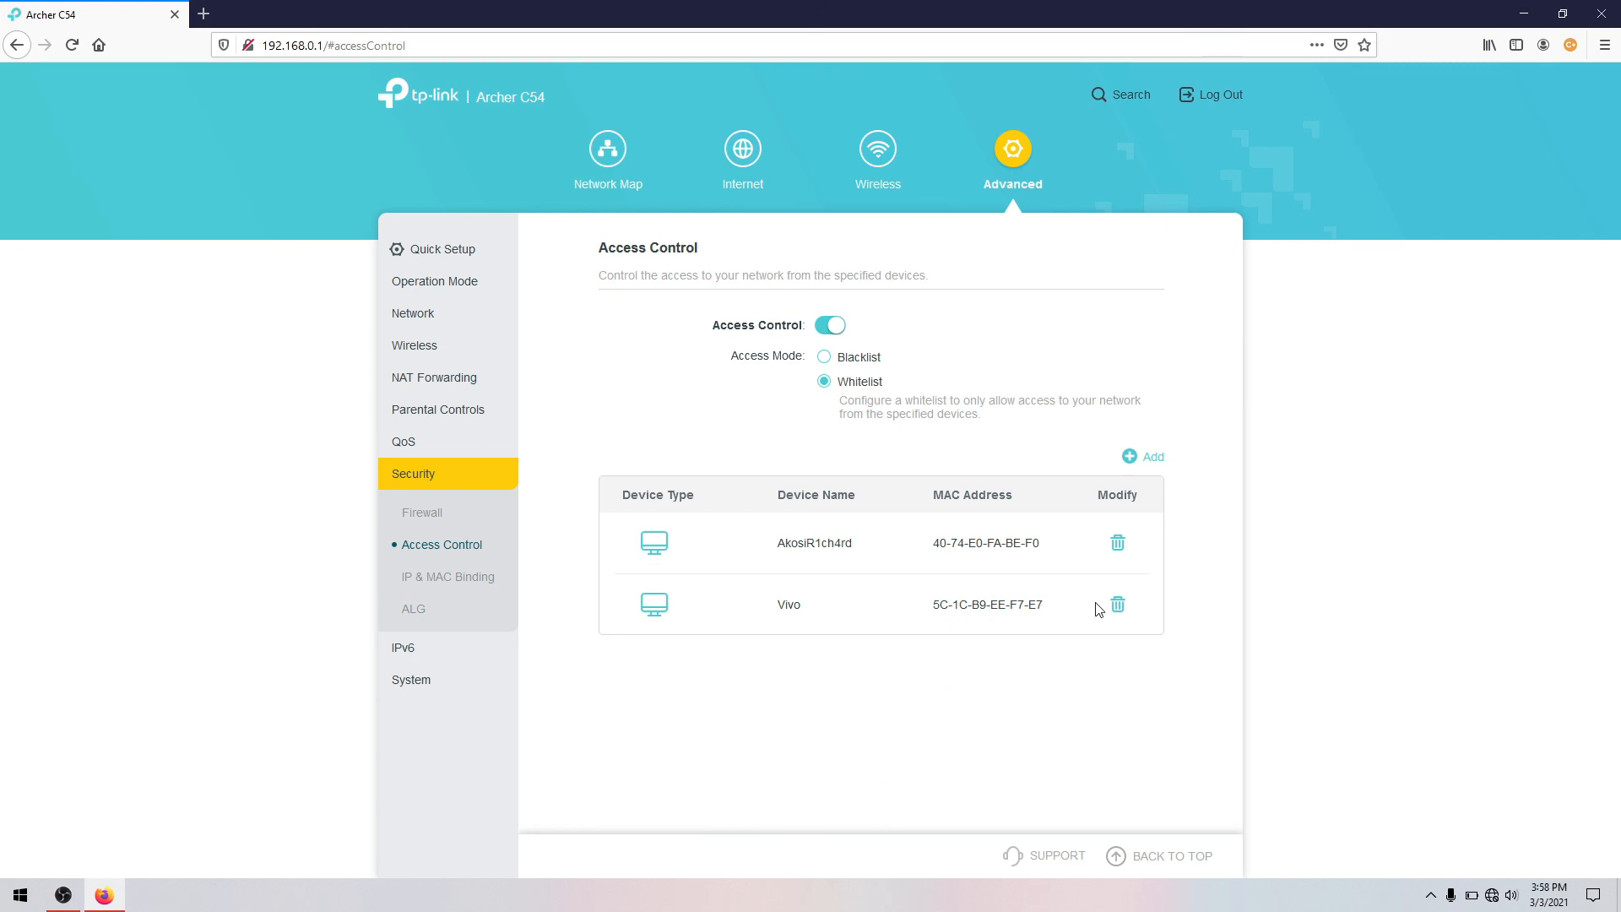
mouse_move(1087, 609)
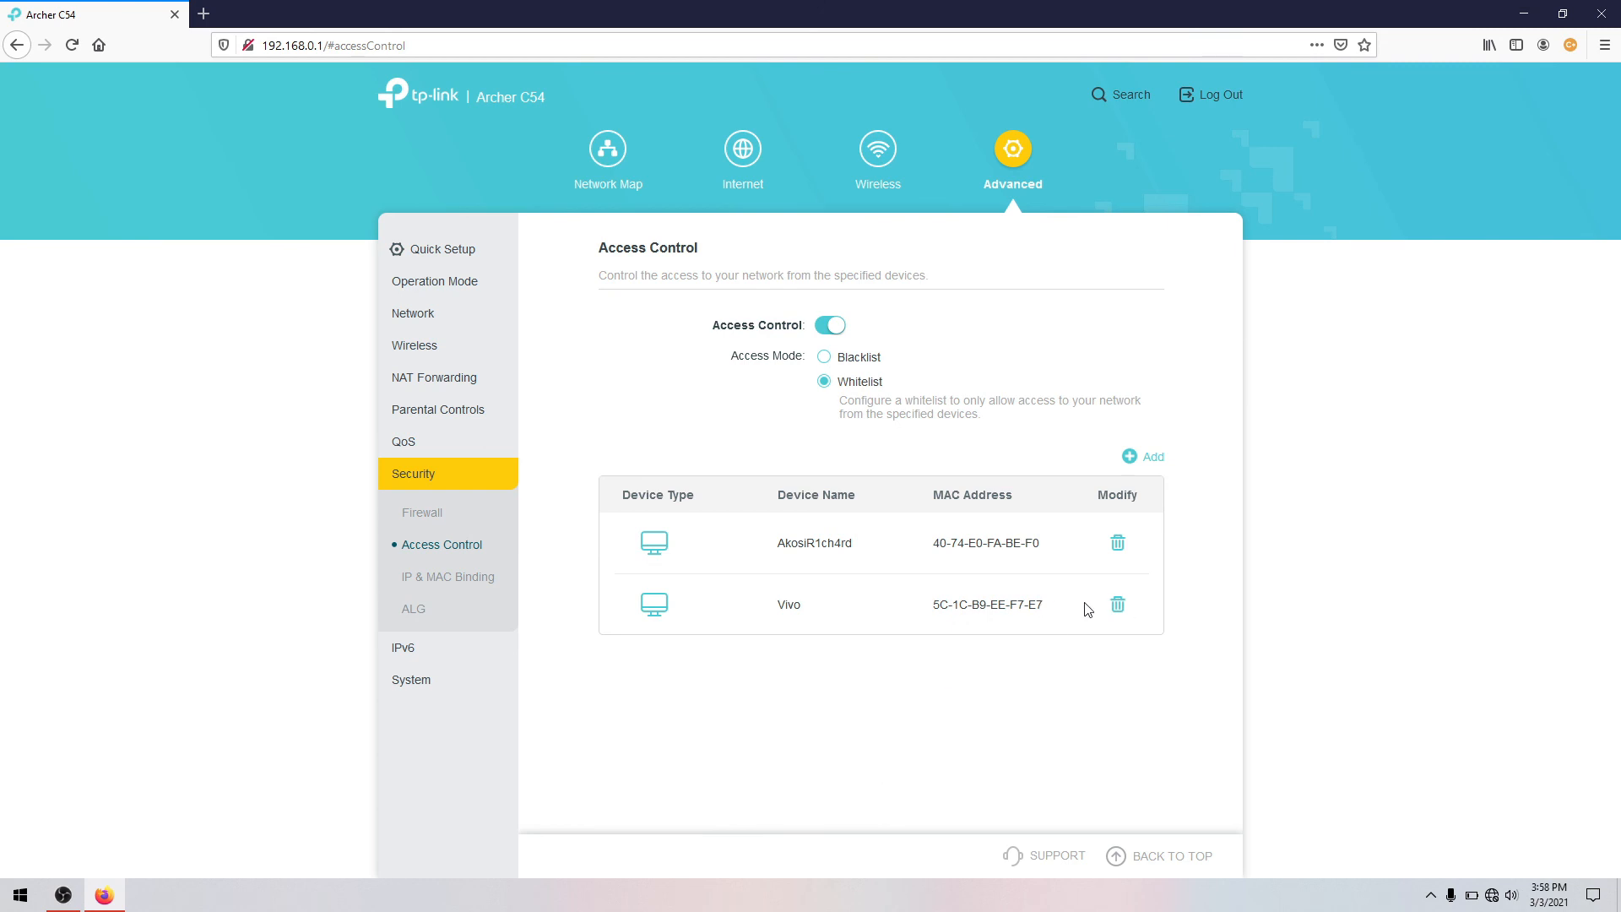